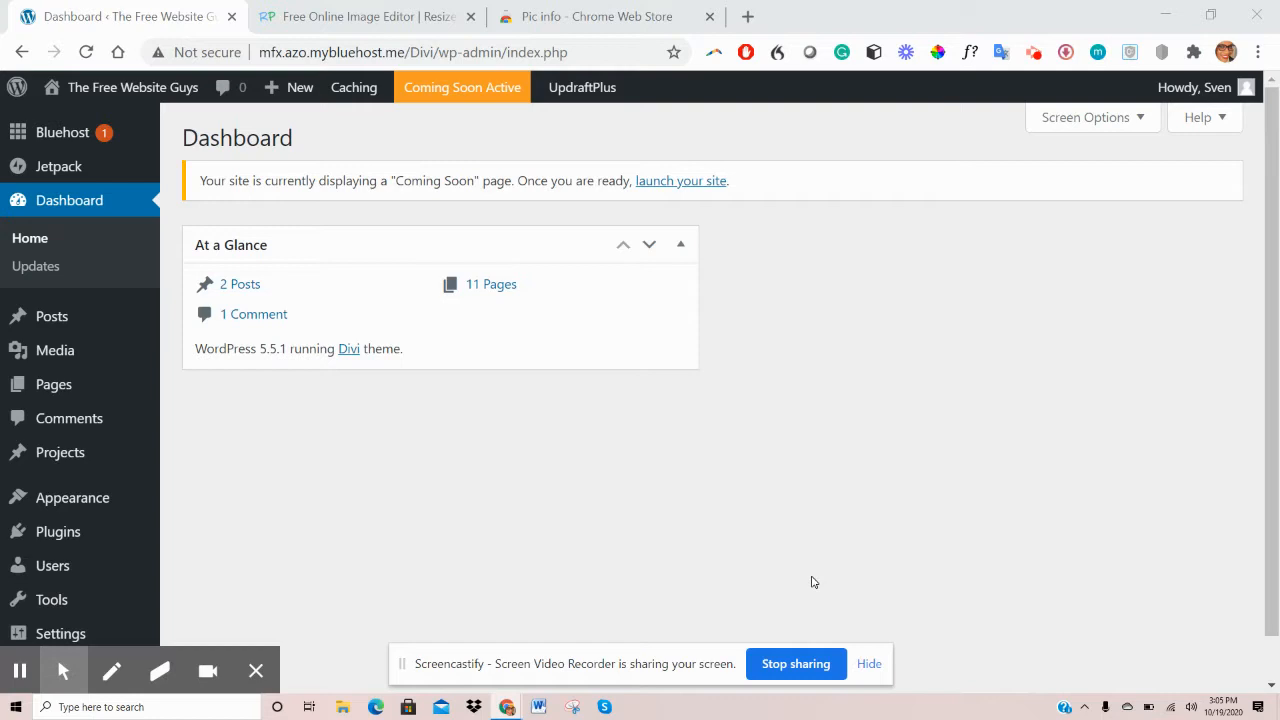
mouse_move(856, 528)
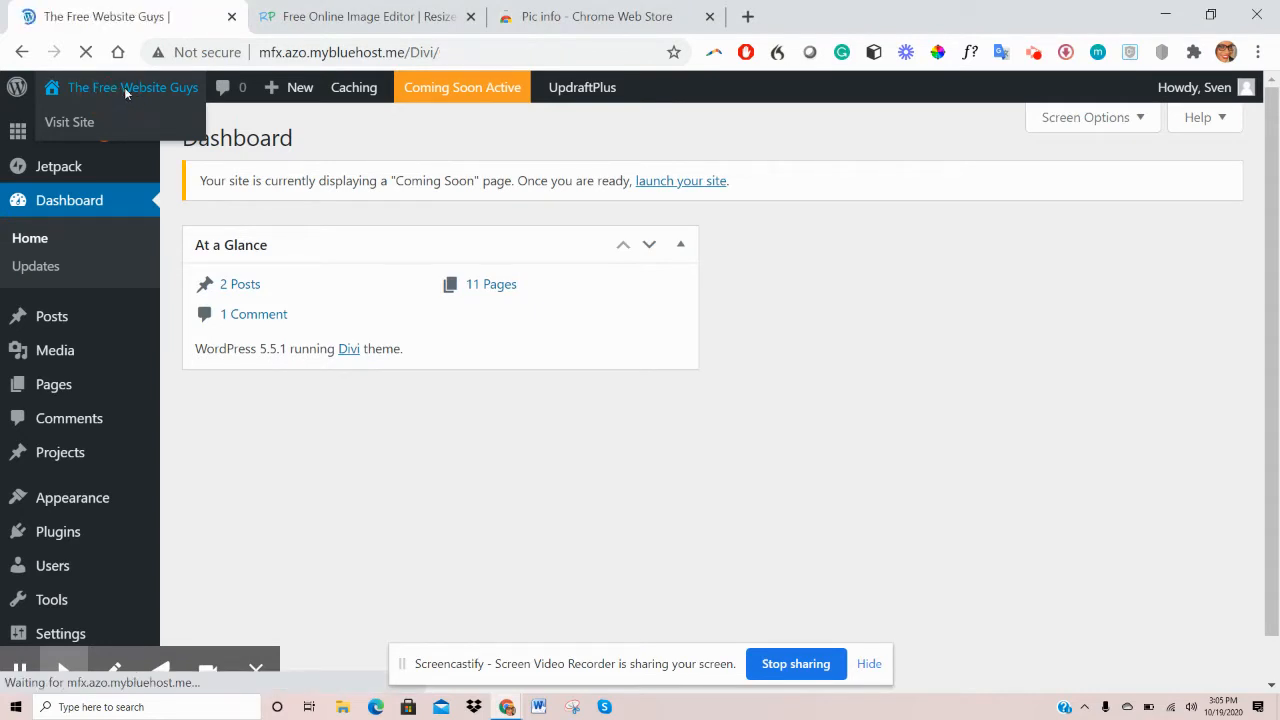
Visit the live site from the admin bar and scroll through the Gallery page's pottery photos
click(68, 122)
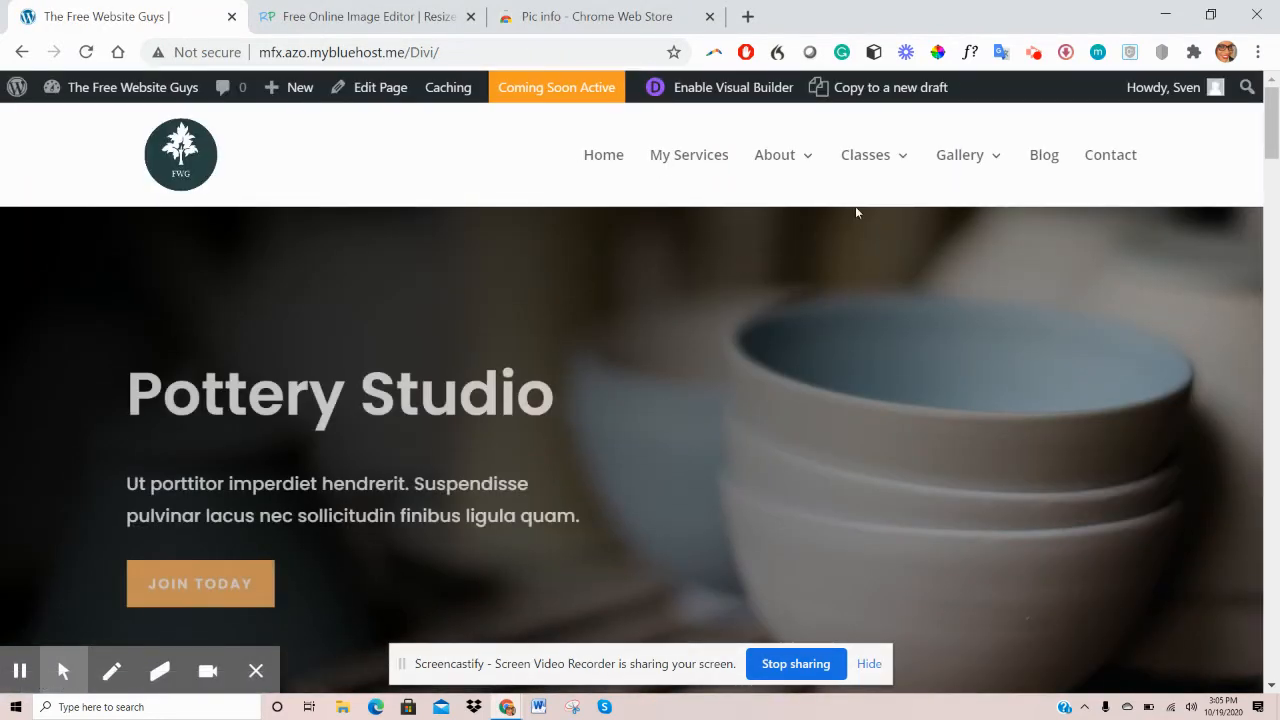
click(960, 156)
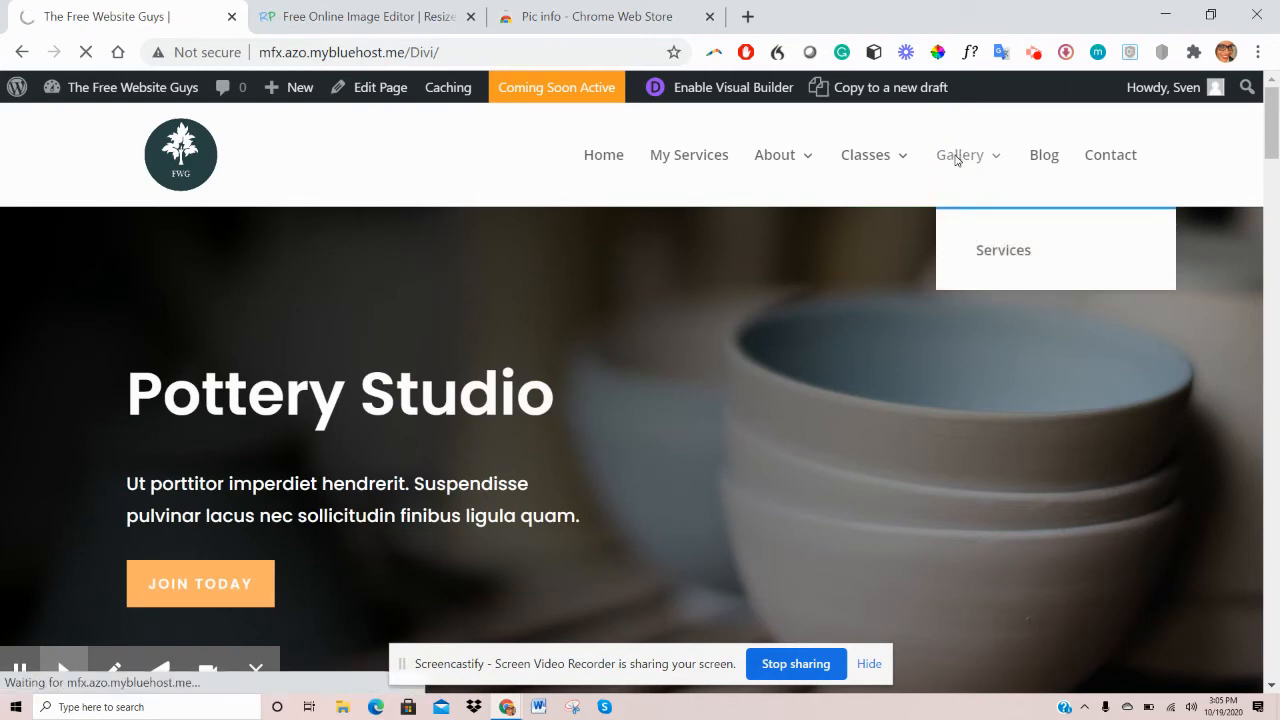
click(960, 156)
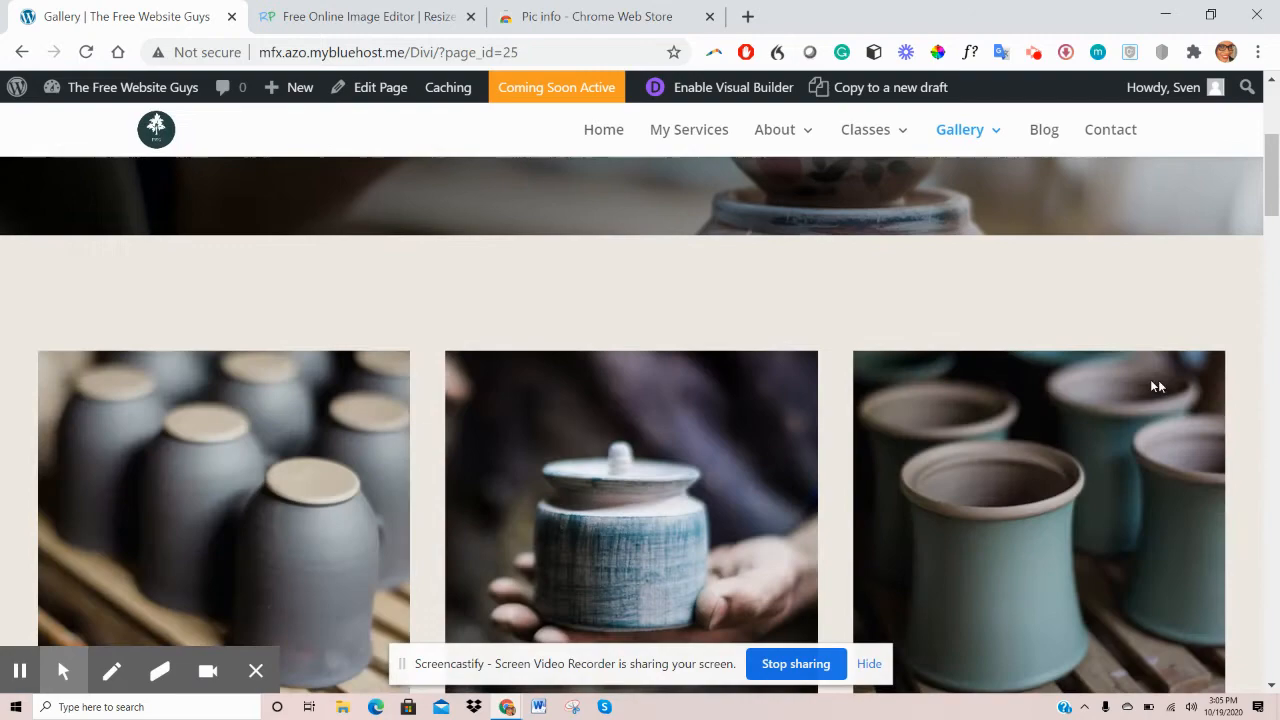
scroll(down, 3)
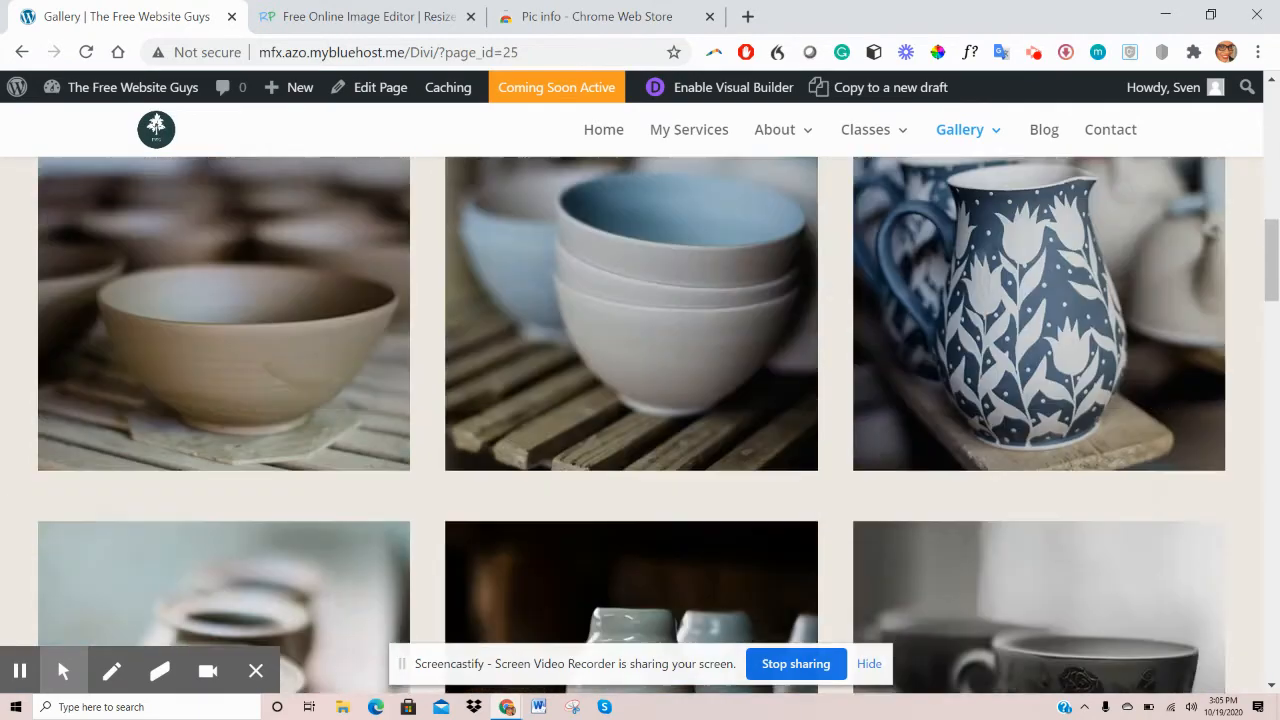
scroll(down, 3)
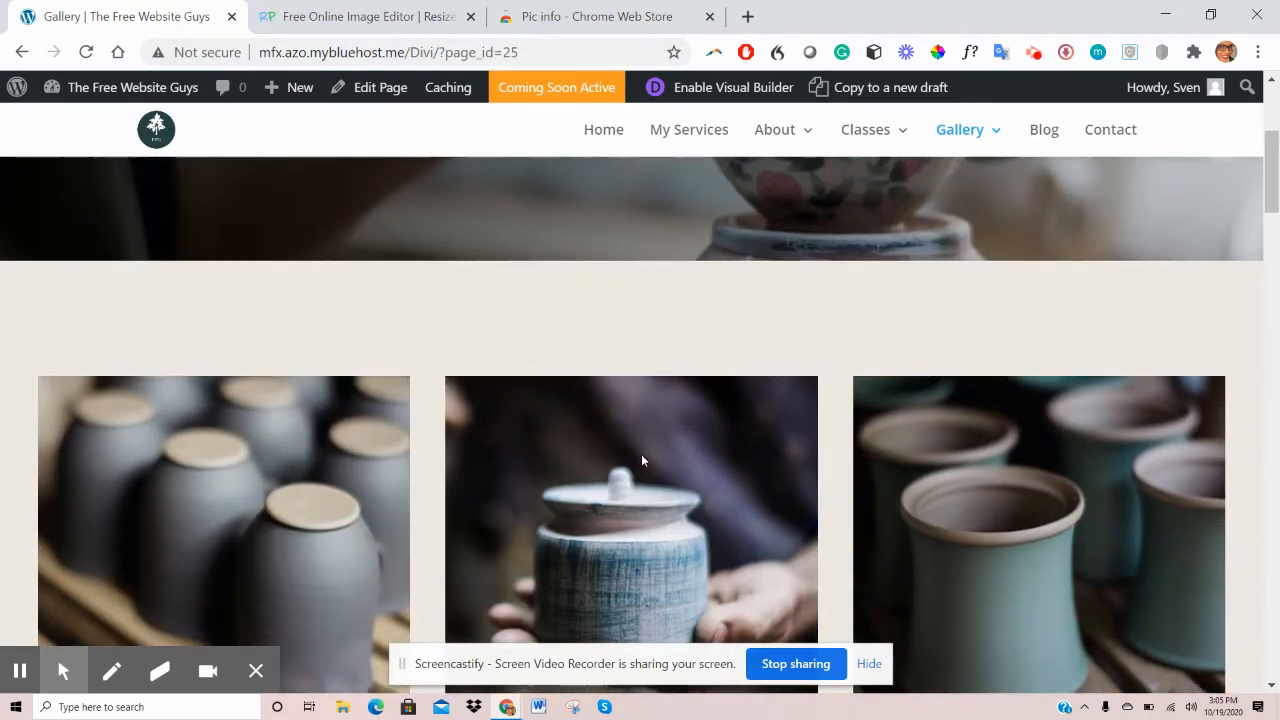
scroll(down, 3)
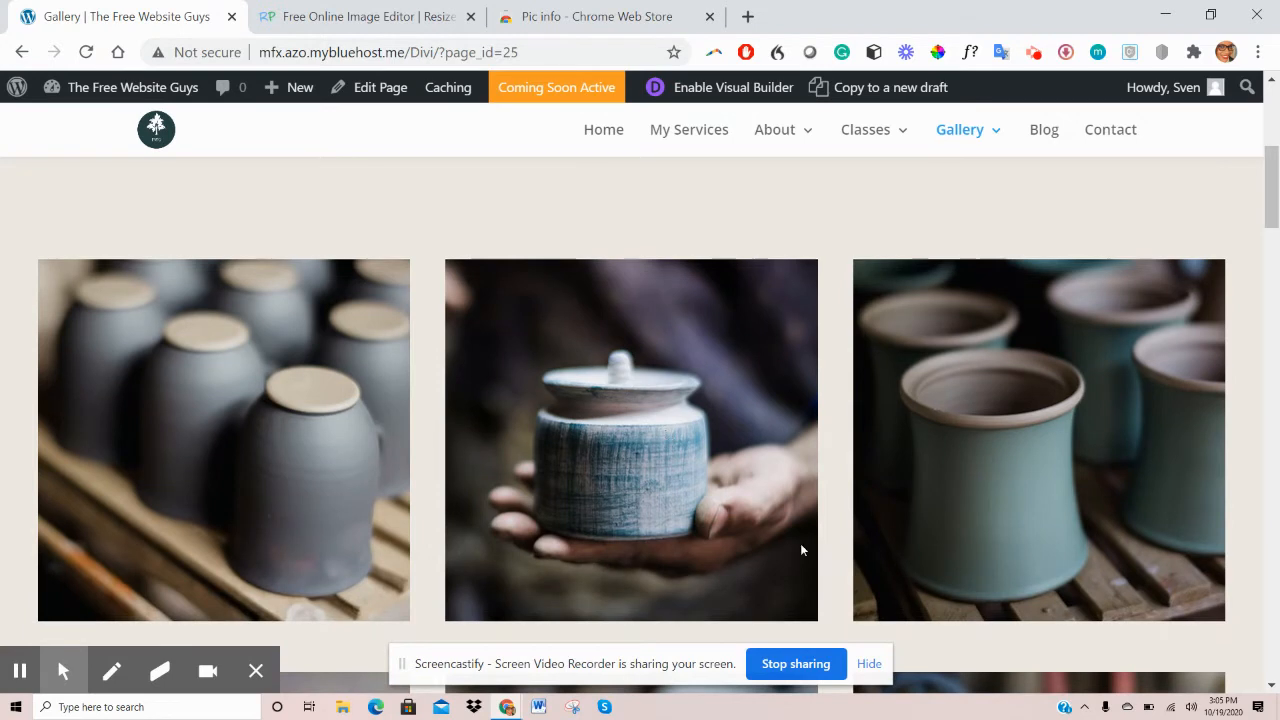
Enable the Visual Builder on the Gallery page and bring up the jar image module's settings
click(732, 88)
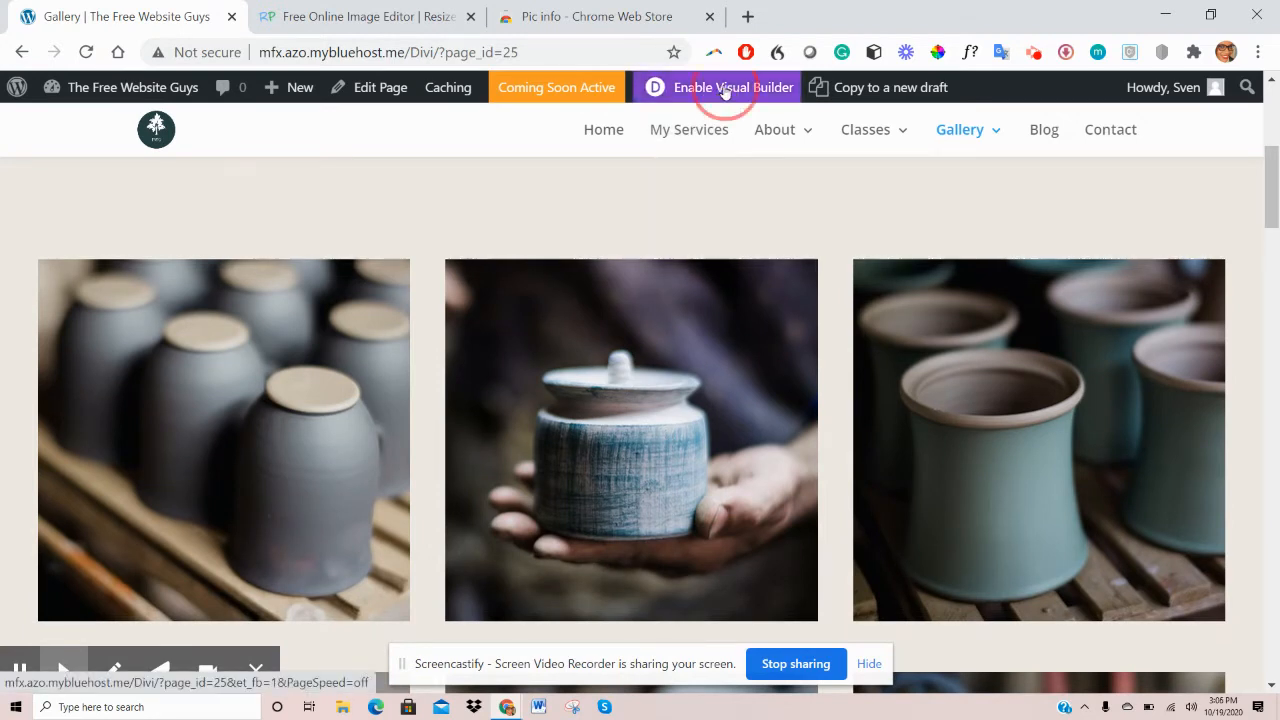
click(732, 88)
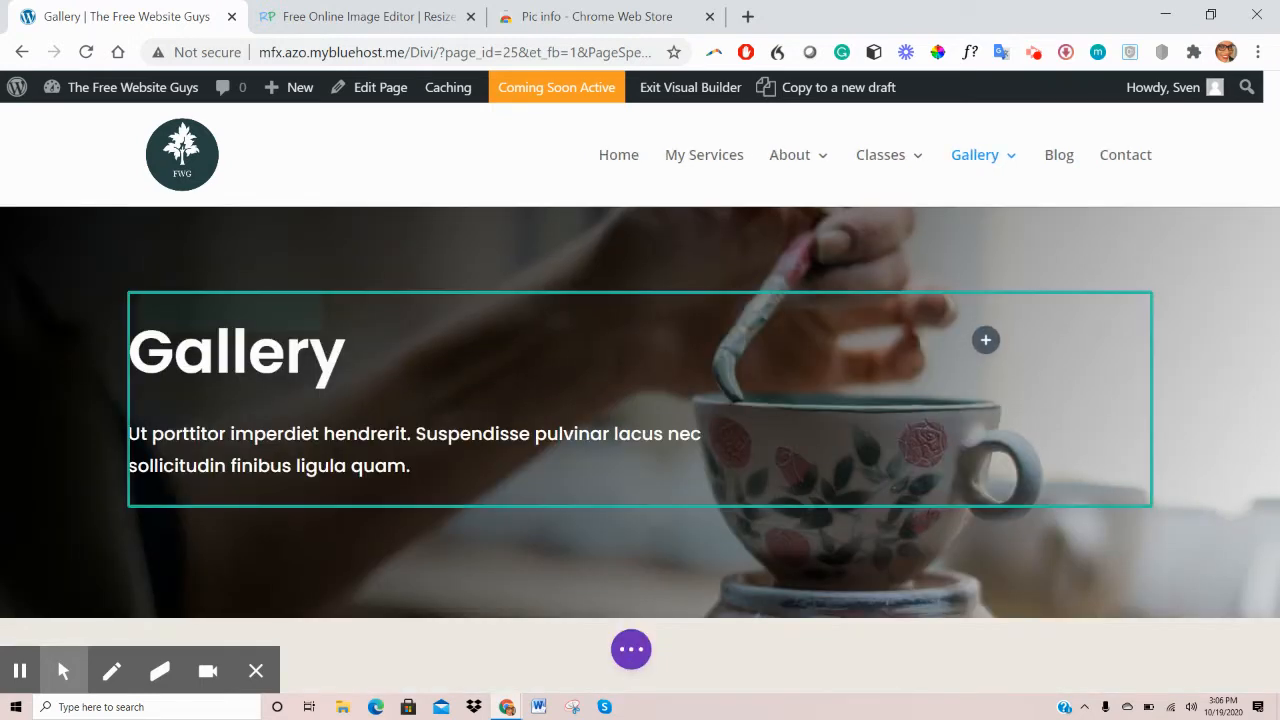
scroll(down, 3)
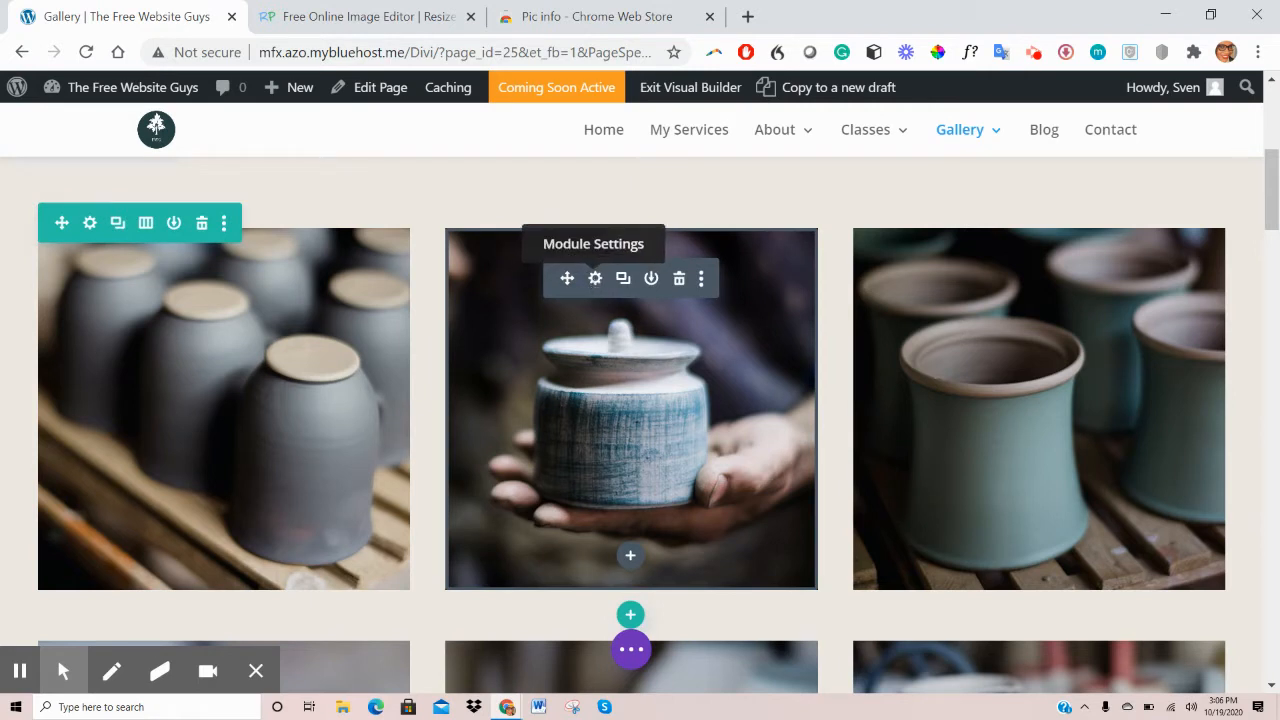
click(596, 278)
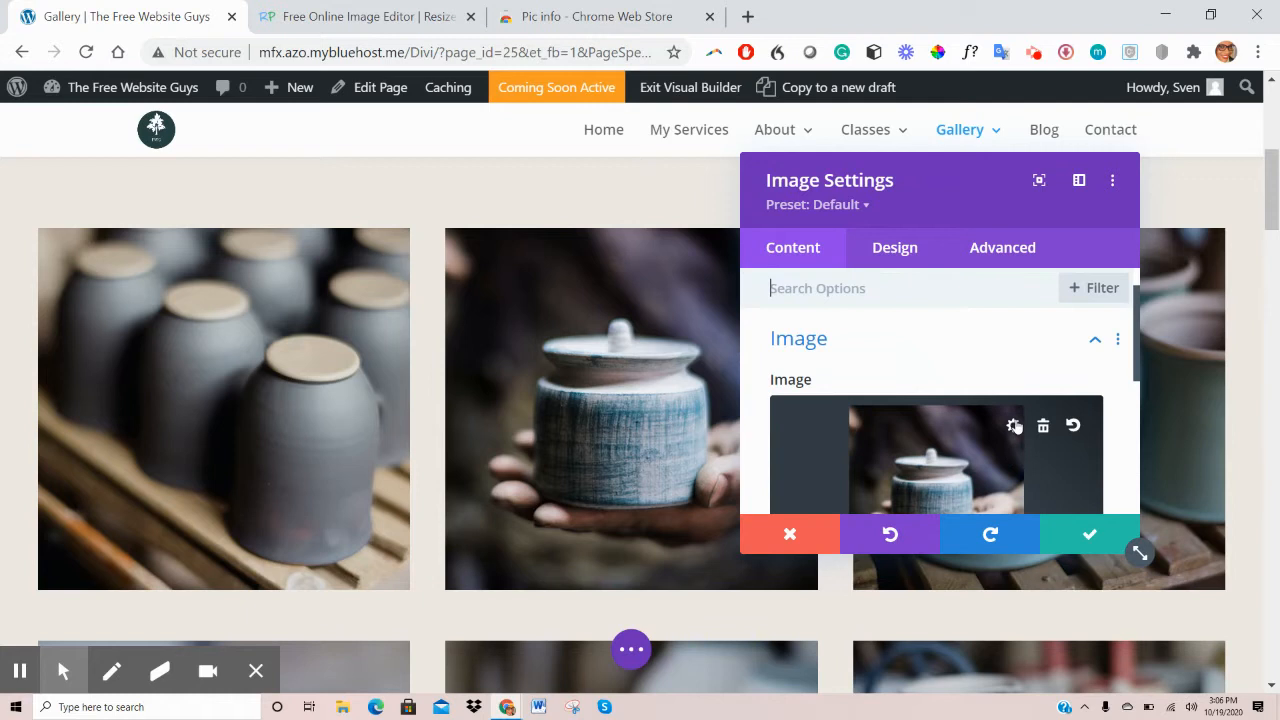
Start choosing a replacement for the jar image and switch the chooser to Upload files
click(1012, 424)
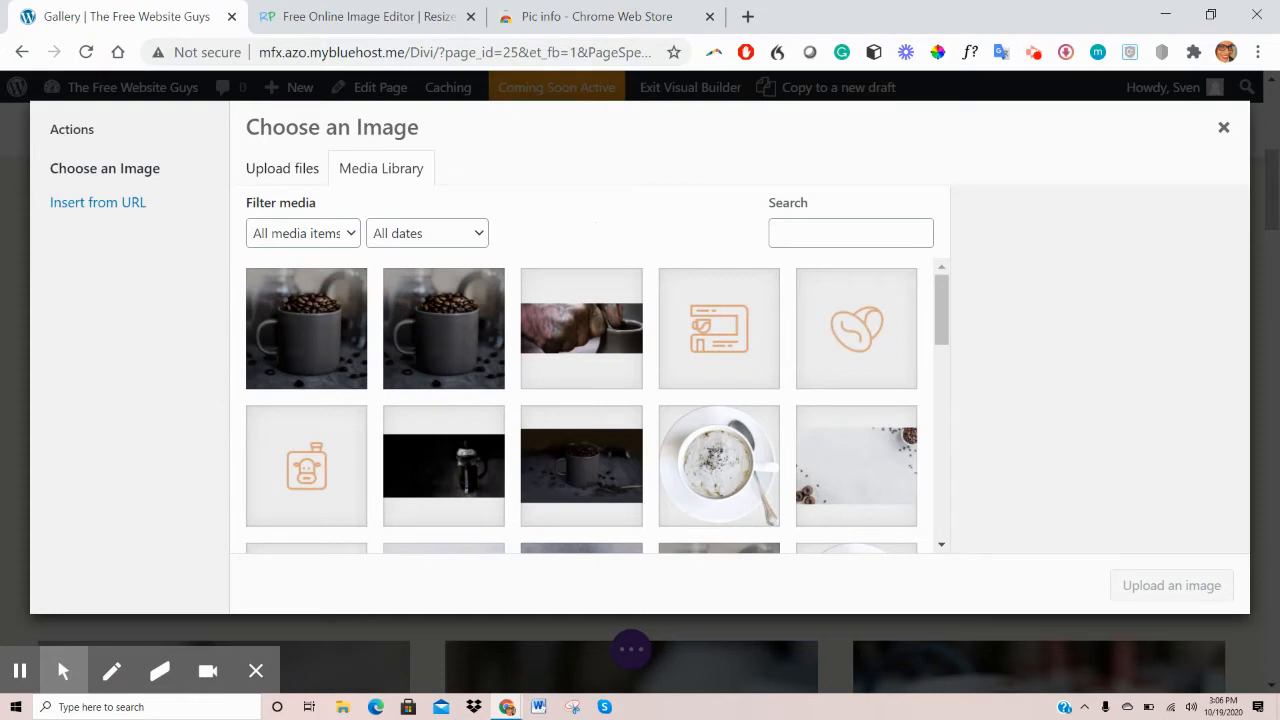
scroll(down, 3)
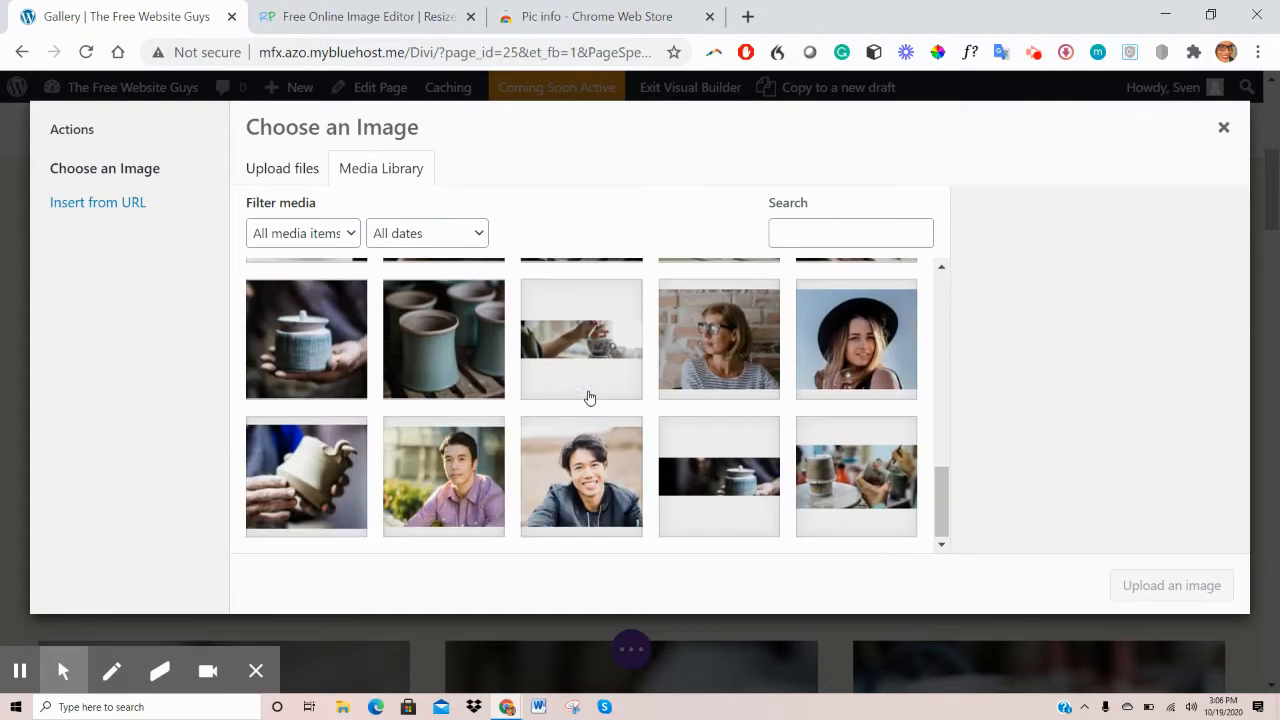
scroll(up, 3)
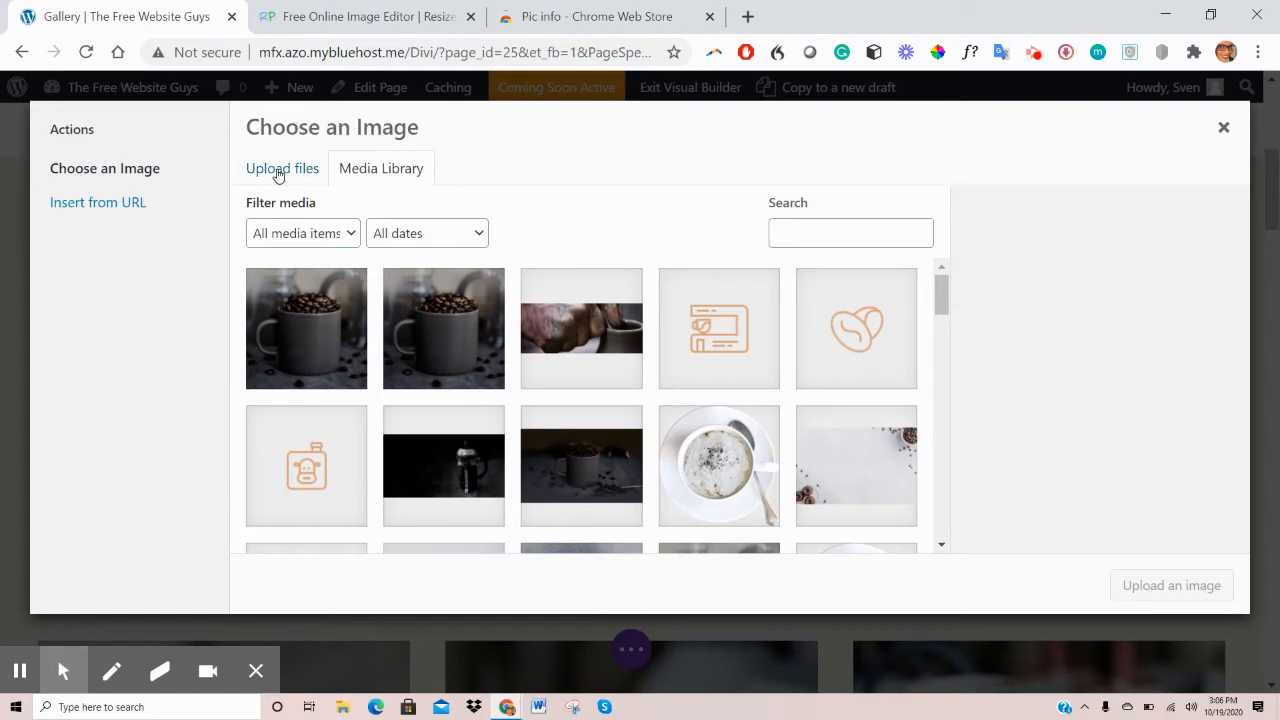
click(282, 168)
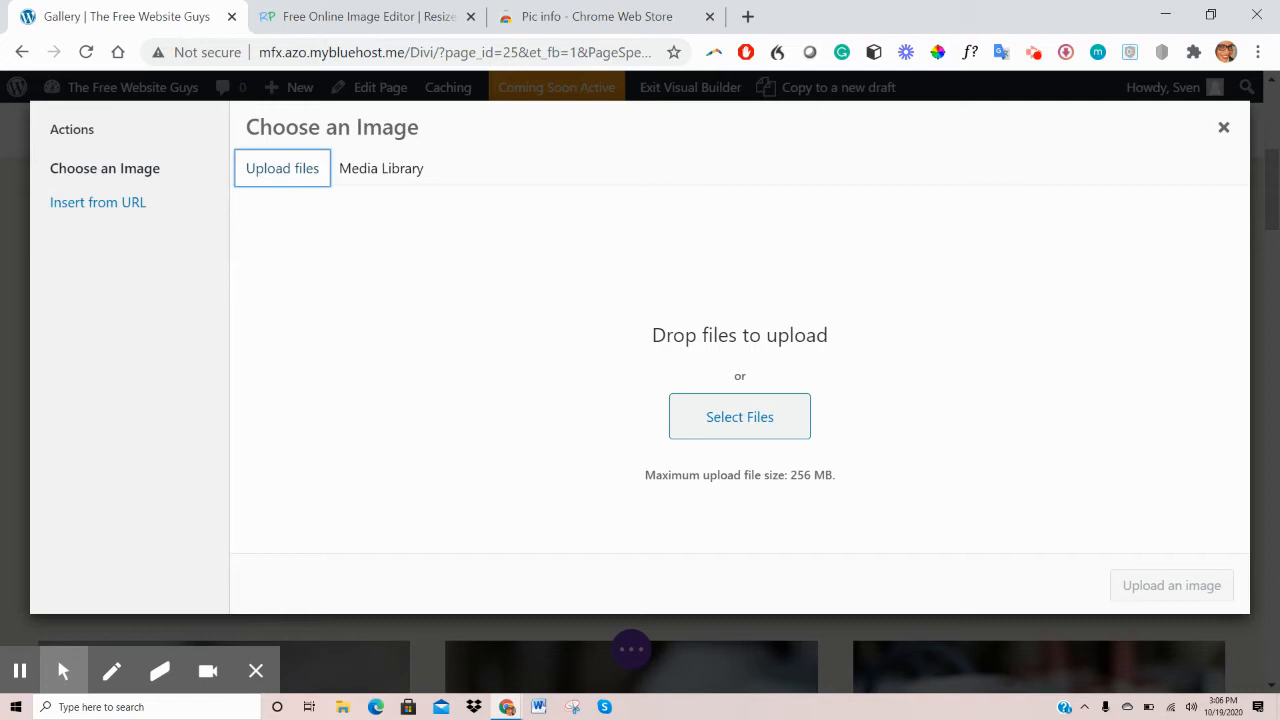
mouse_move(612, 380)
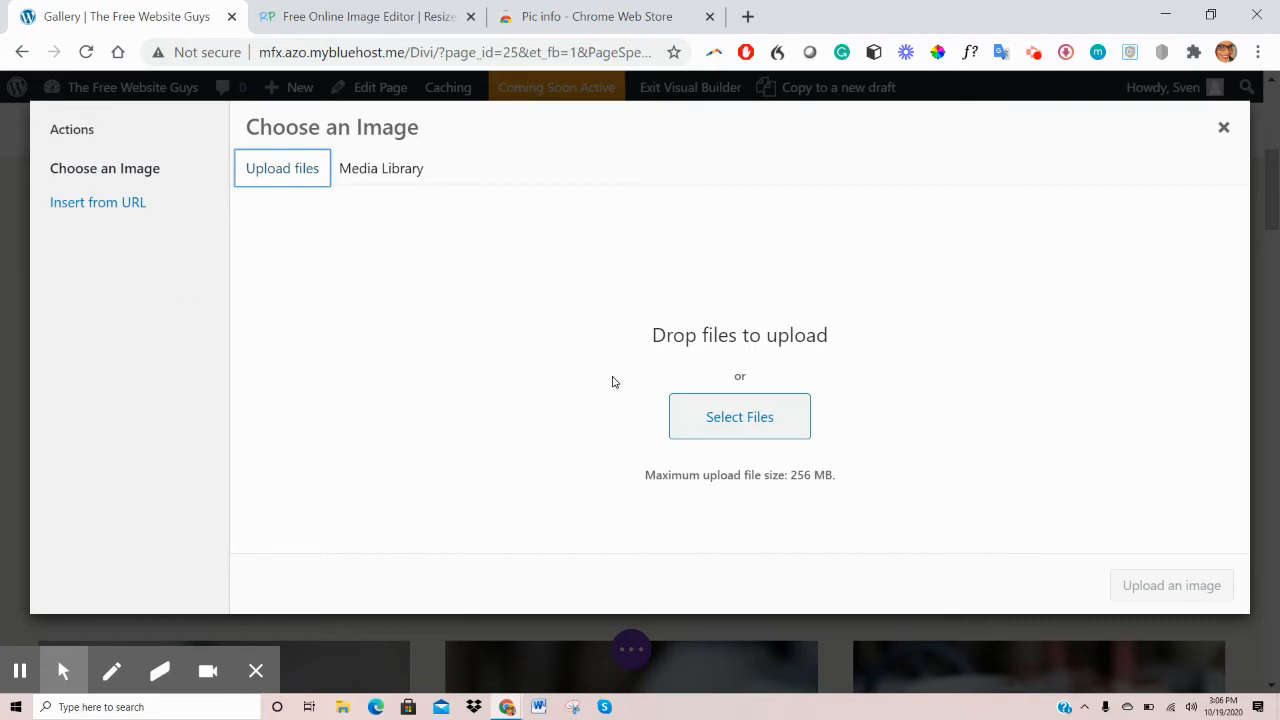
mouse_move(600, 382)
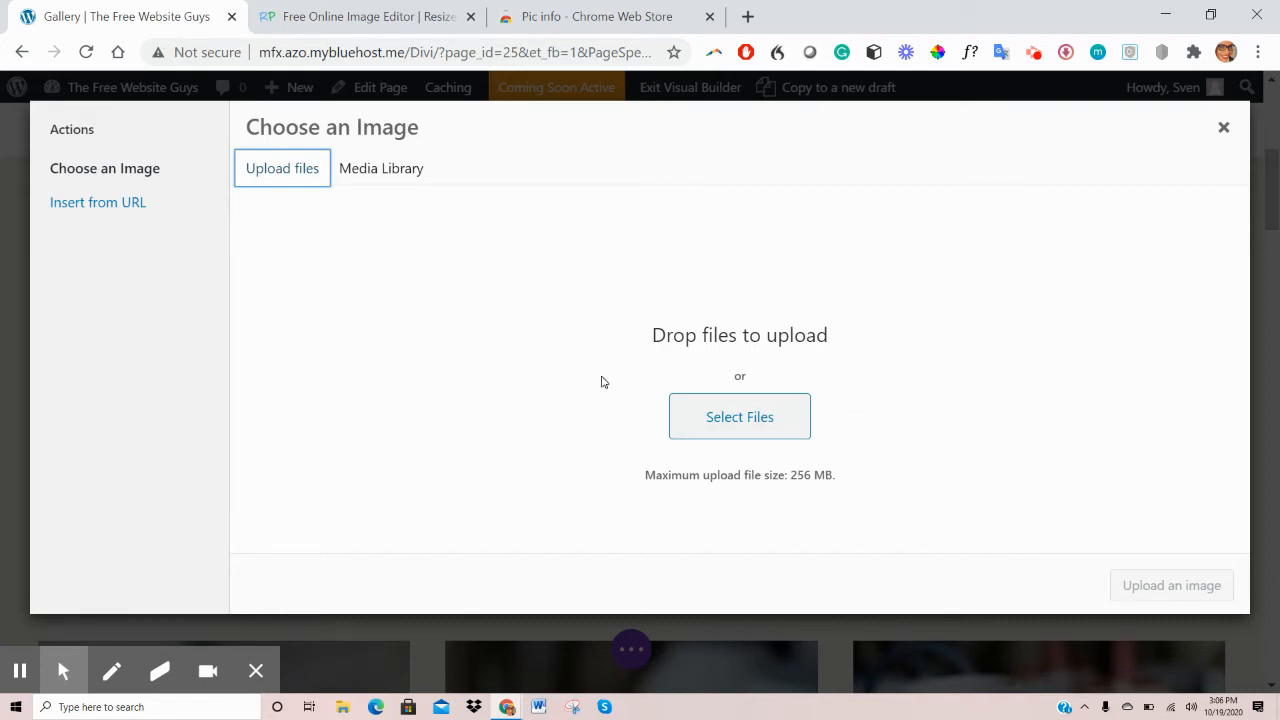
mouse_move(560, 380)
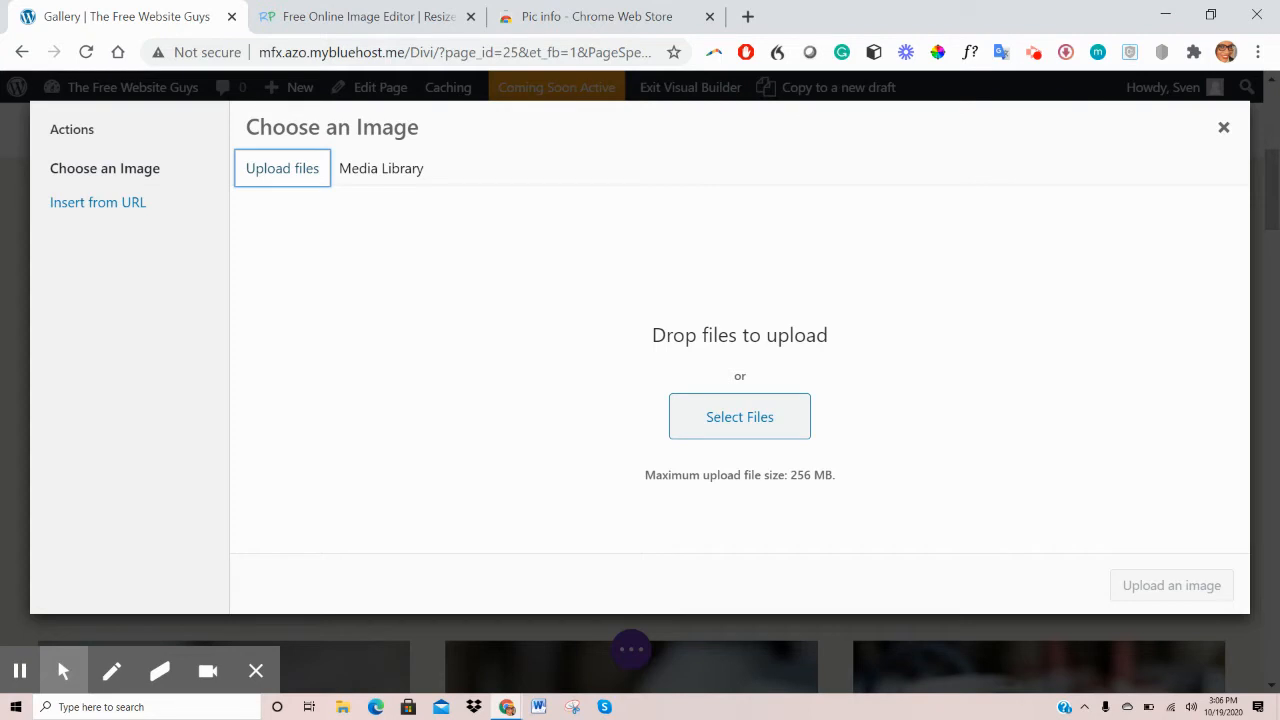
mouse_move(380, 168)
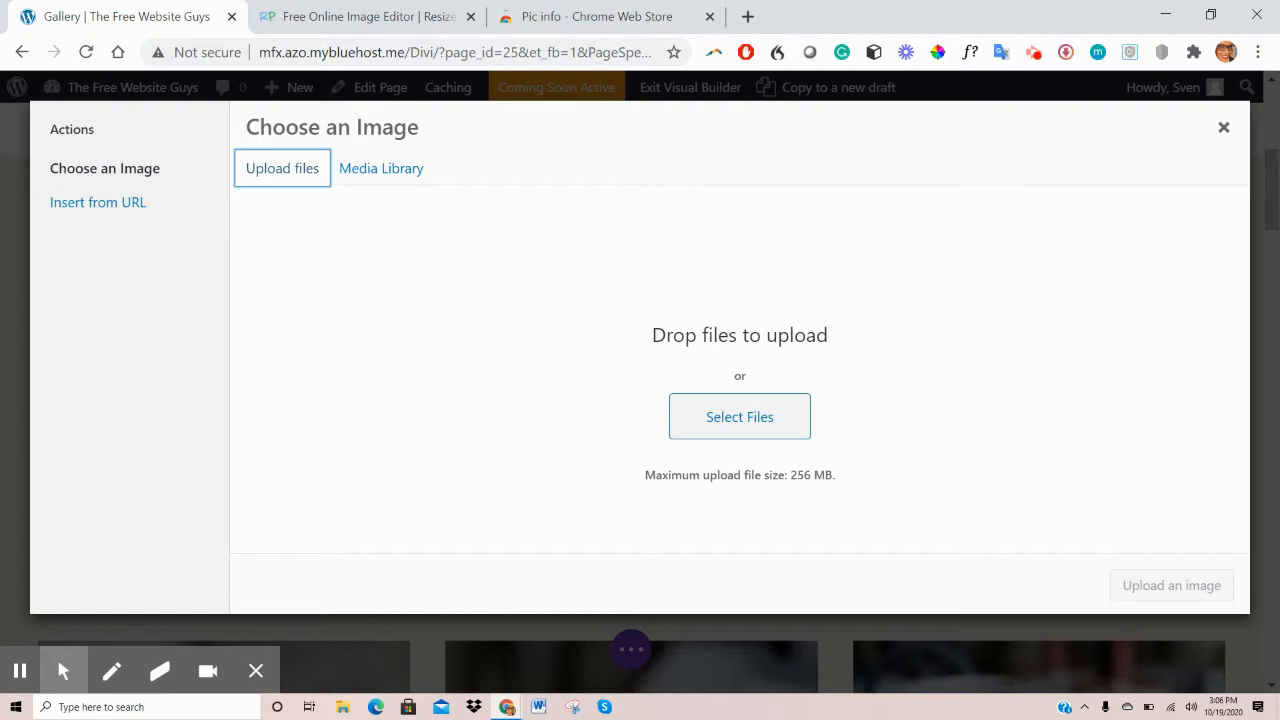
Select the blue-and-white pitcher 026_img from the Media Library and insert it into the module
click(380, 168)
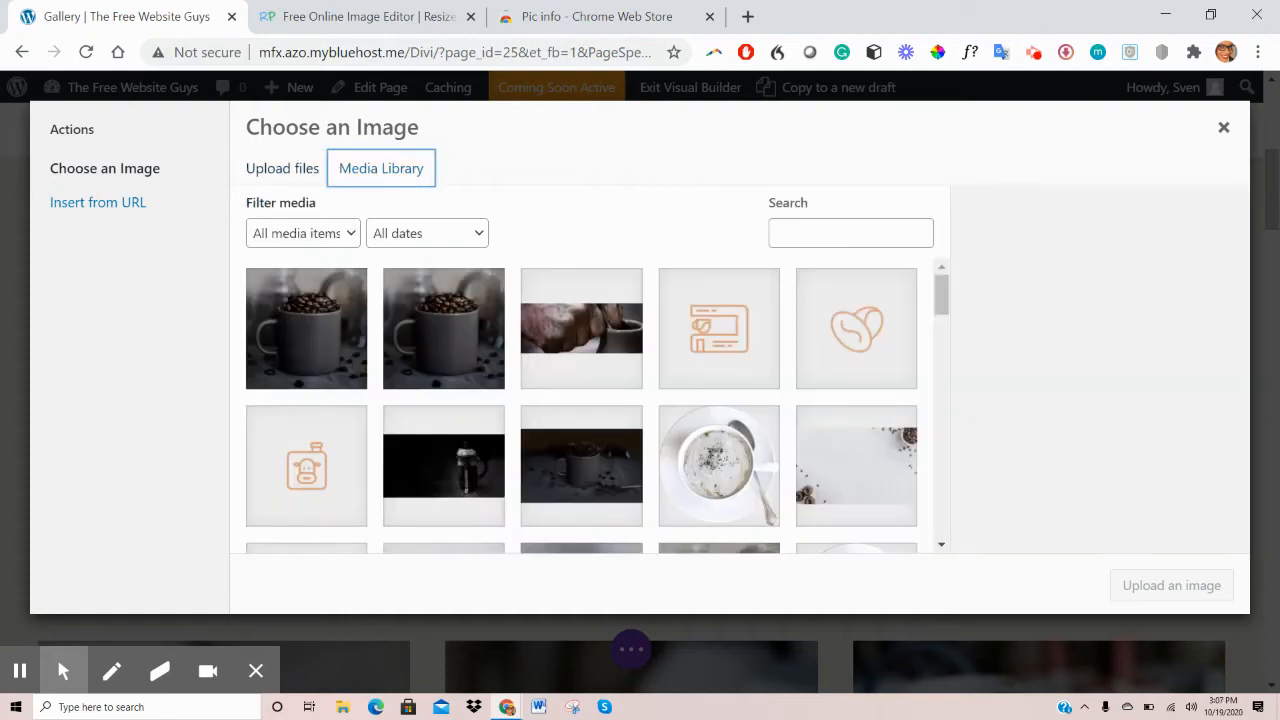
mouse_move(644, 240)
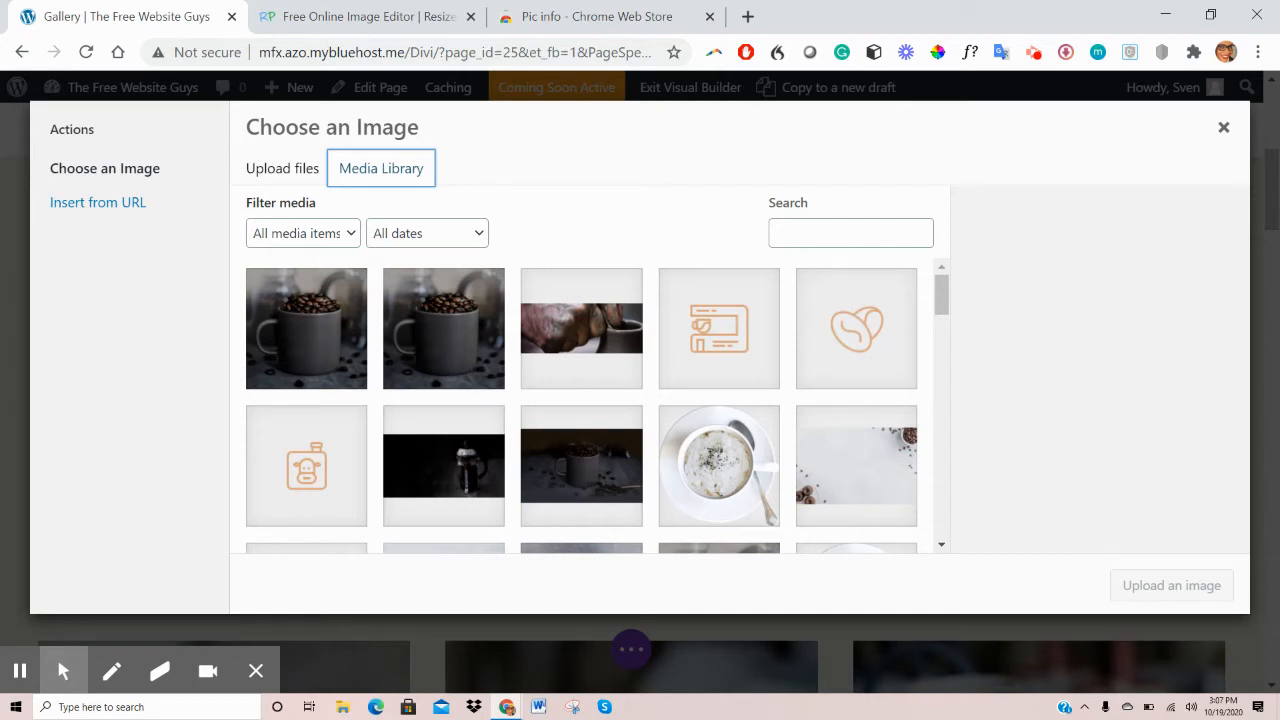
mouse_move(662, 266)
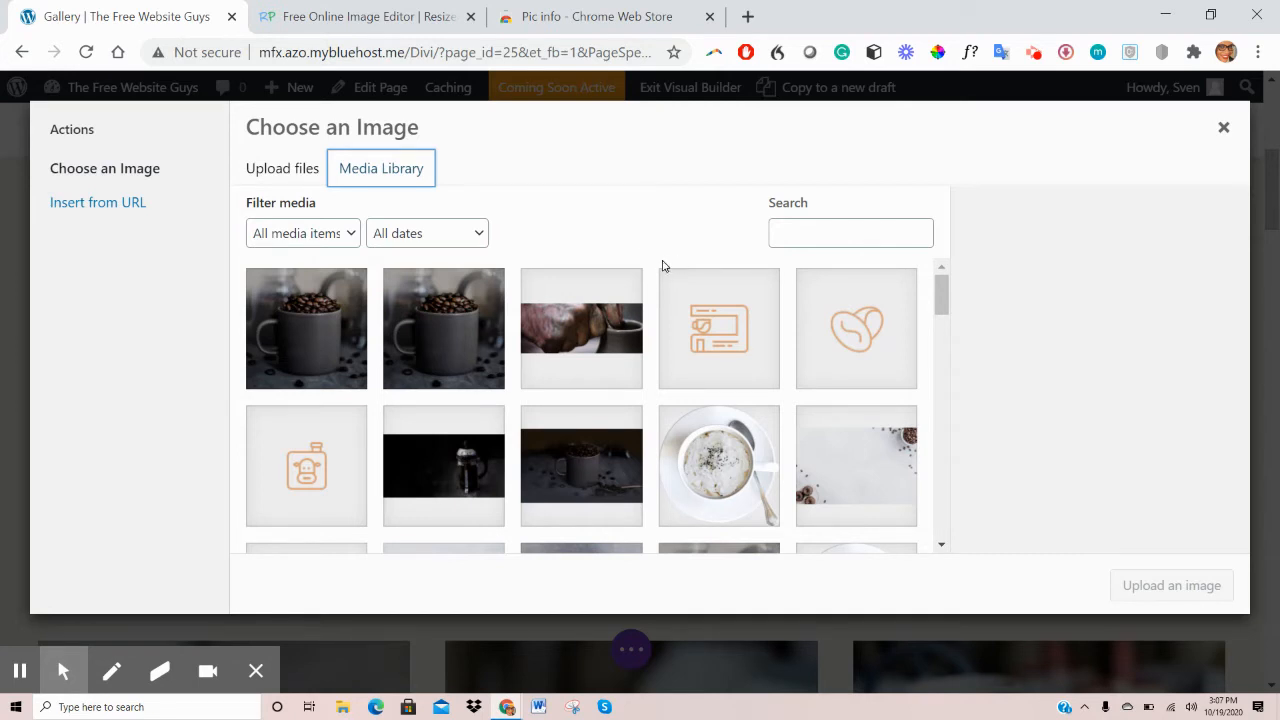
scroll(down, 3)
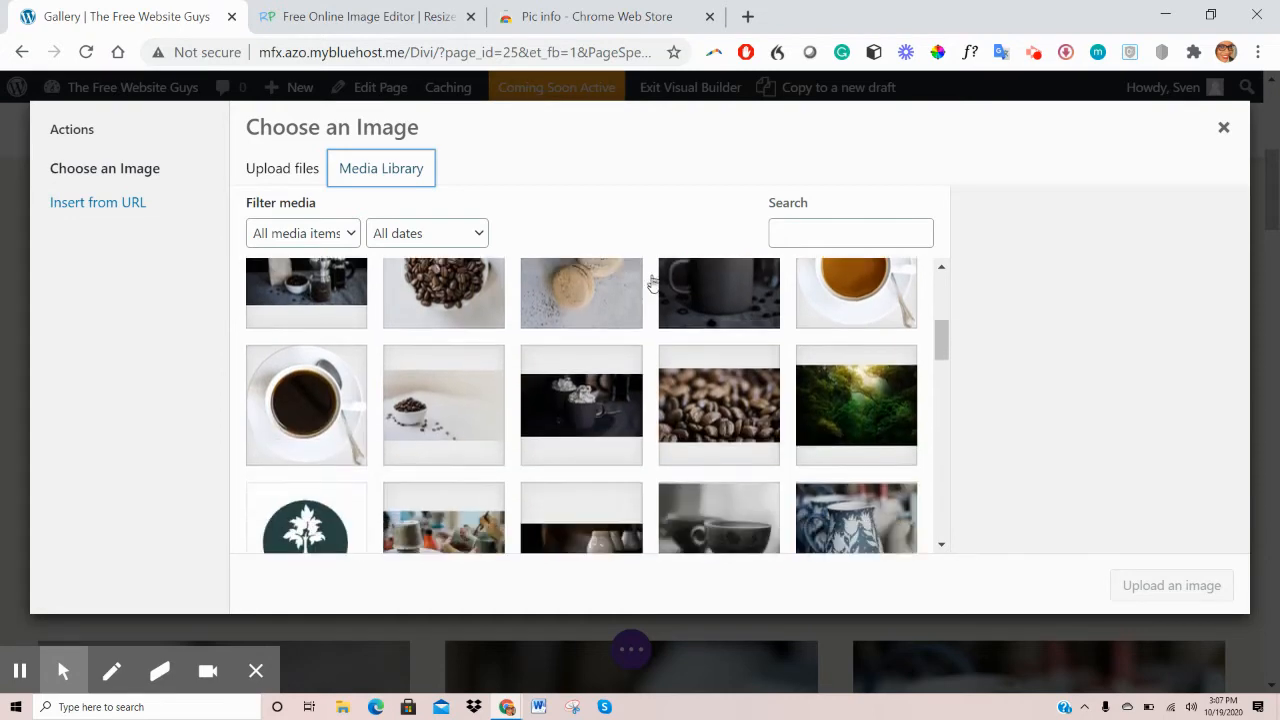
scroll(down, 3)
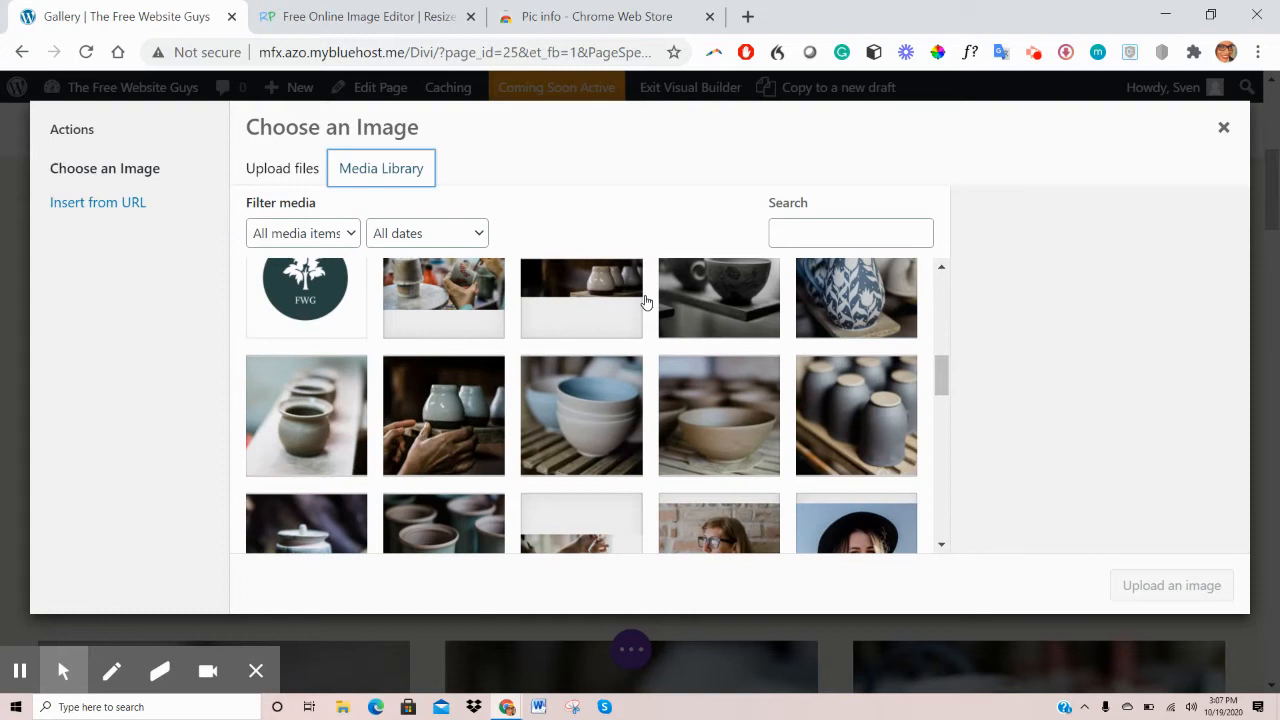
scroll(up, 3)
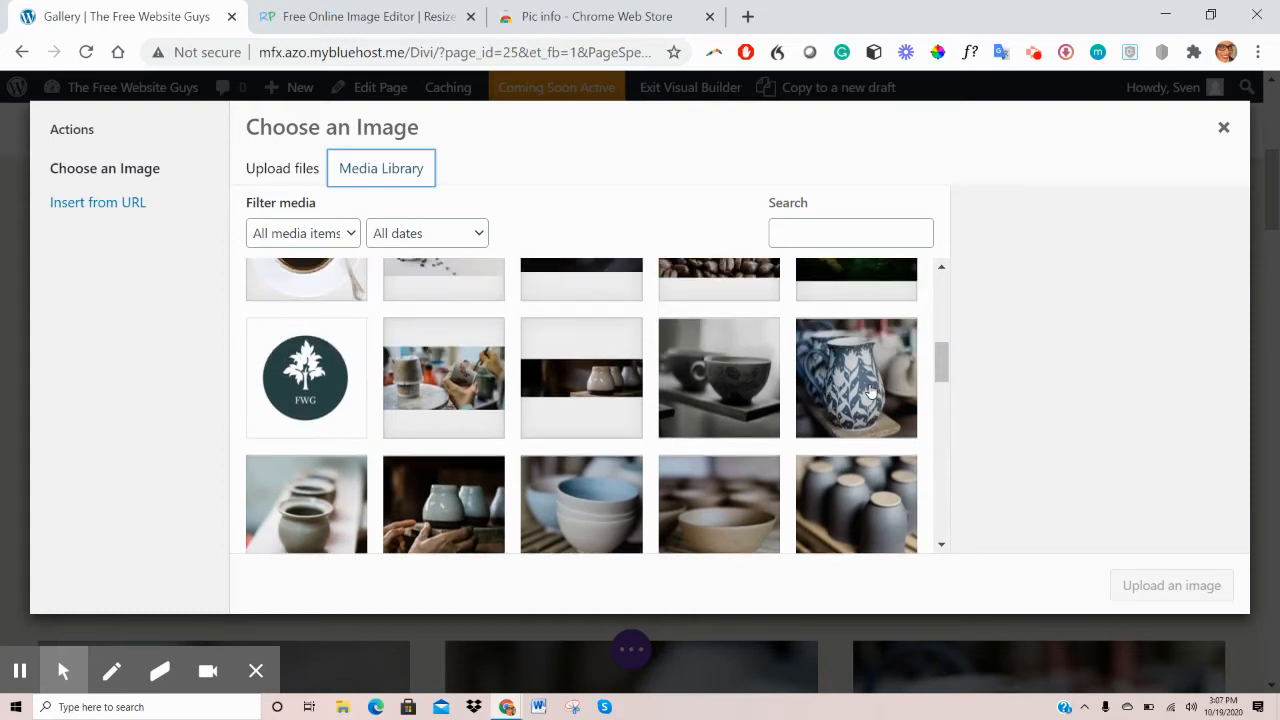
click(856, 376)
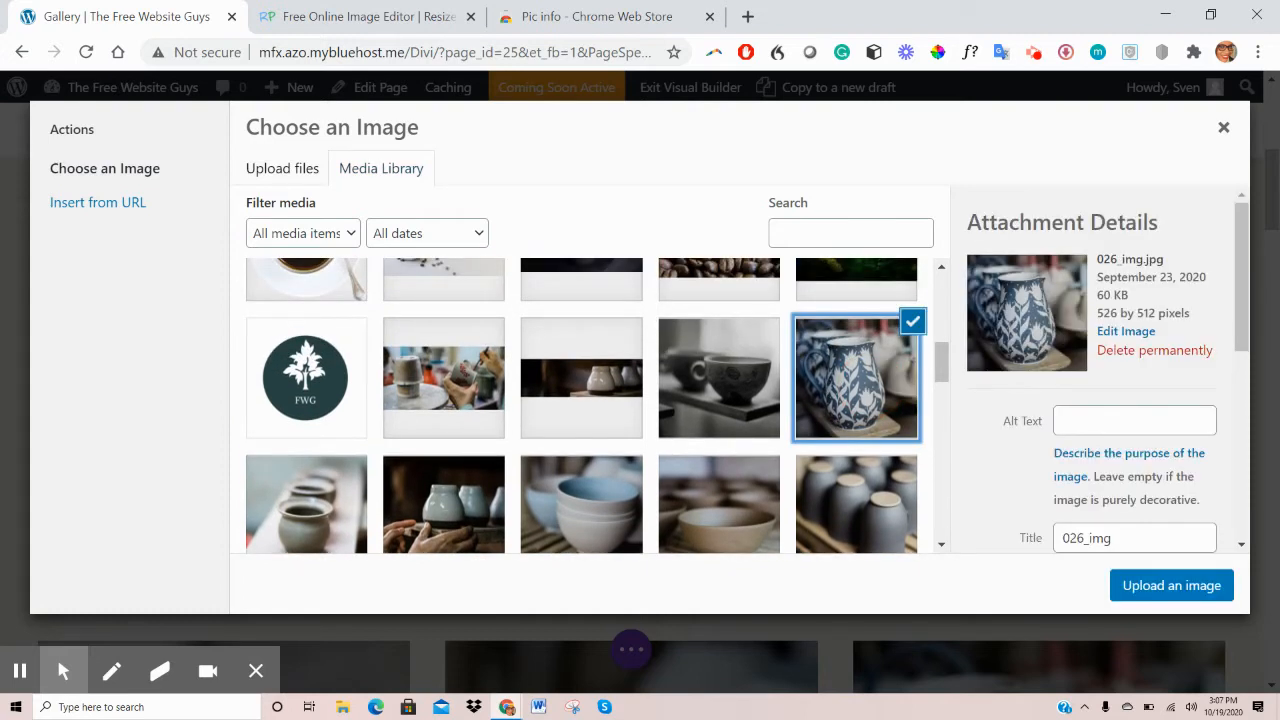
mouse_move(1170, 584)
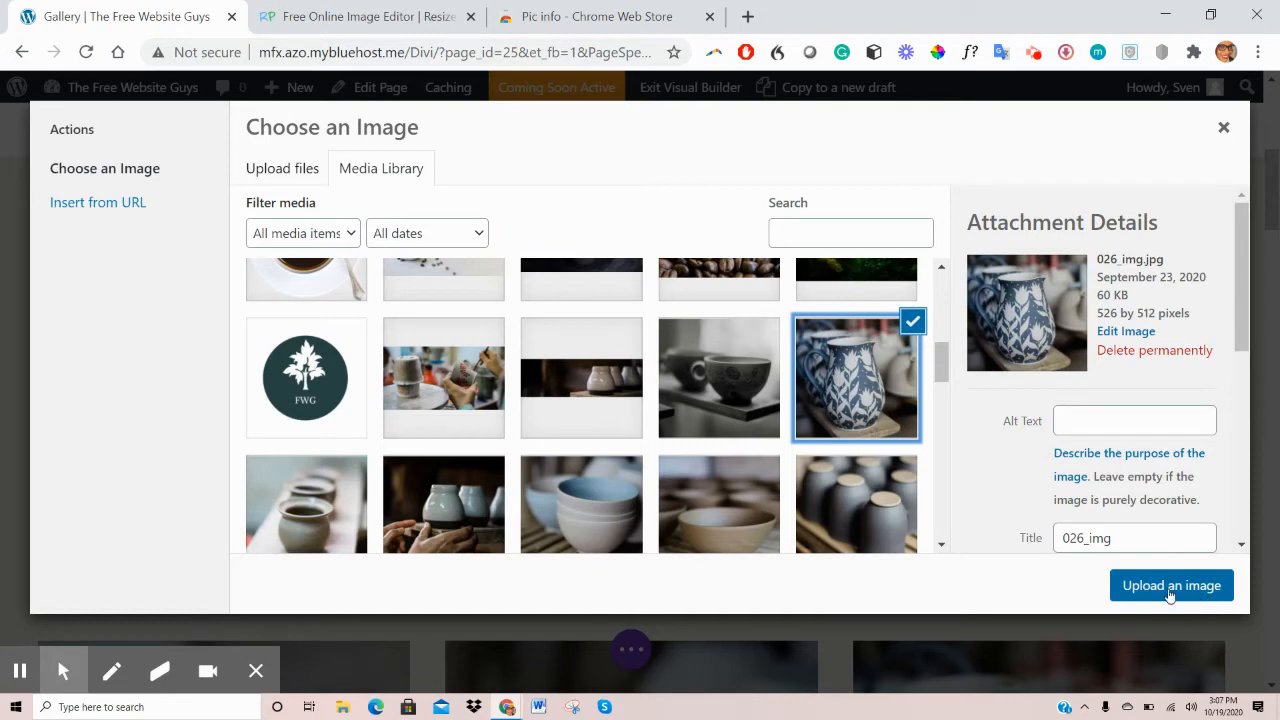
click(1172, 584)
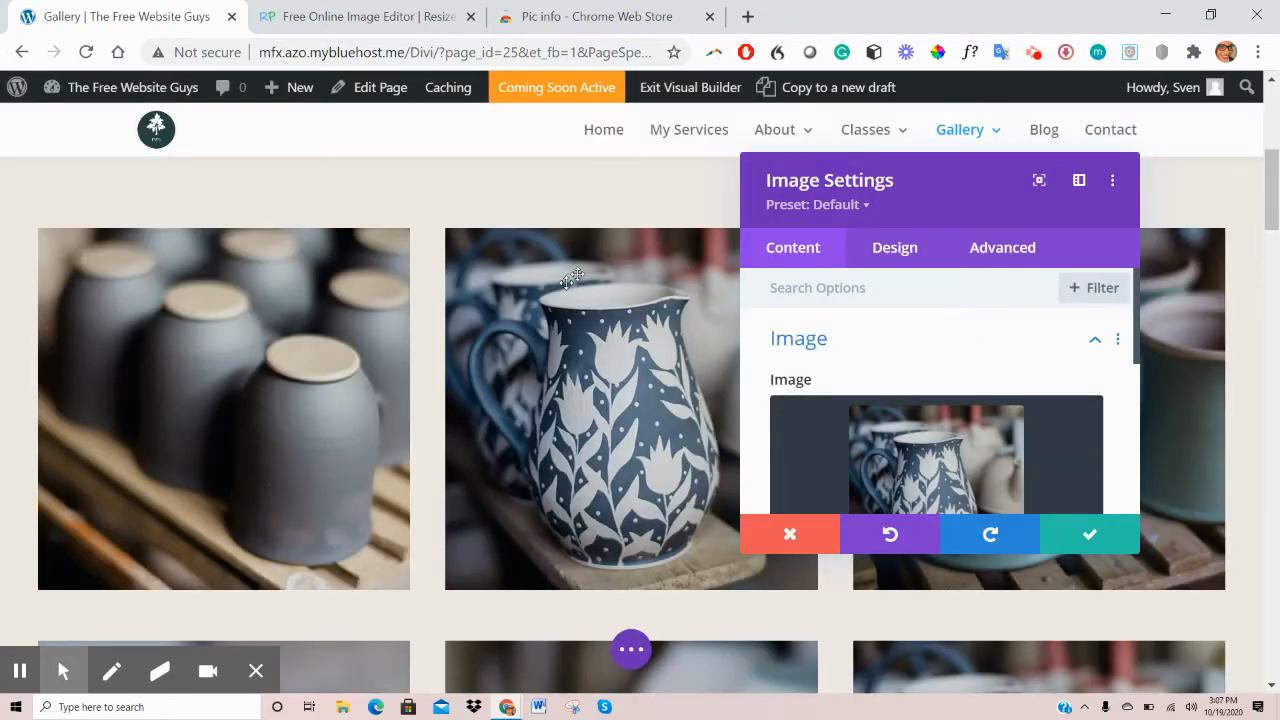
mouse_move(1116, 480)
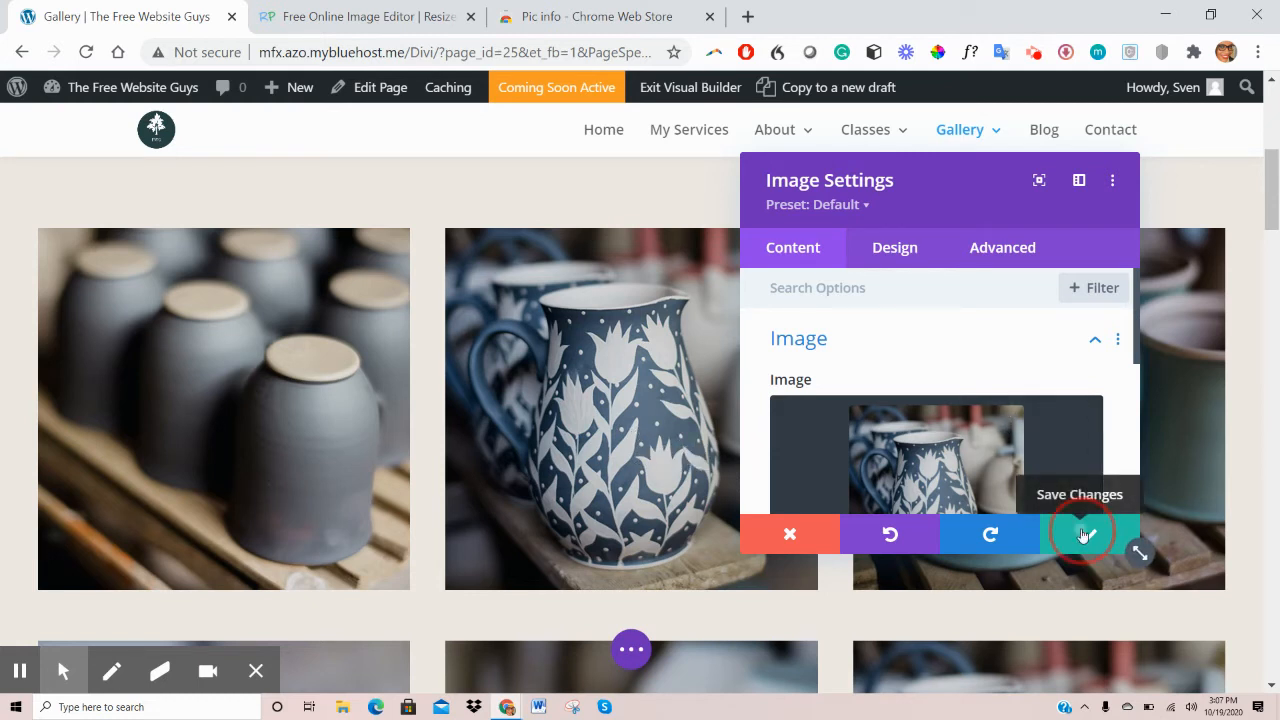
Confirm the image settings and save the Gallery page from the page-wide builder bar
click(1080, 534)
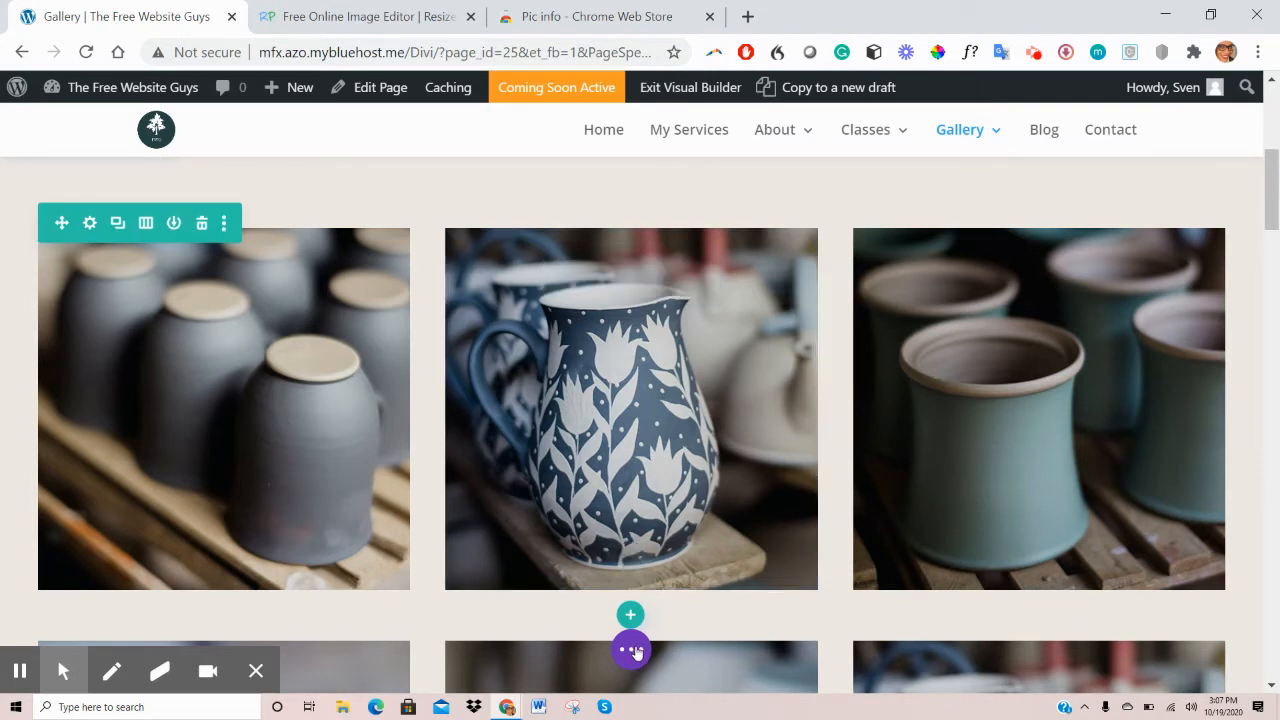
click(630, 650)
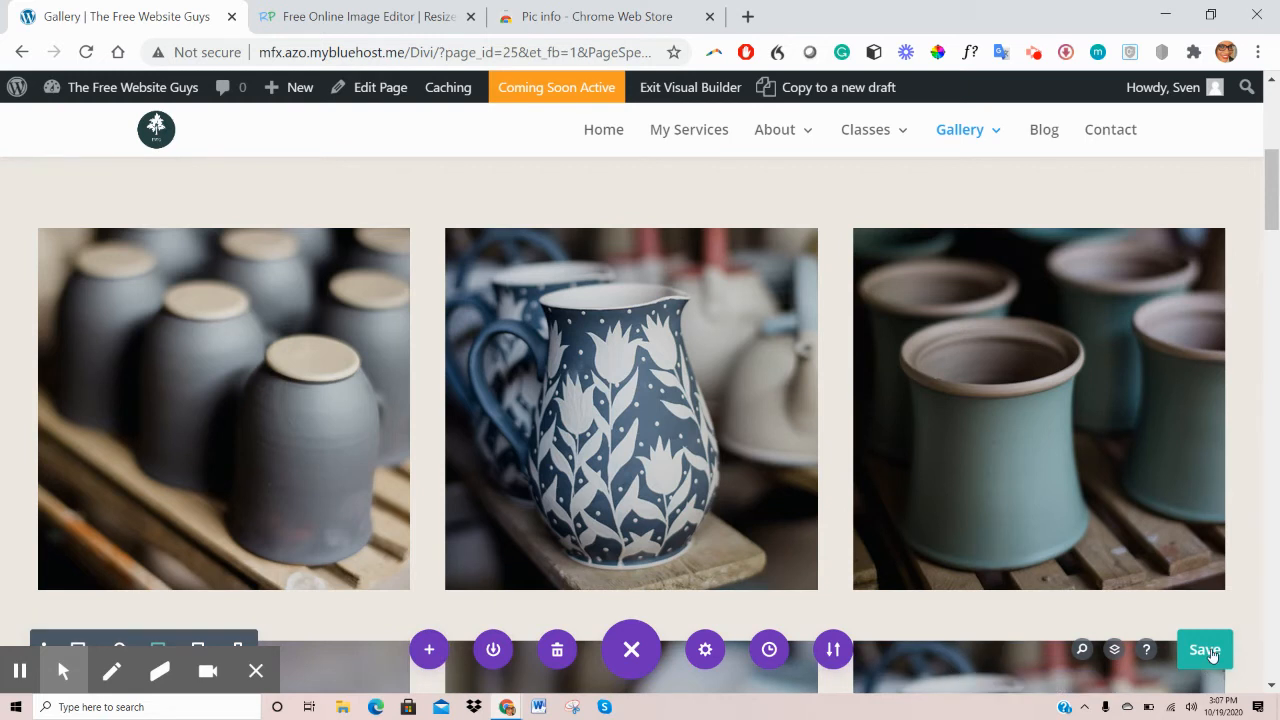
click(1204, 650)
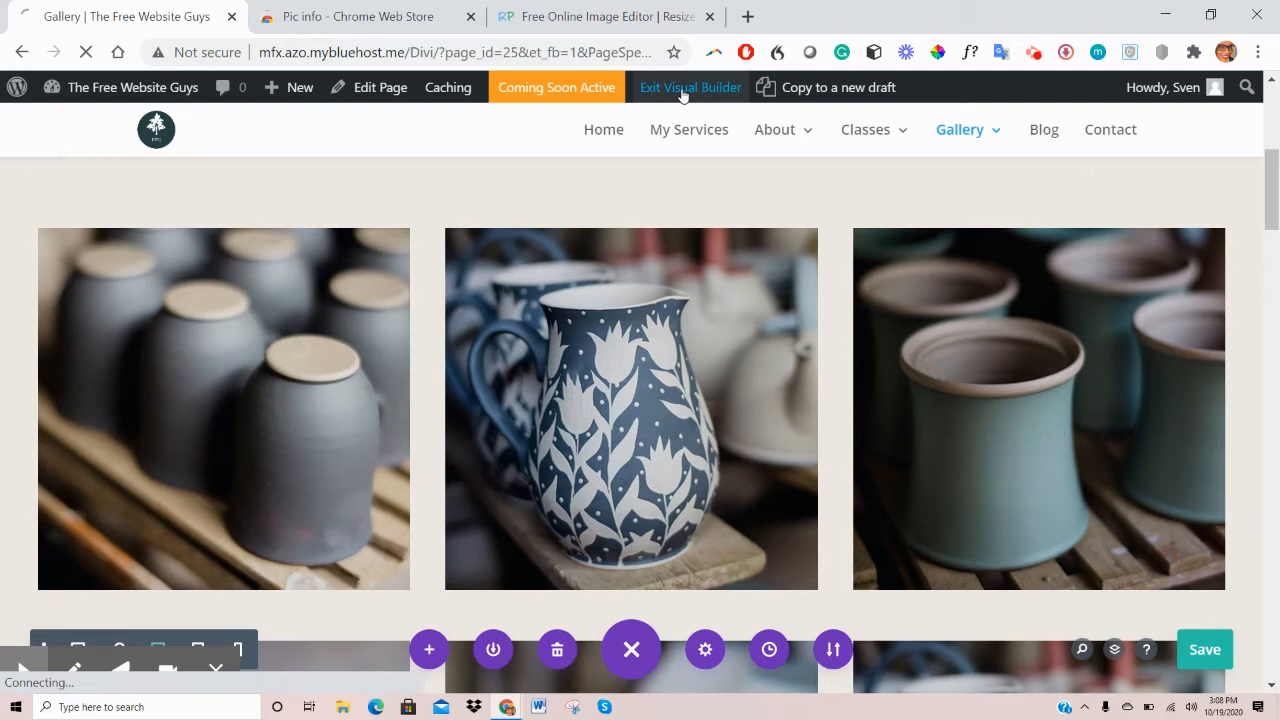
Exit the Visual Builder and scroll the live Gallery page to the pitcher photo
click(690, 88)
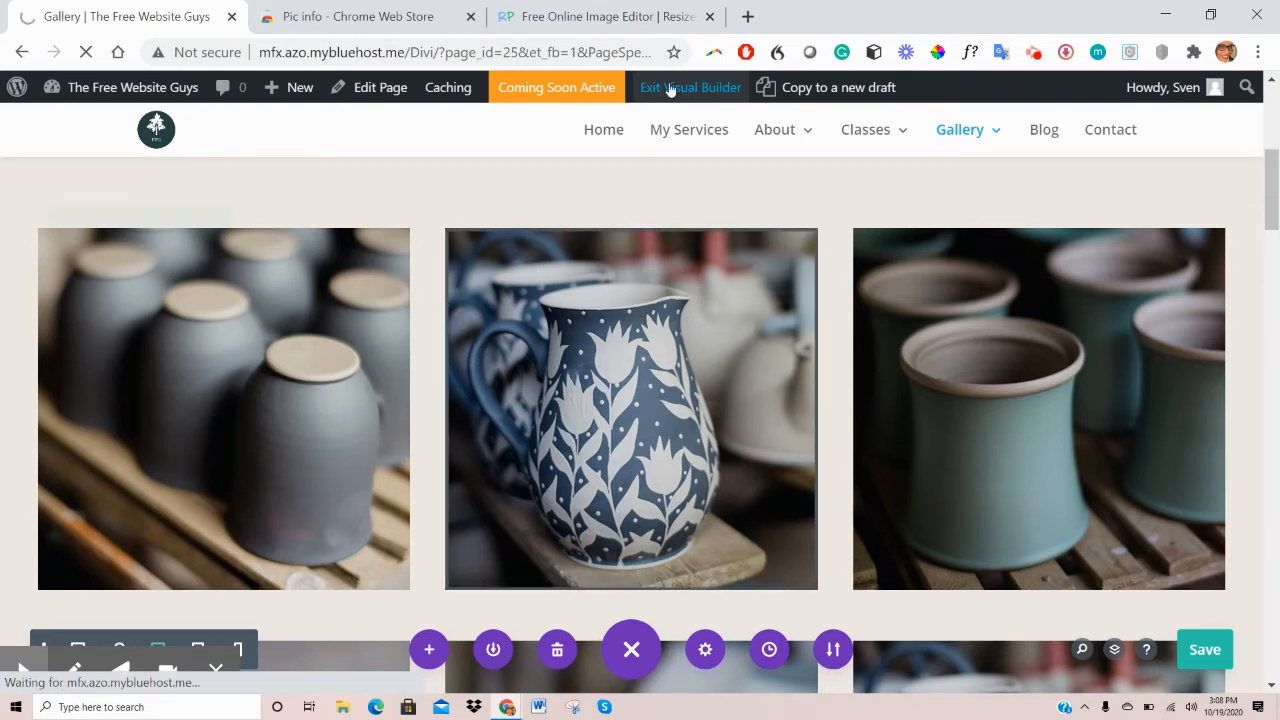
click(690, 88)
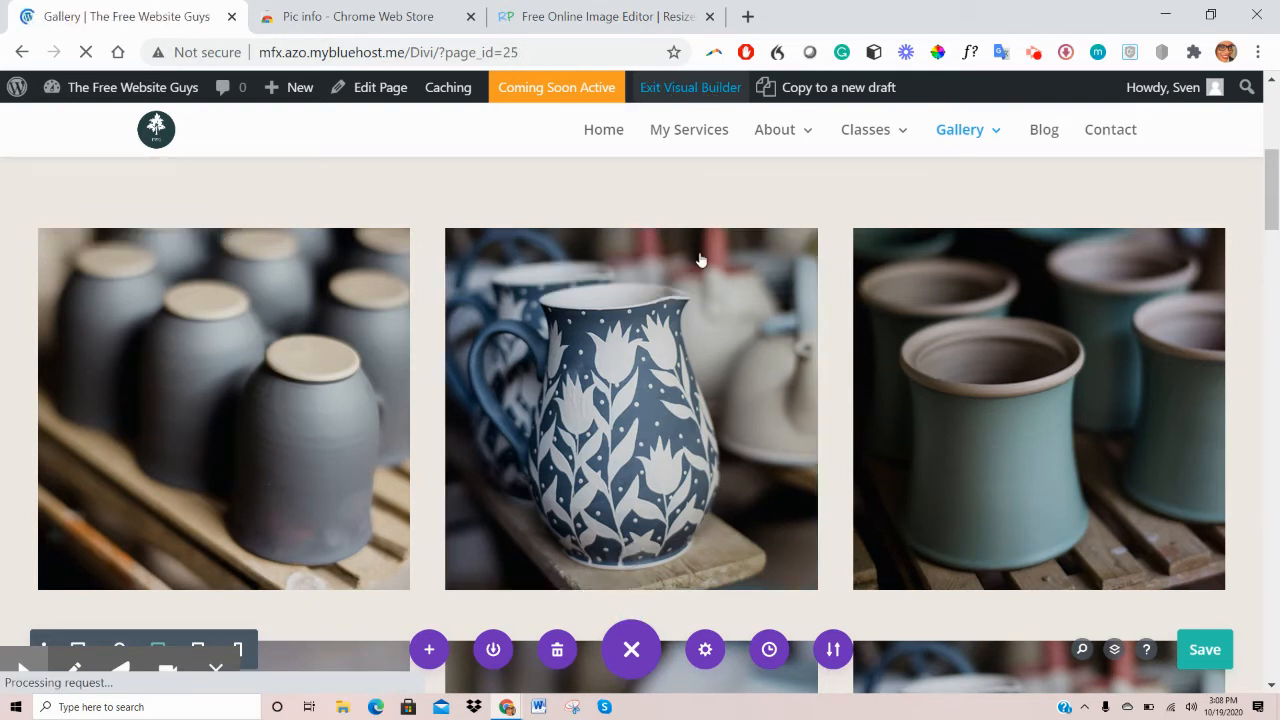
click(690, 88)
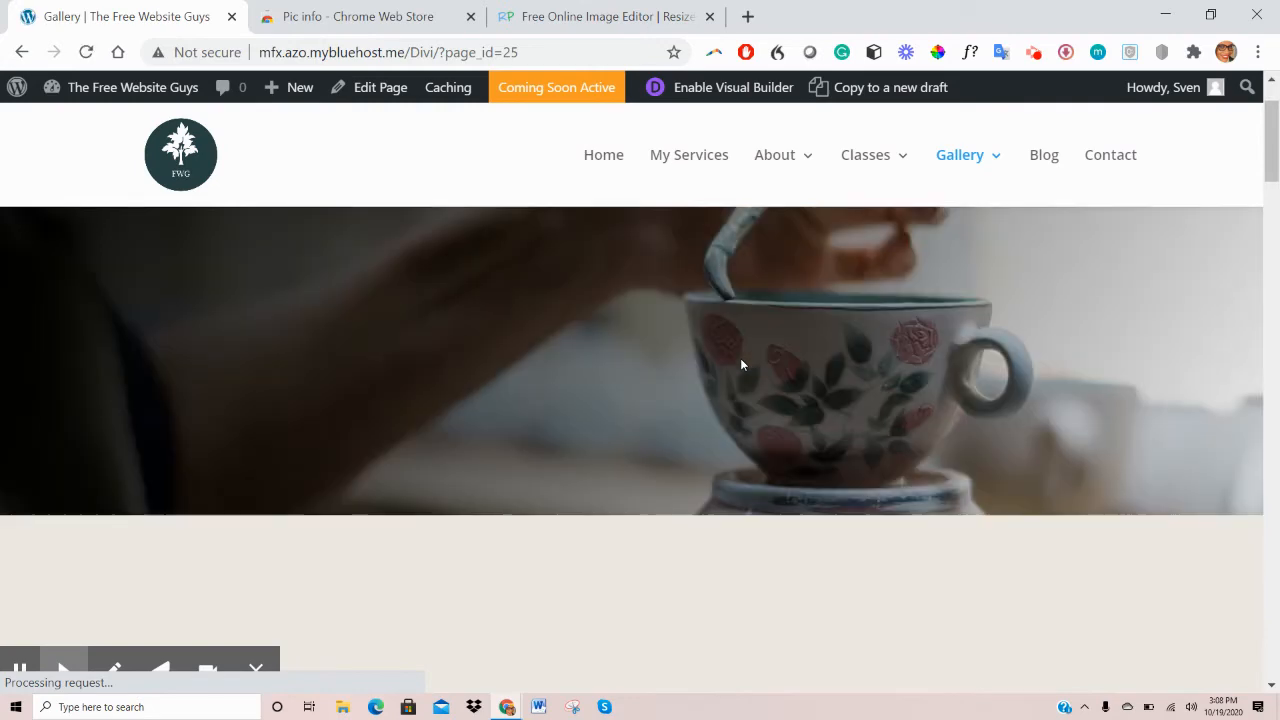
scroll(down, 3)
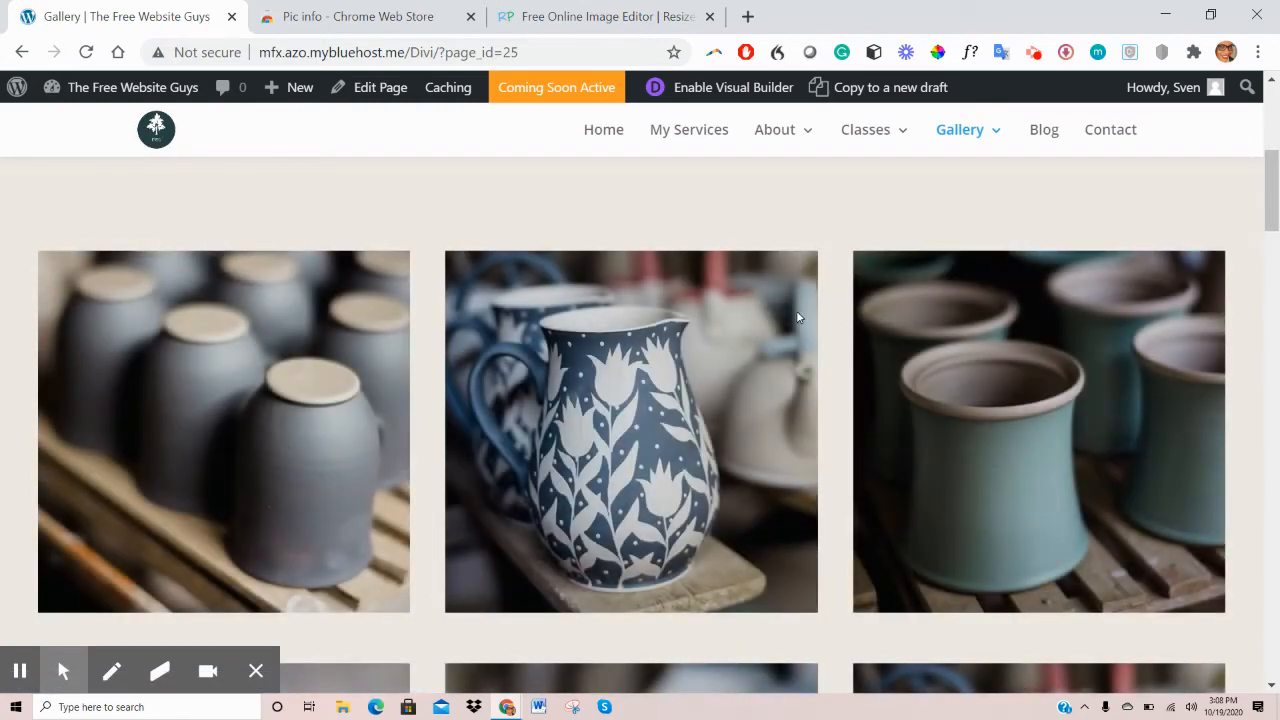
mouse_move(112, 640)
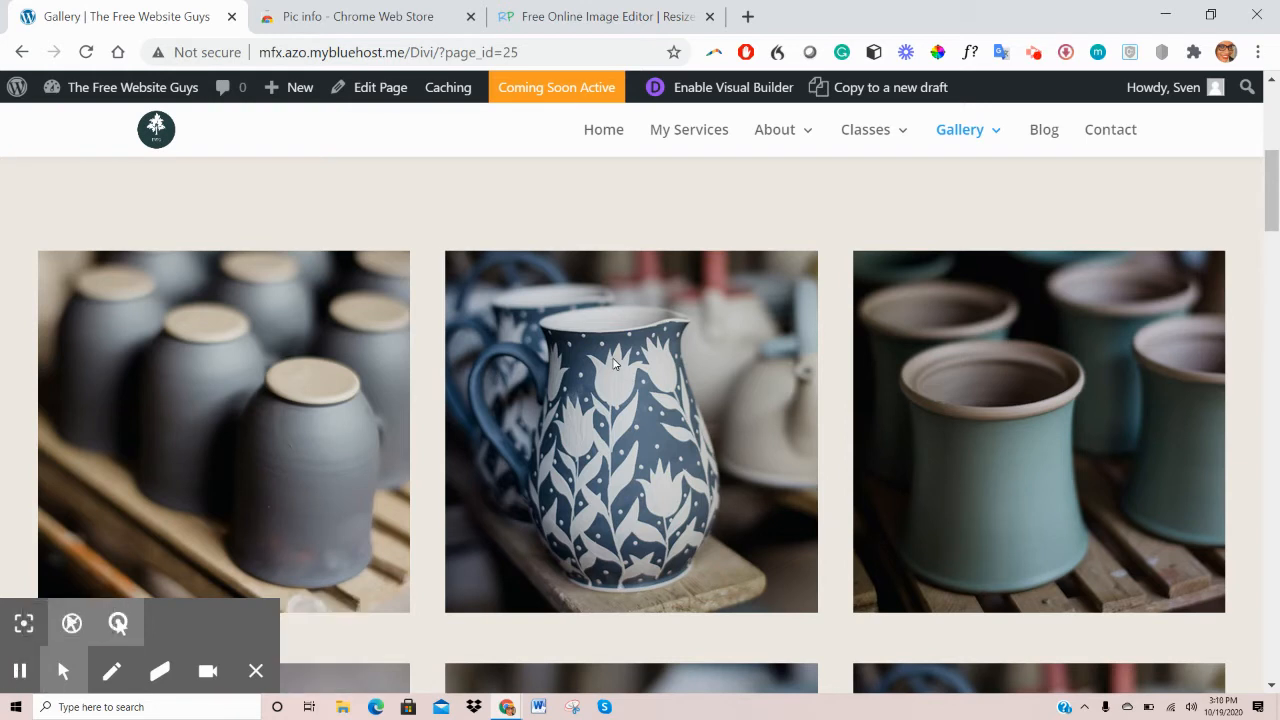
mouse_move(540, 328)
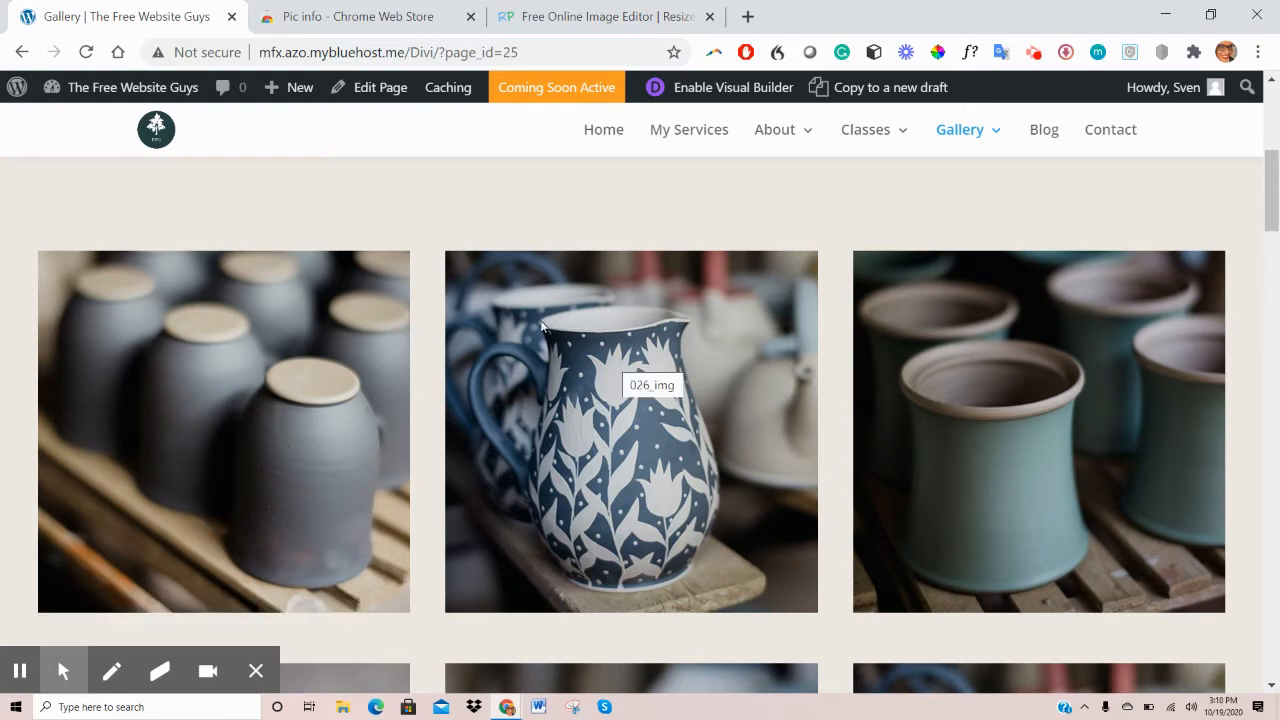
mouse_move(250, 430)
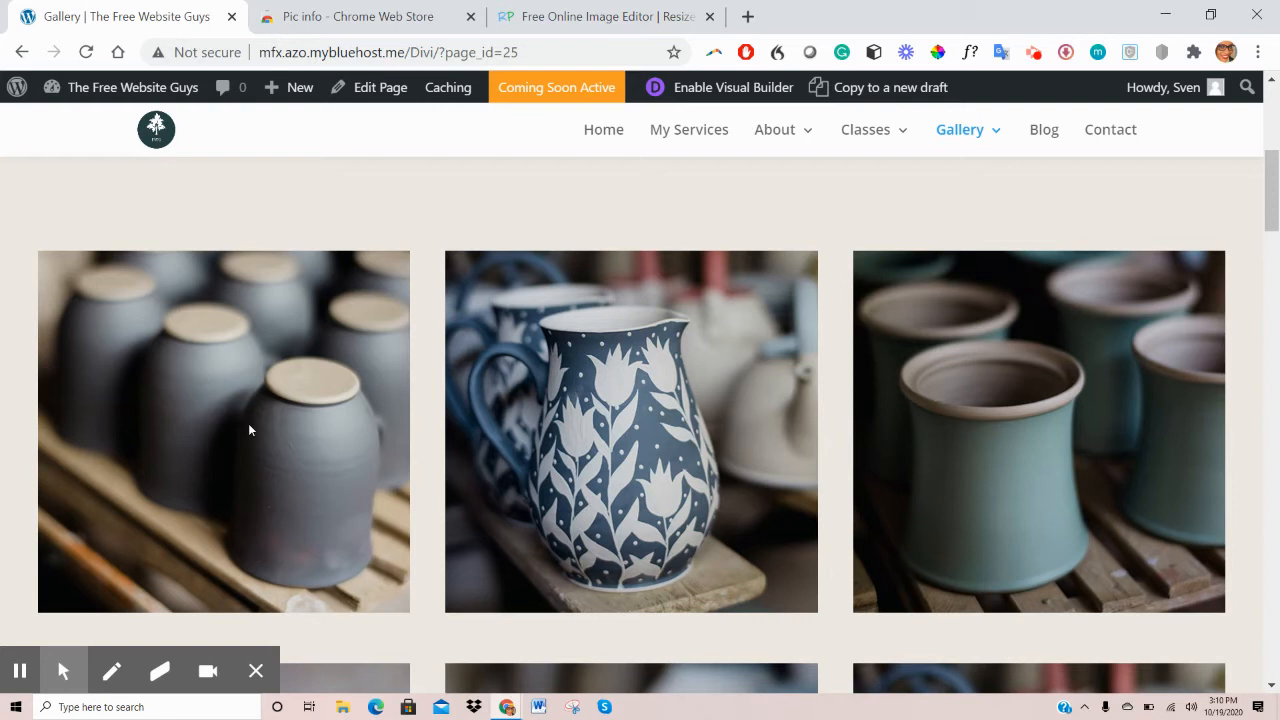
mouse_move(616, 394)
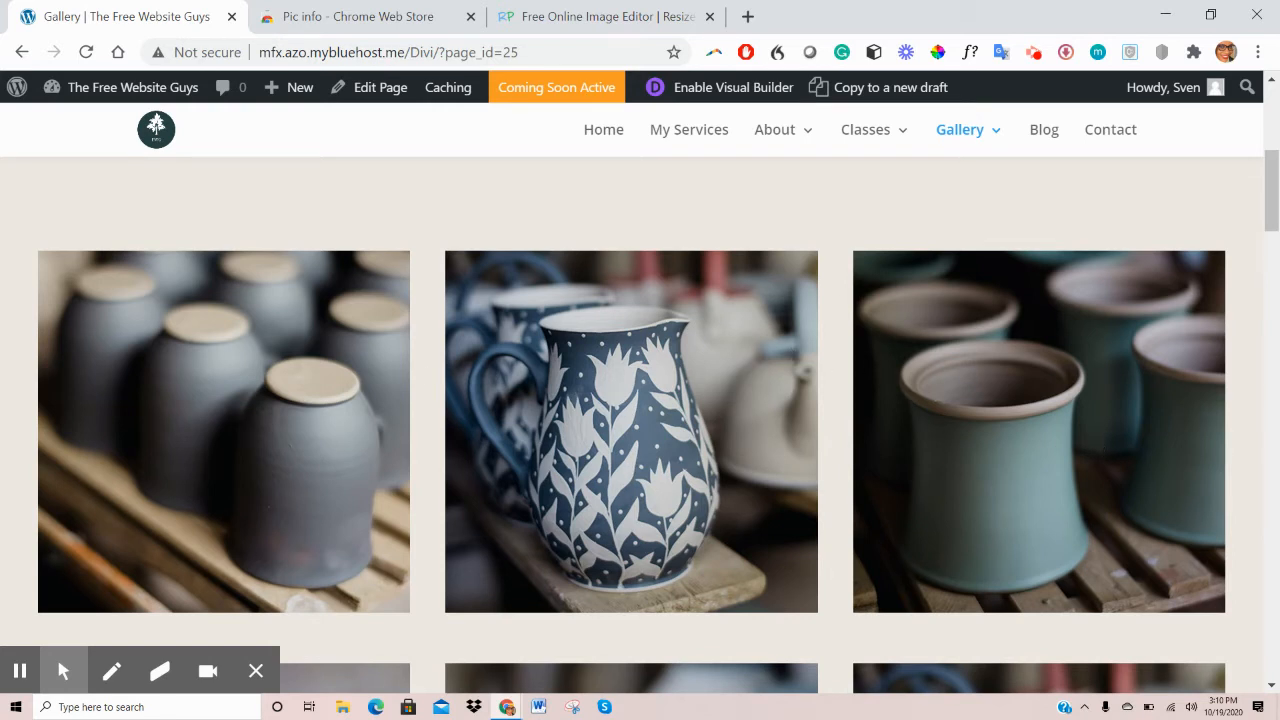
mouse_move(624, 370)
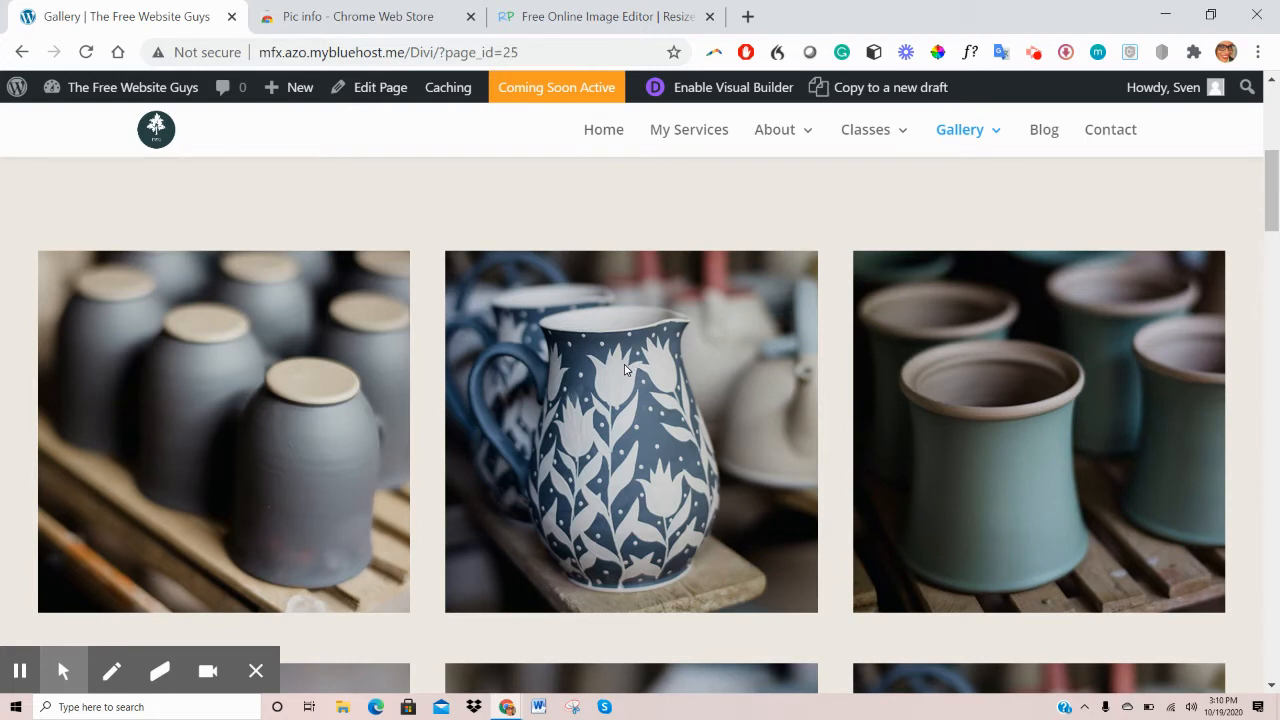
mouse_move(612, 368)
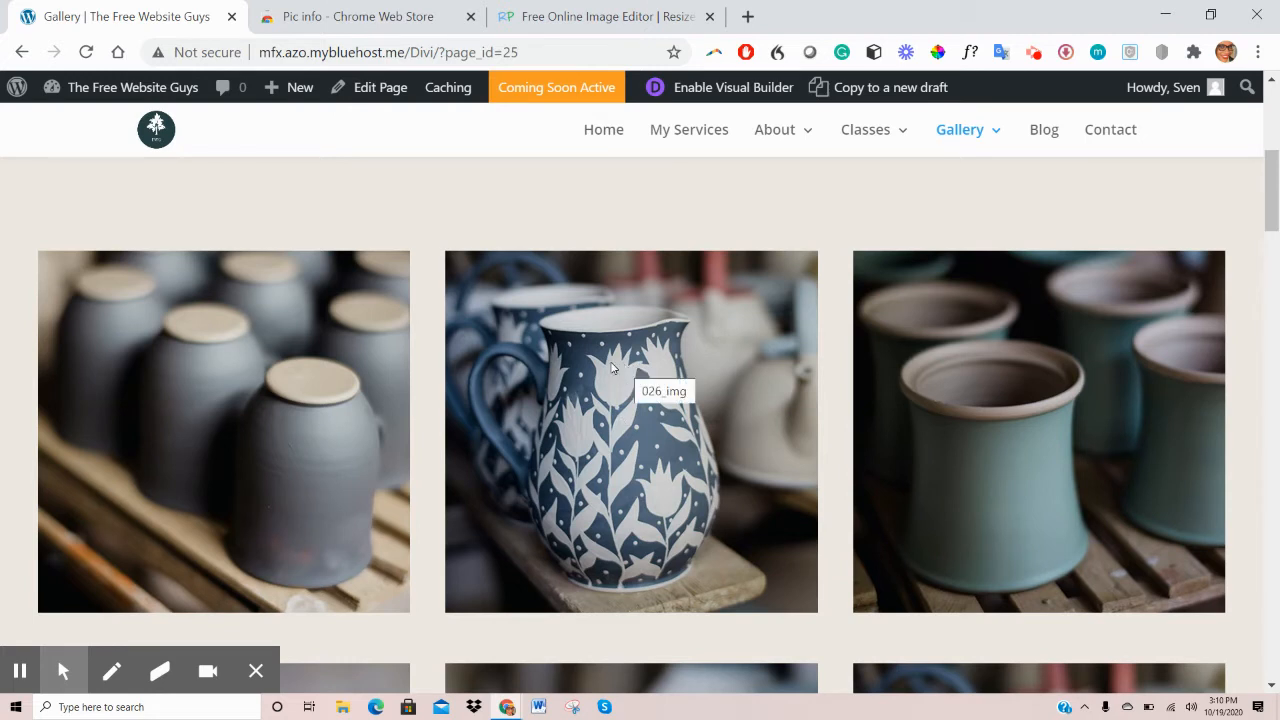
mouse_move(362, 70)
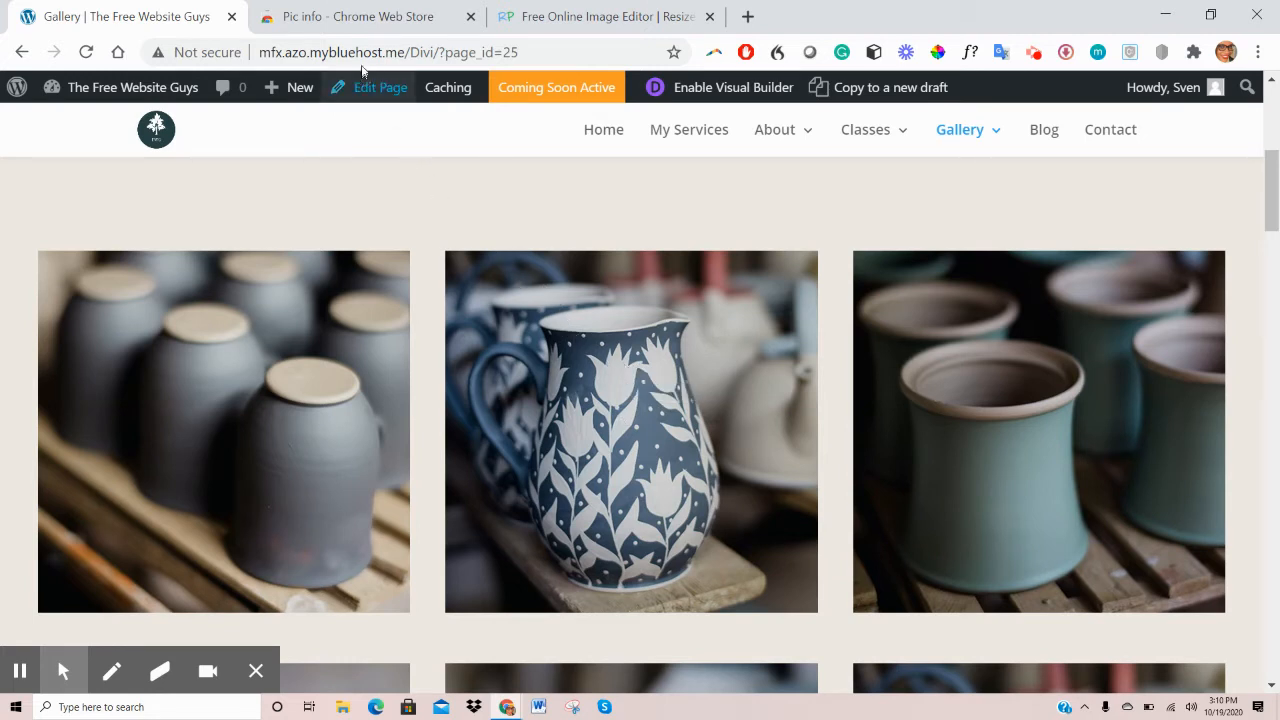
Add the Pic info extension to Chrome from its Web Store page, confirming the install
click(350, 16)
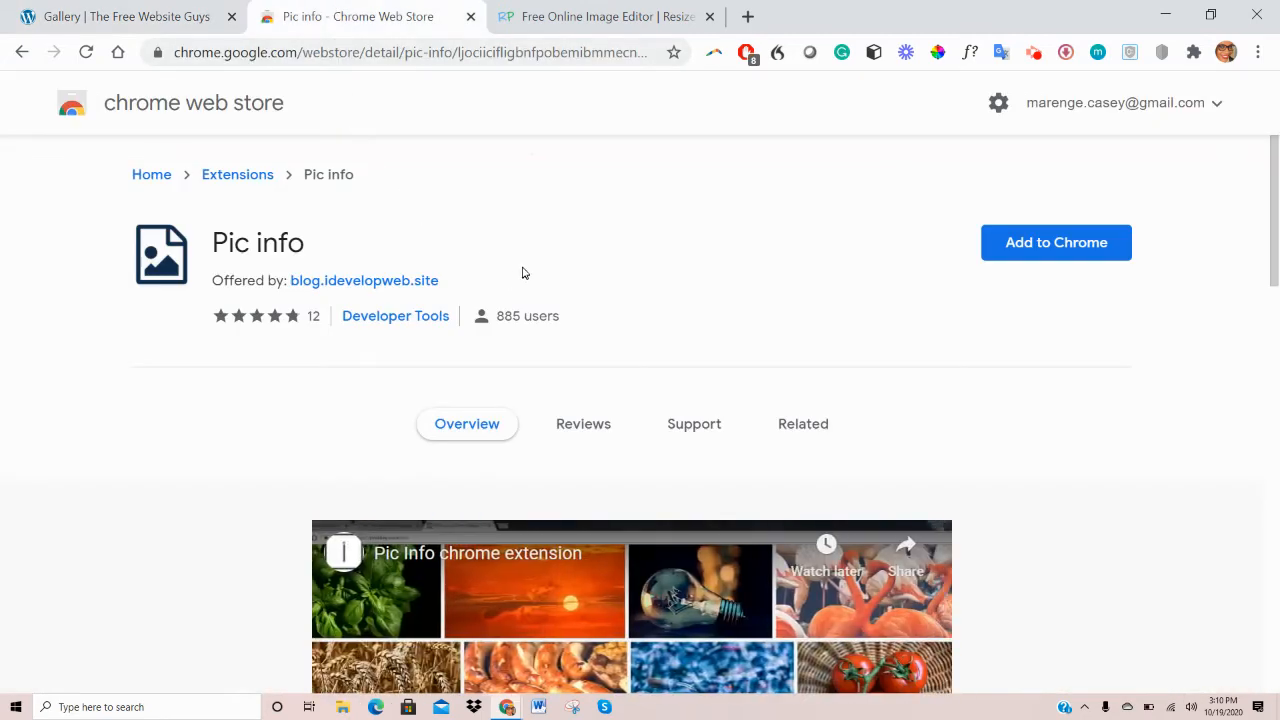
mouse_move(616, 288)
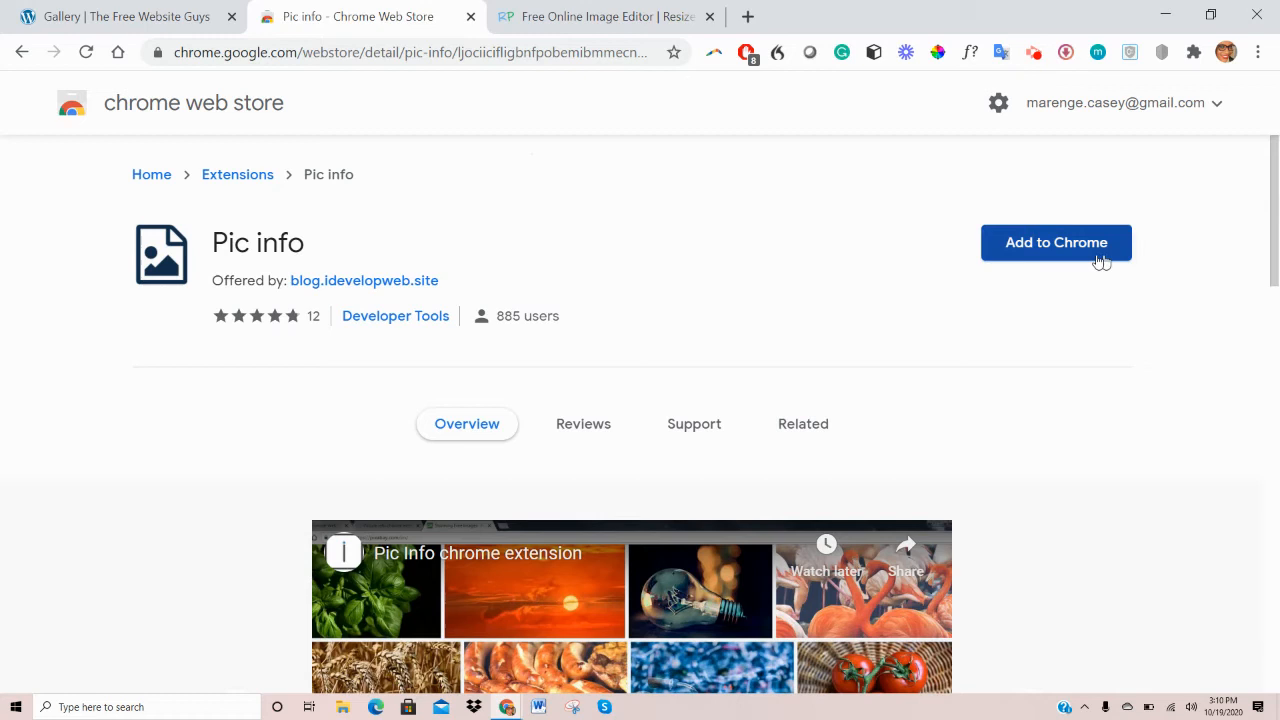
click(1056, 242)
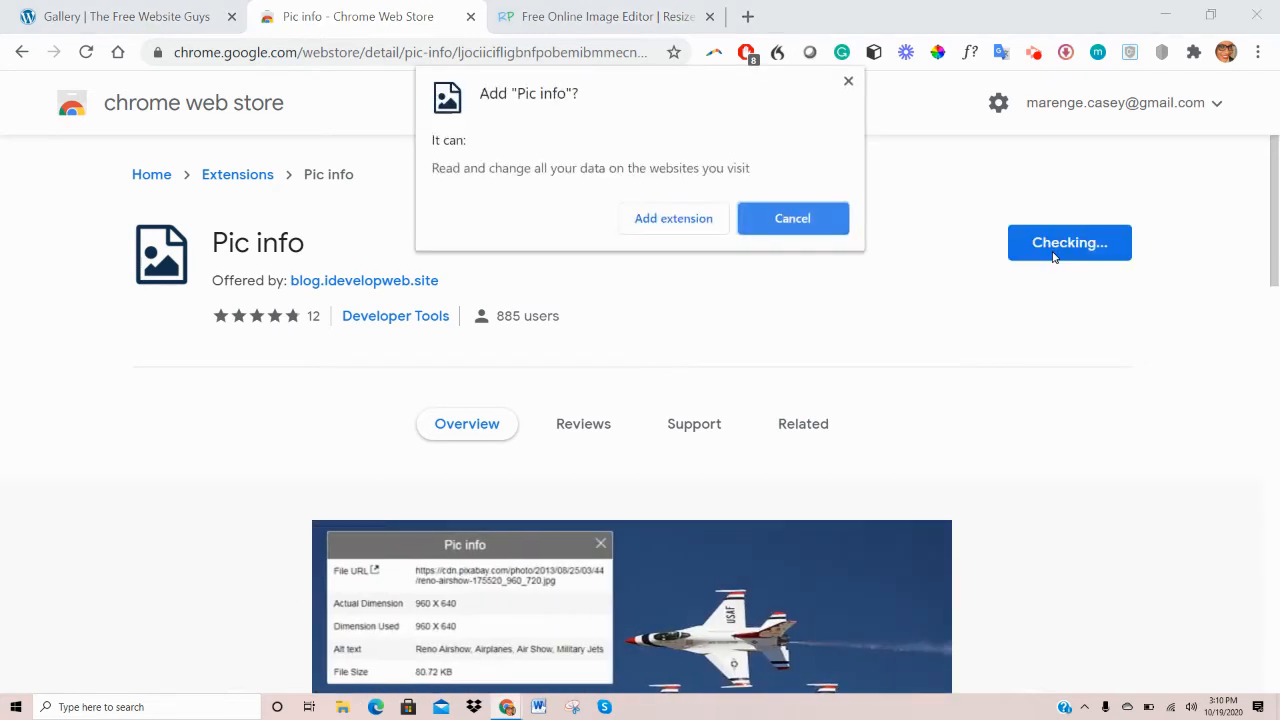
click(792, 218)
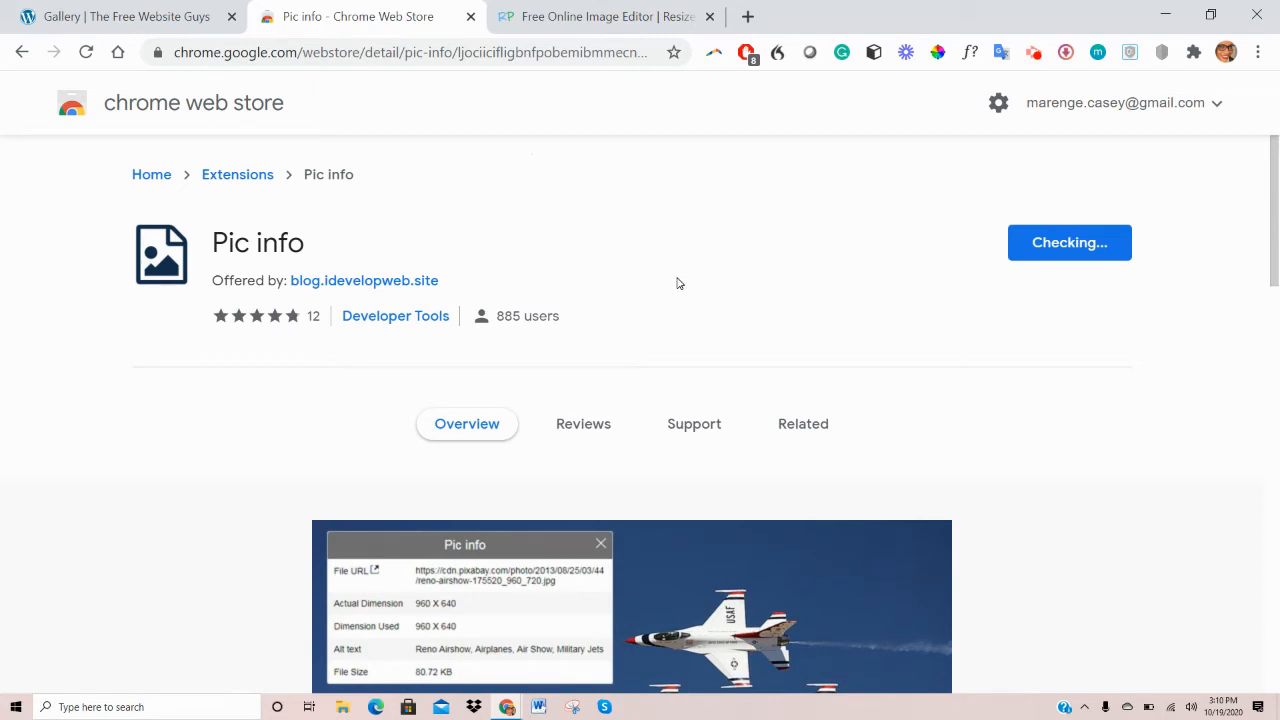
click(364, 280)
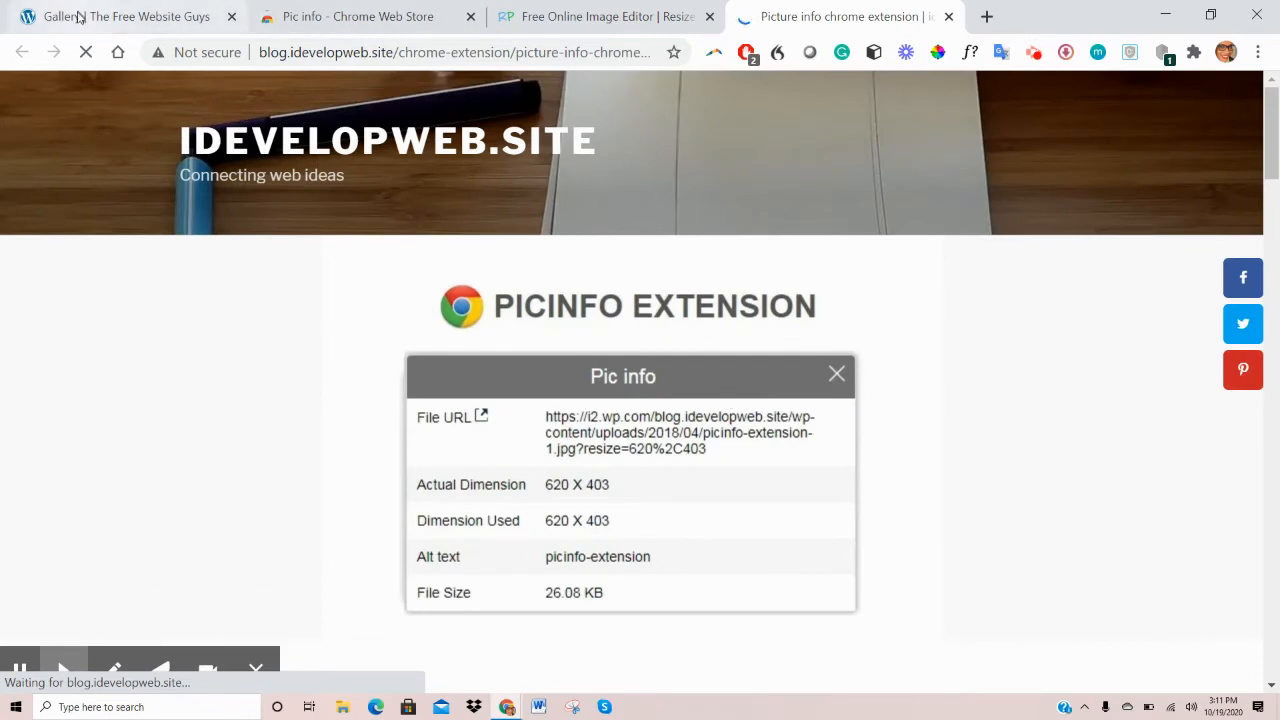
Return to the live Gallery page tab to check the pitcher image
click(130, 16)
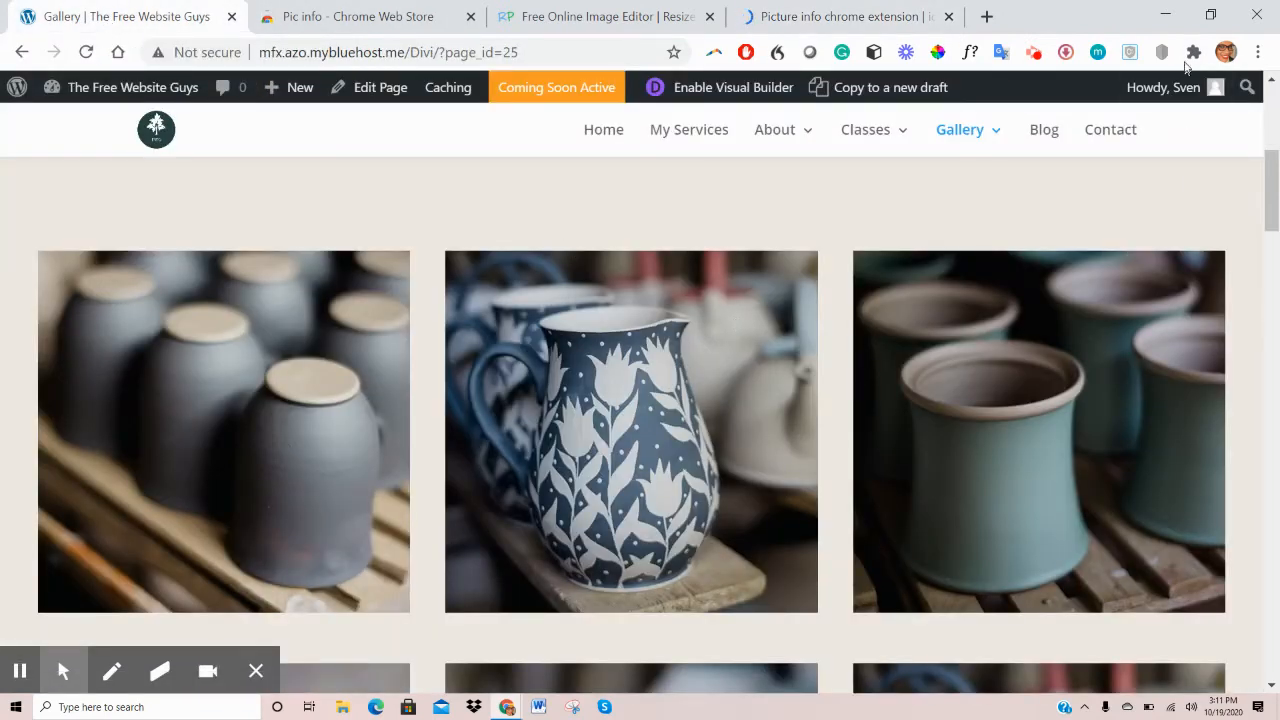
mouse_move(1184, 236)
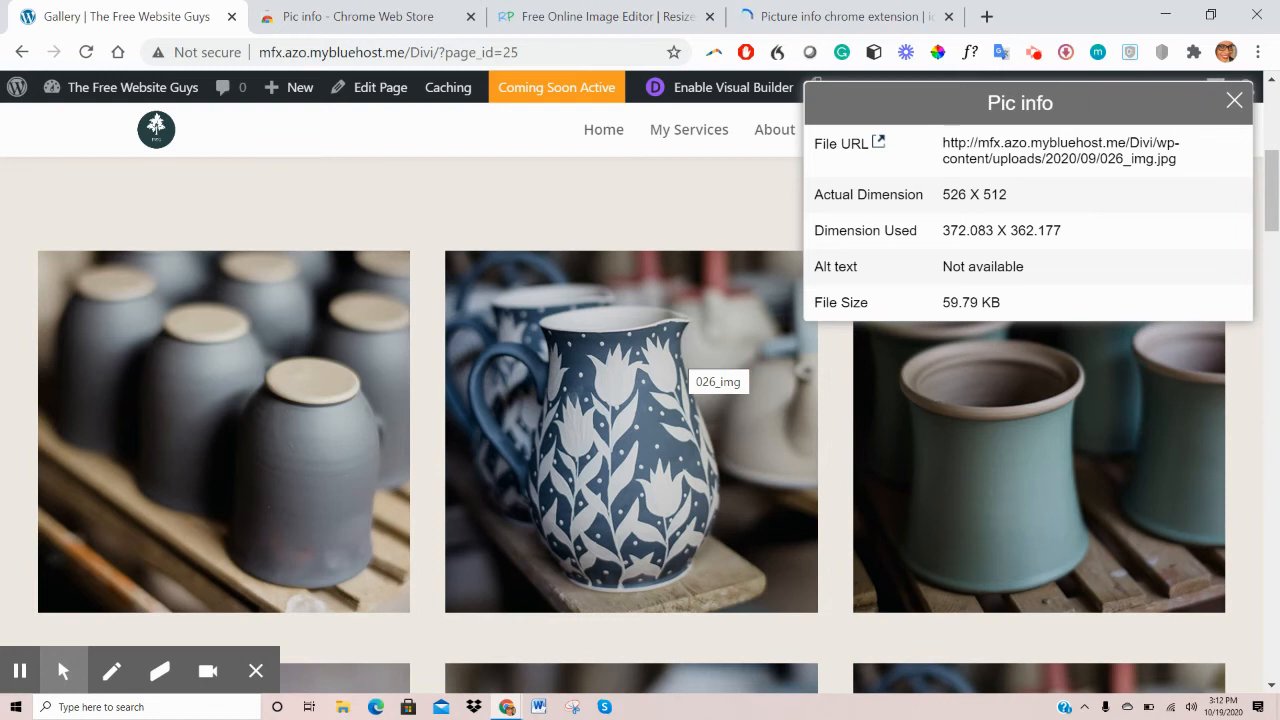
mouse_move(18, 670)
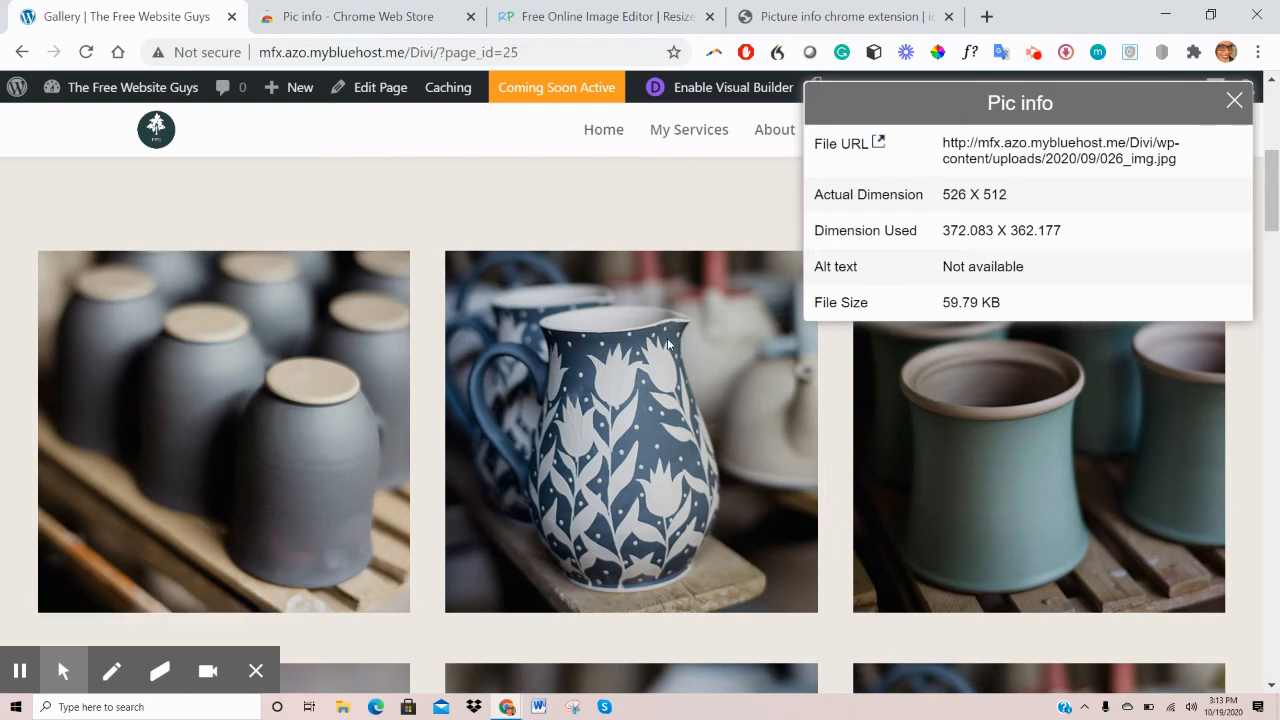
mouse_move(464, 338)
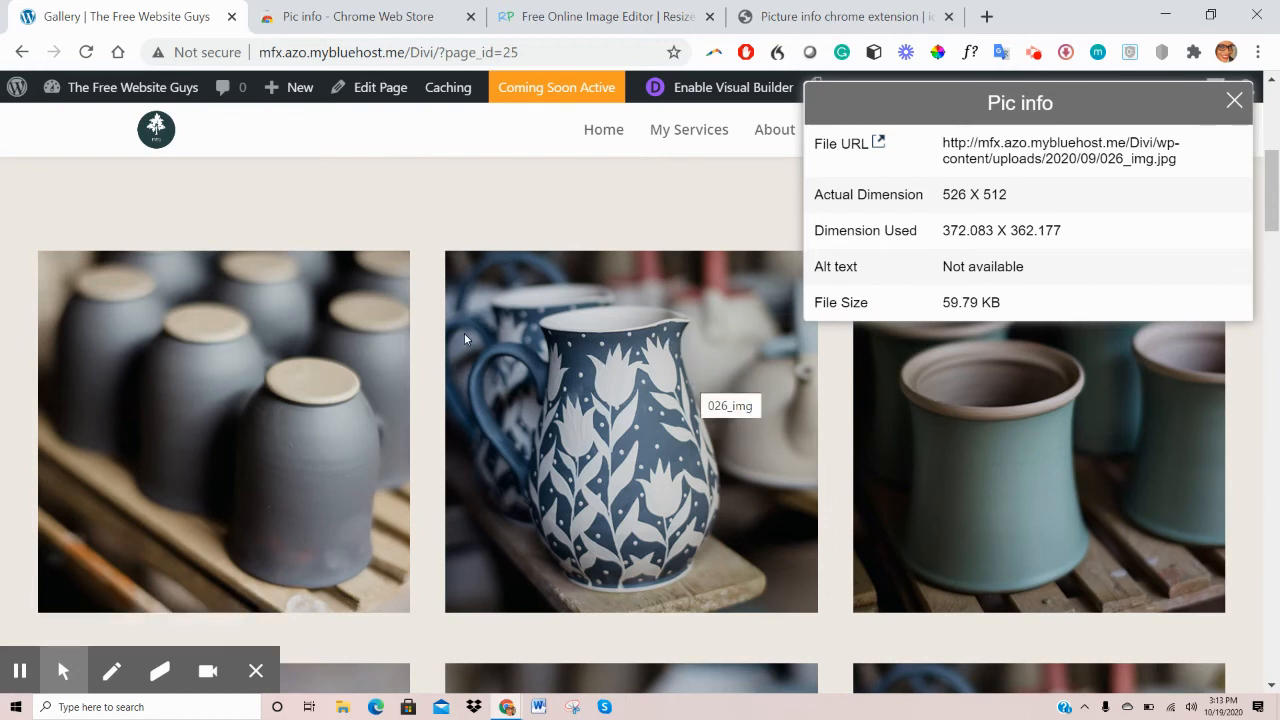
mouse_move(684, 384)
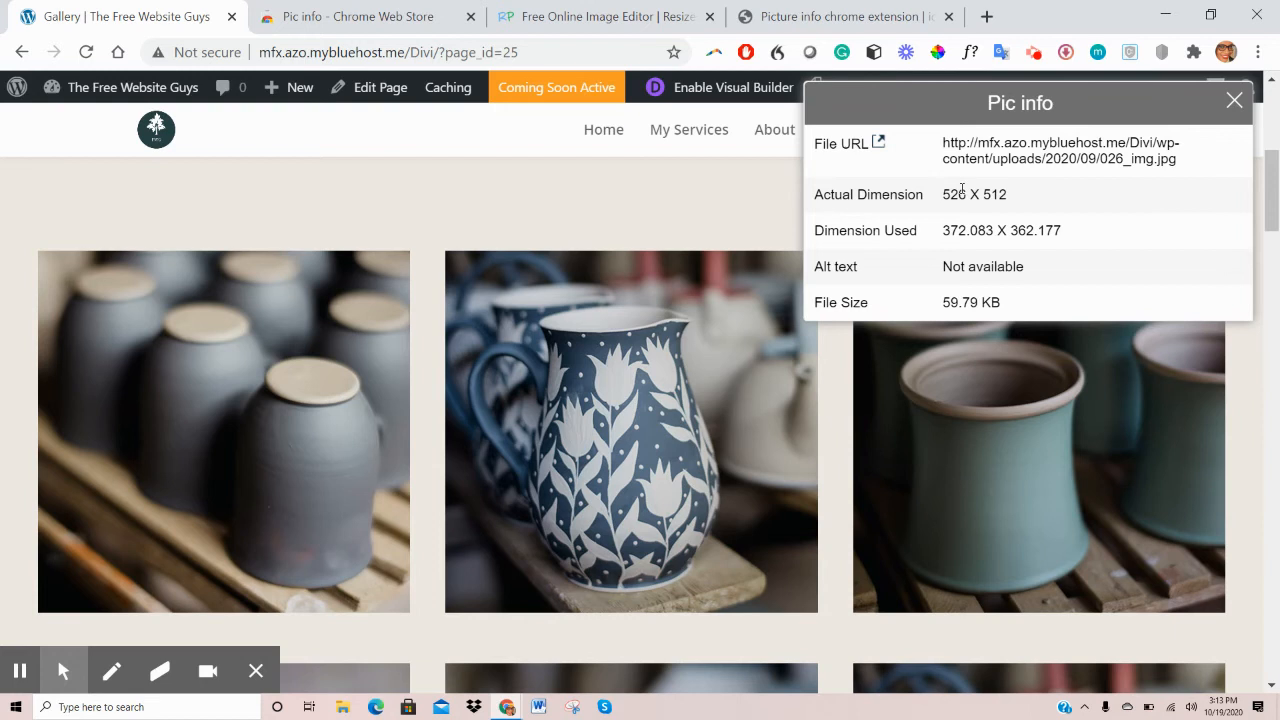
mouse_move(728, 356)
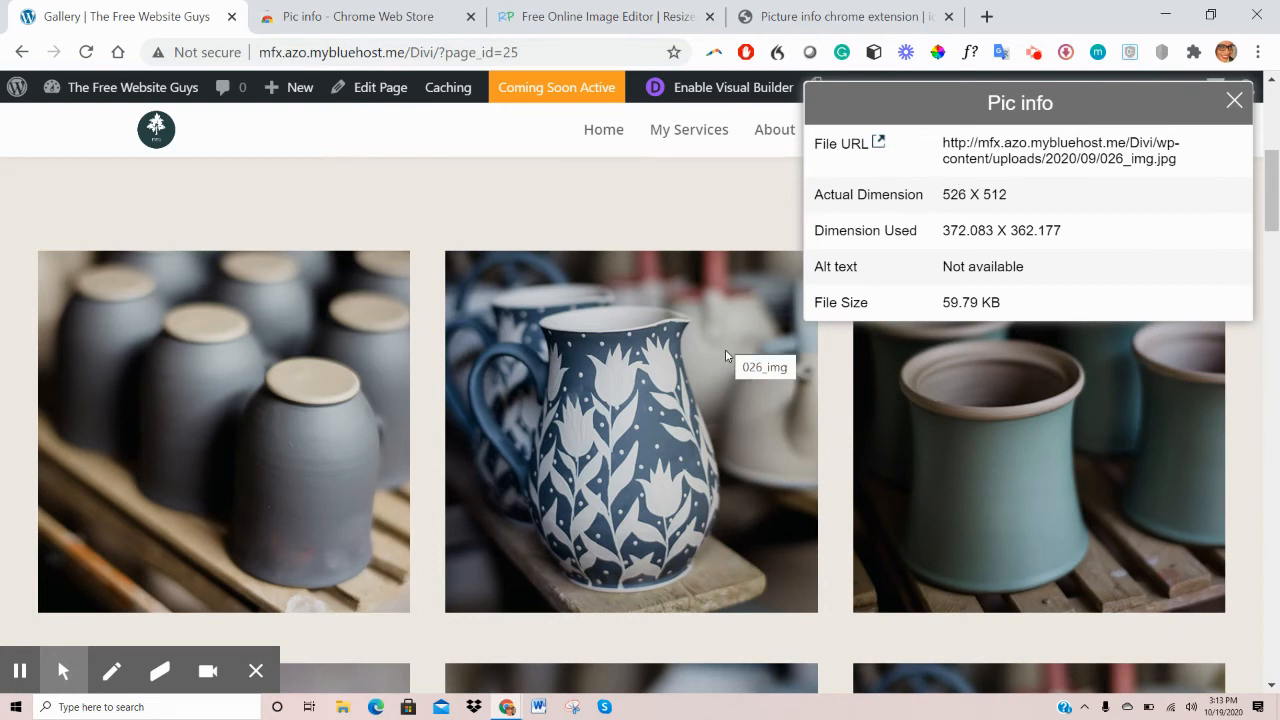
mouse_move(548, 8)
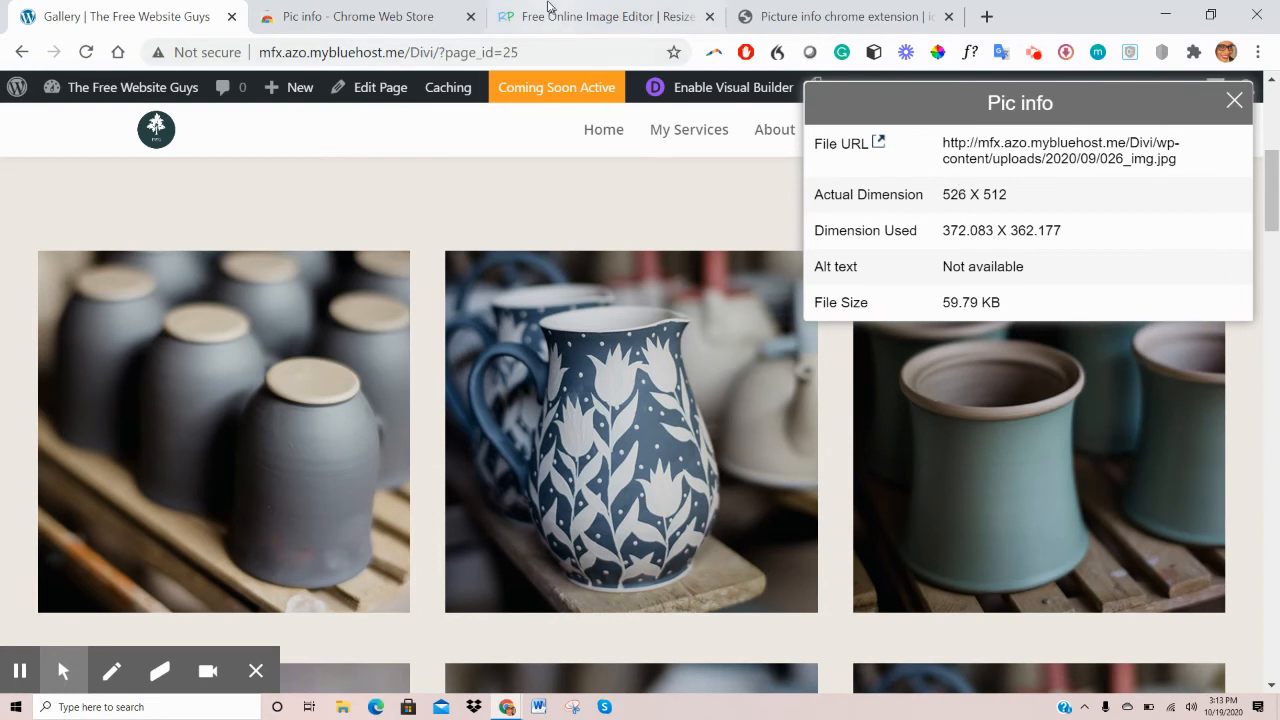
Upload the gallery-coffee-image file from Downloads into the ResizePixel editor
click(600, 16)
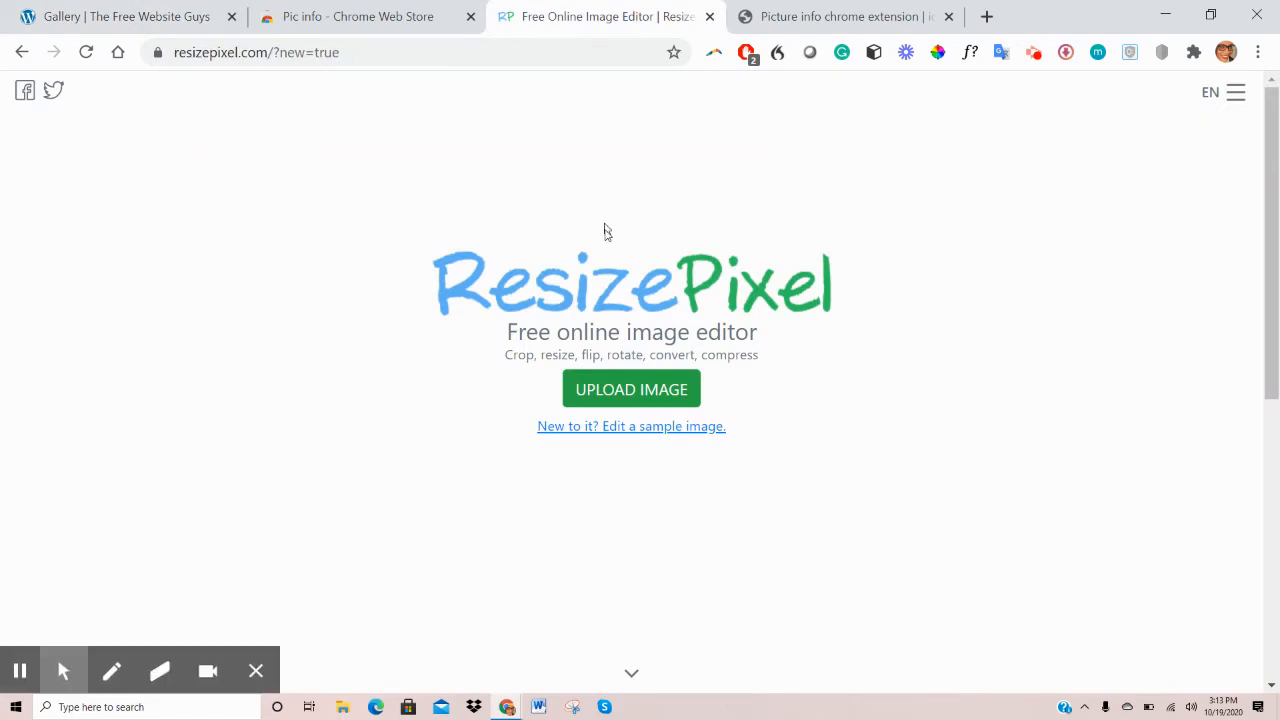
mouse_move(320, 262)
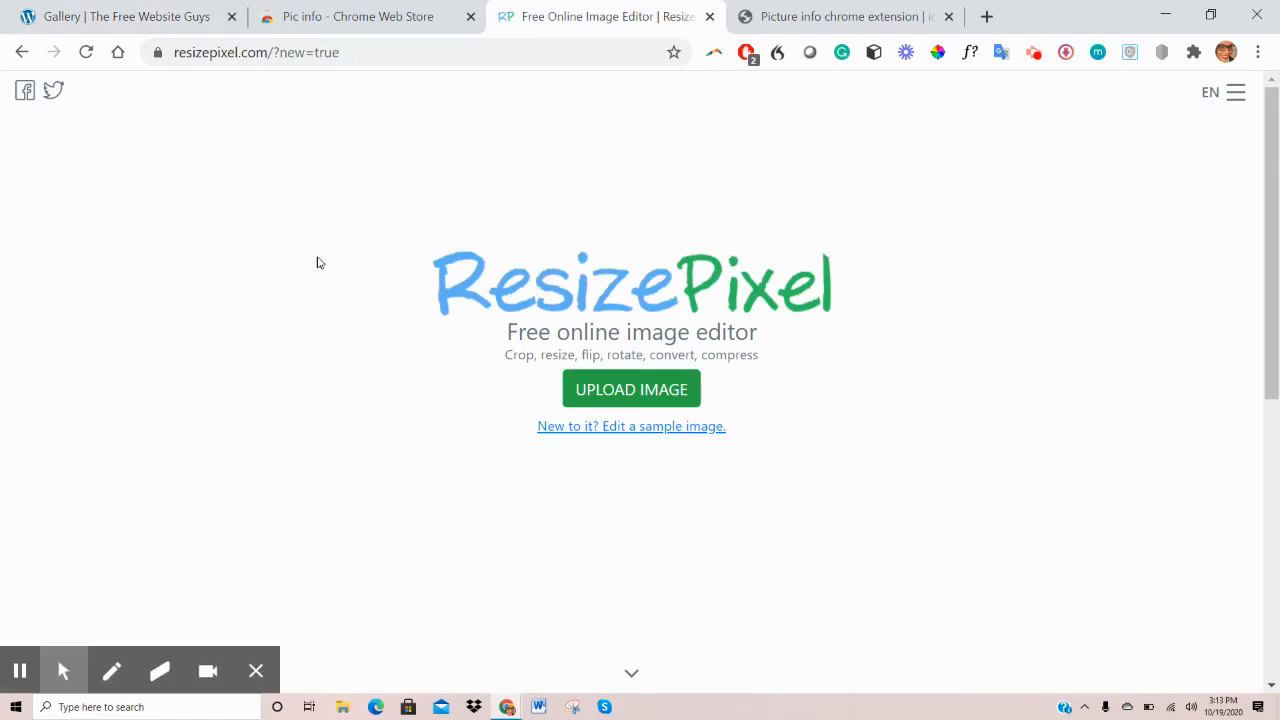
mouse_move(676, 290)
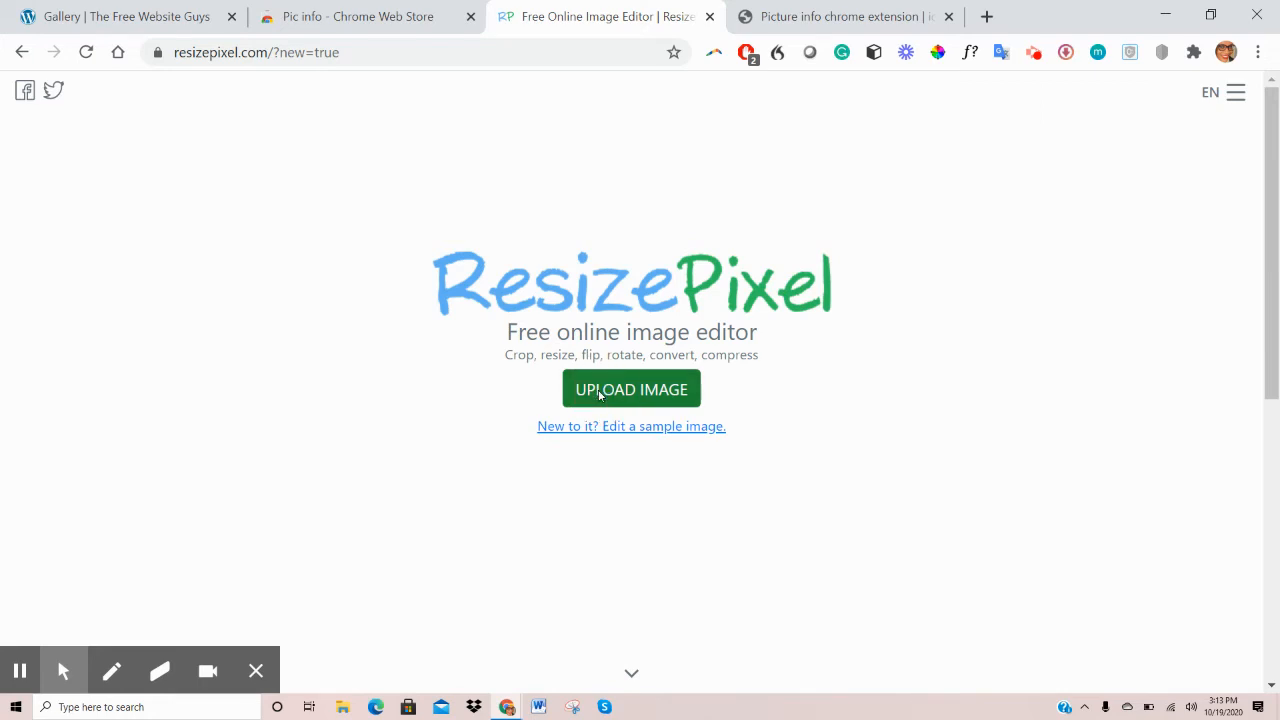
click(632, 388)
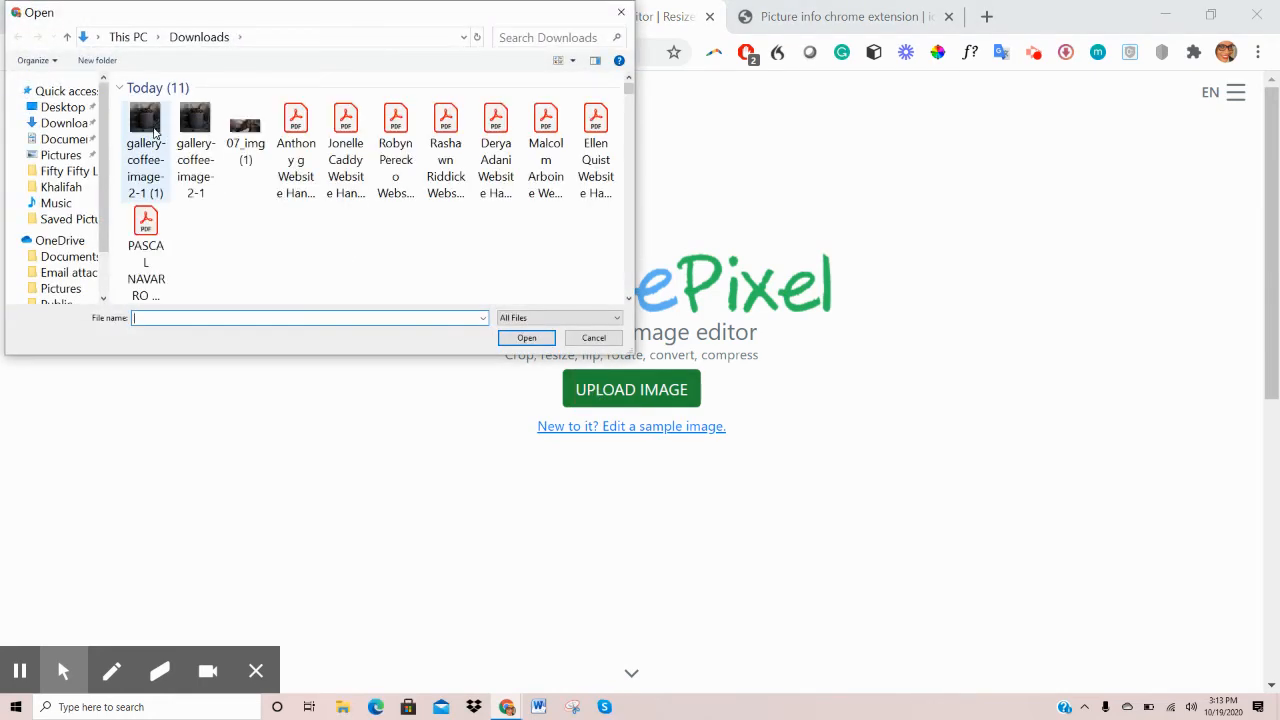
click(592, 336)
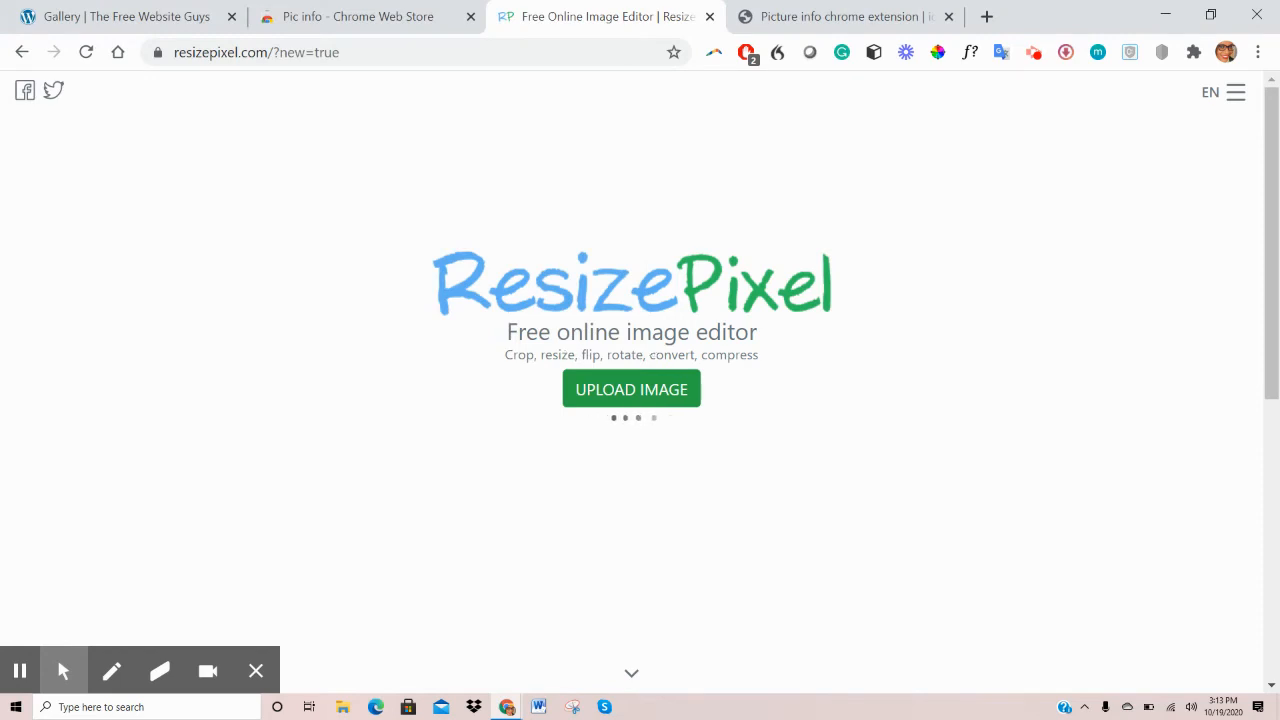
click(632, 388)
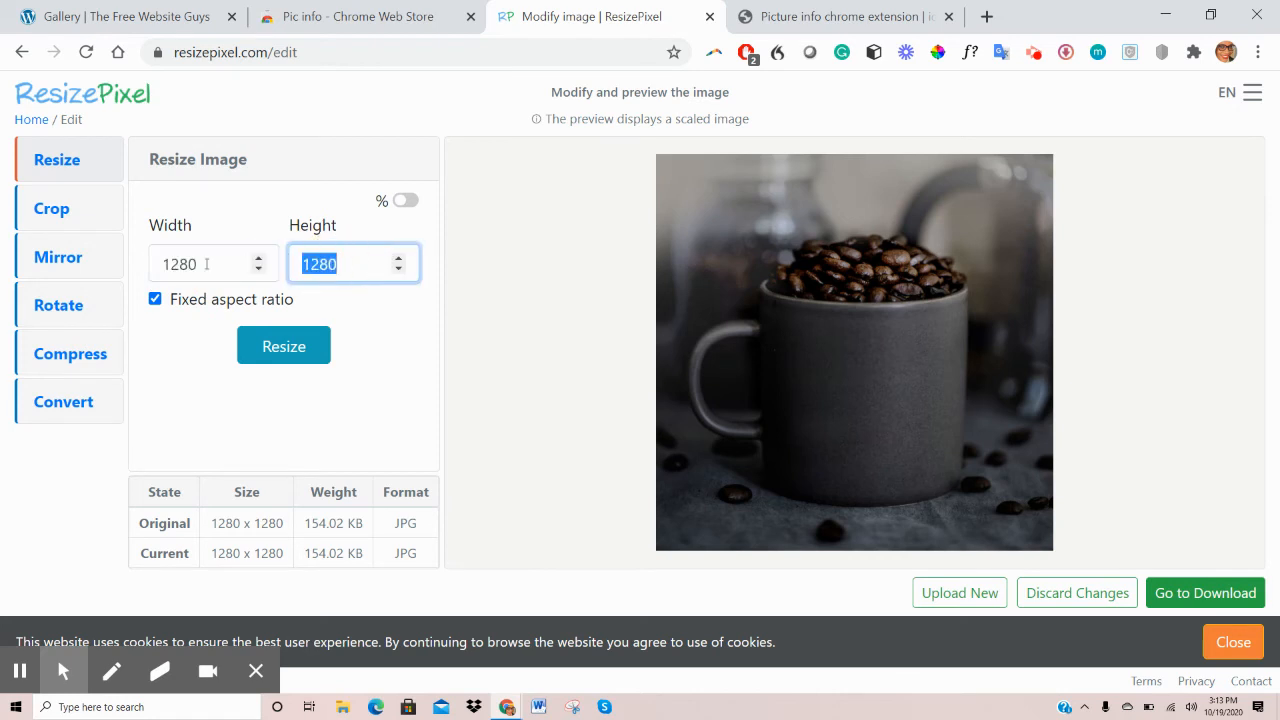
Set the width to 580 with fixed aspect ratio and resize the mug photo to 580 × 580
click(212, 264)
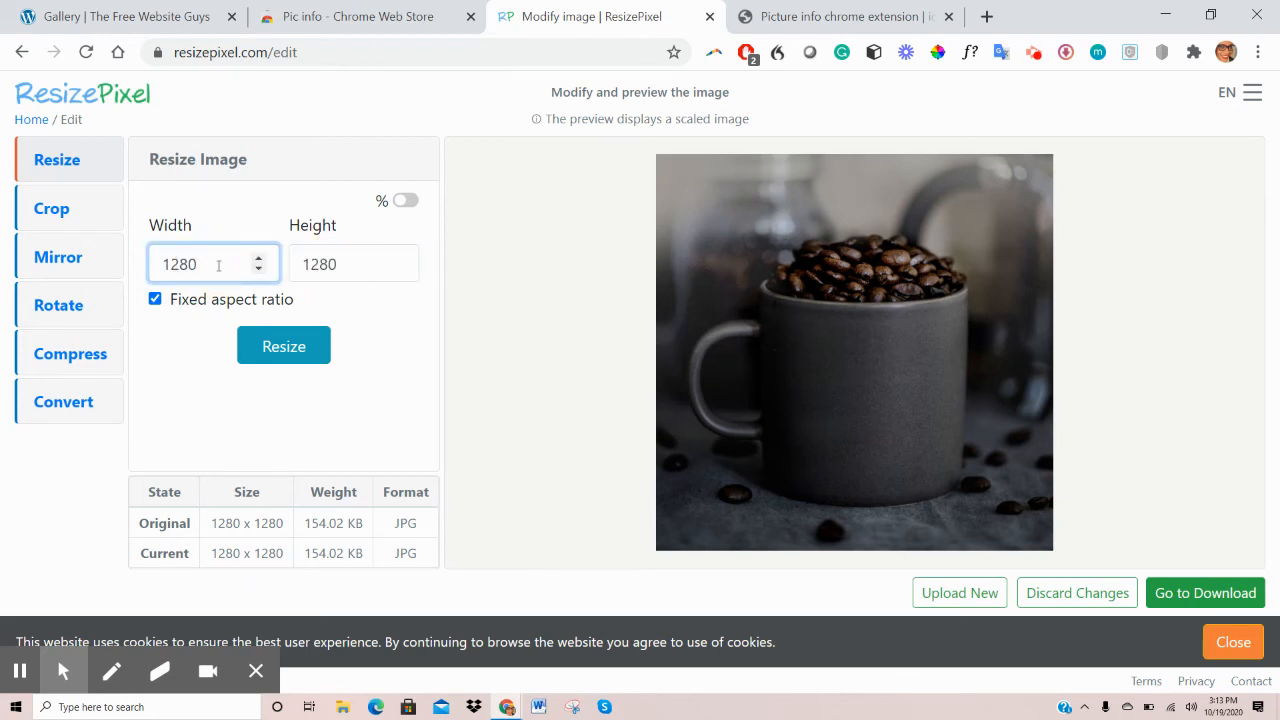
triple_click(212, 264)
text(580)
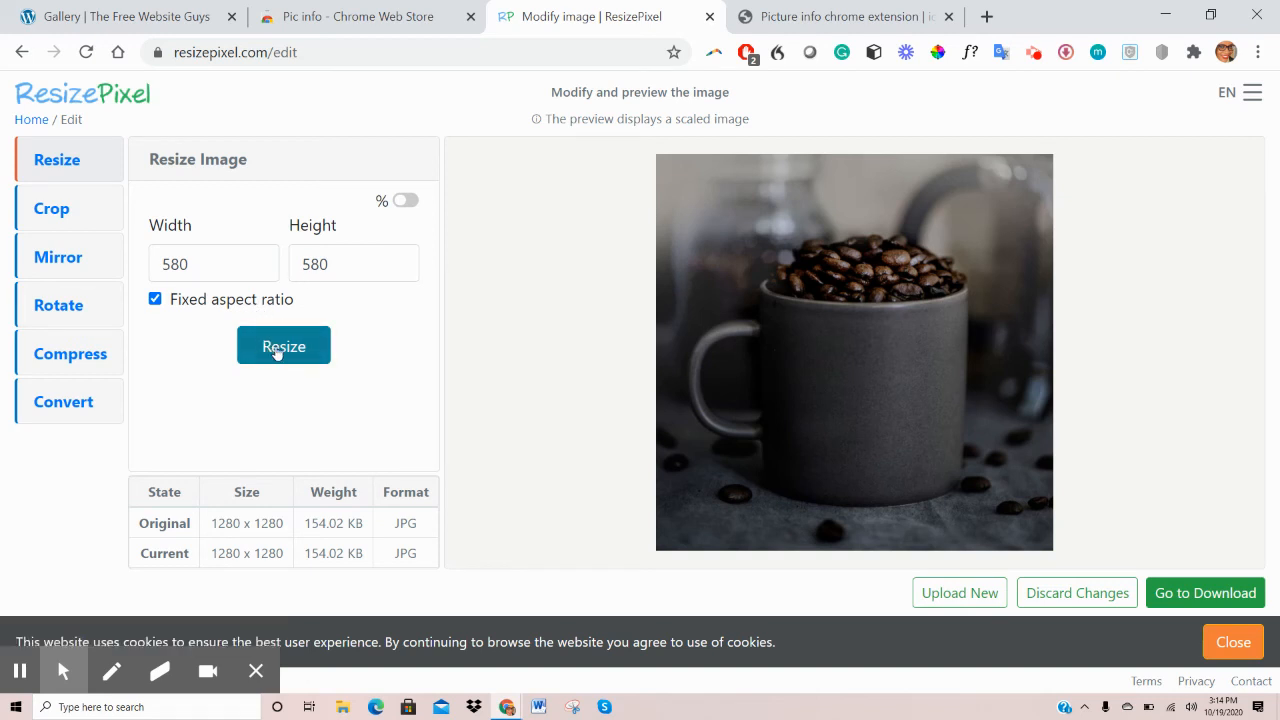
click(284, 344)
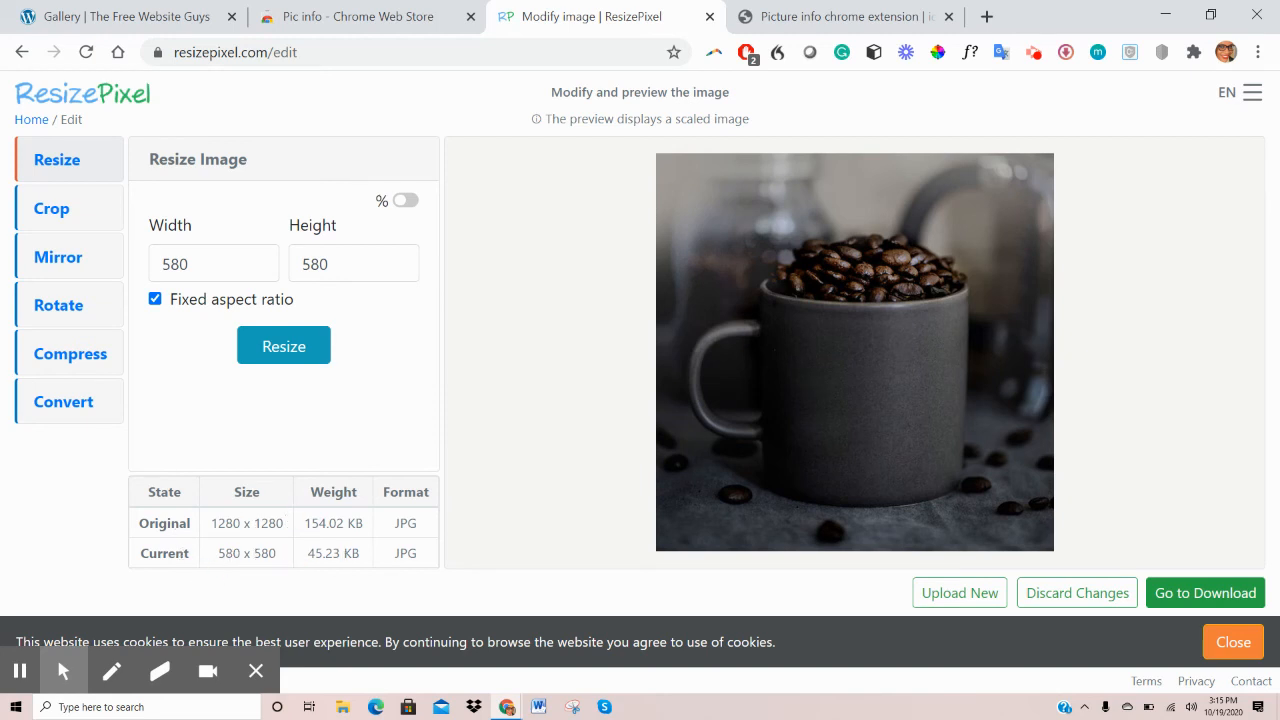
mouse_move(292, 560)
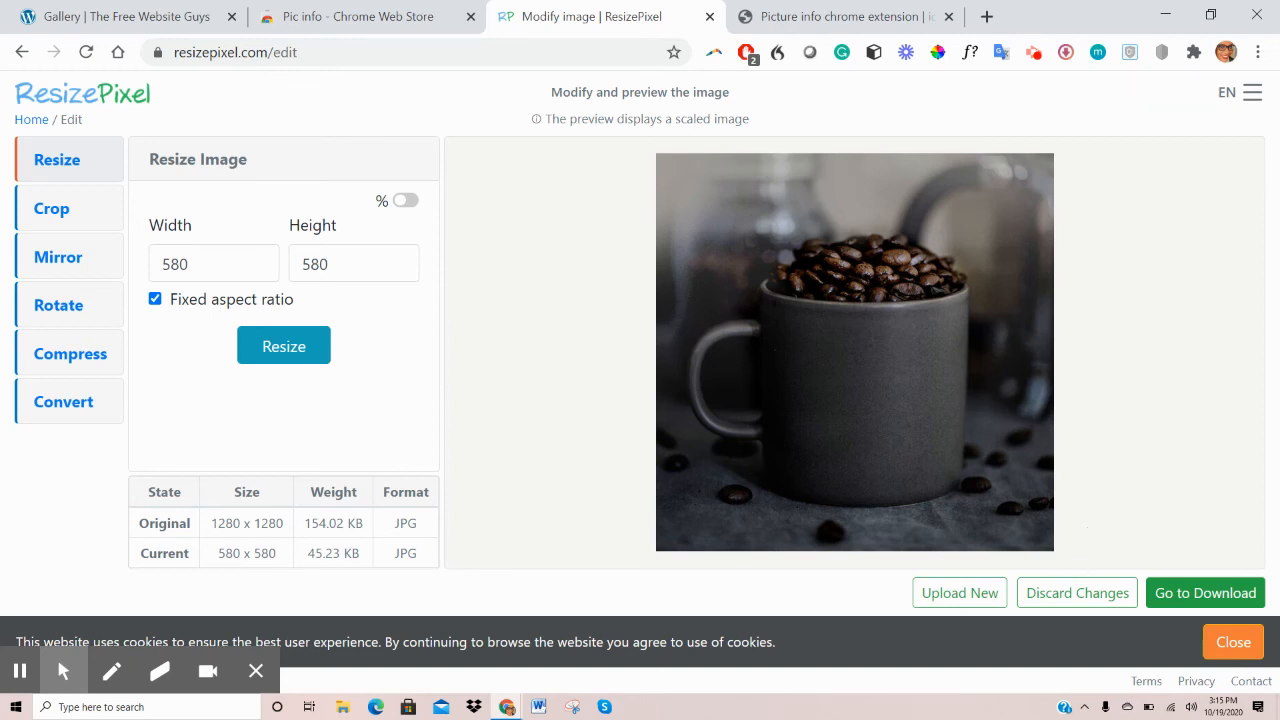
mouse_move(416, 574)
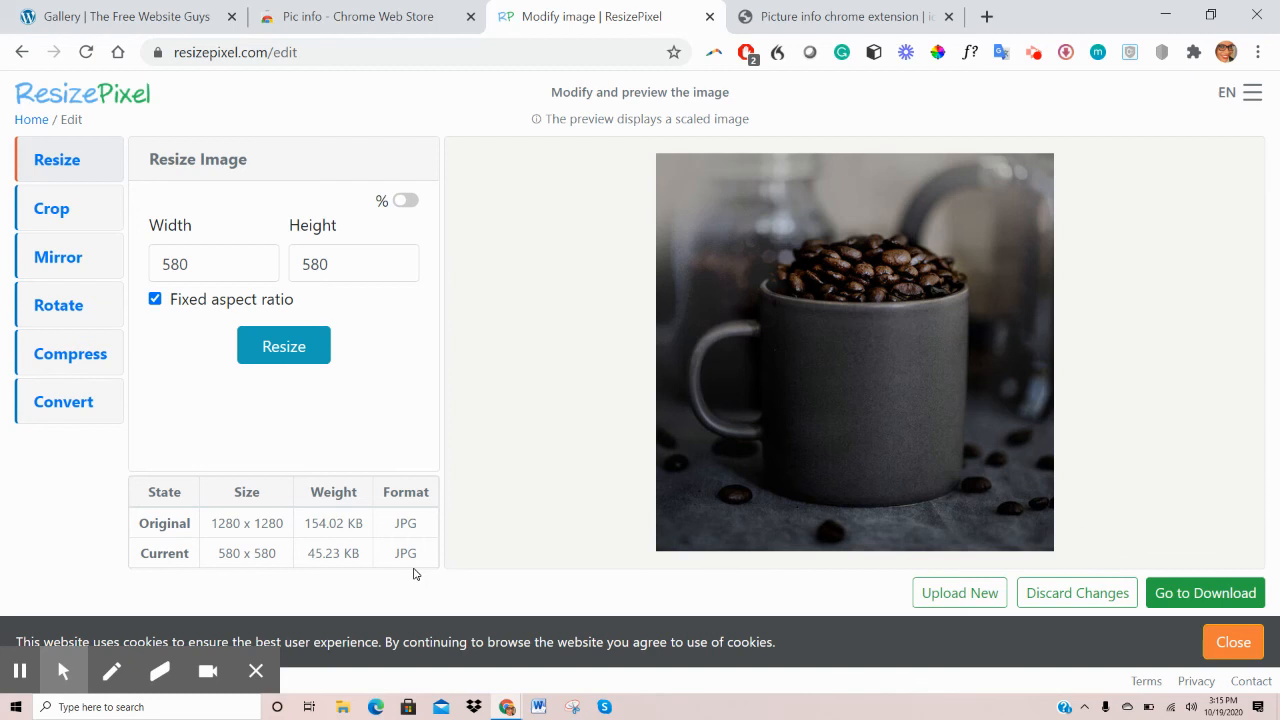
mouse_move(312, 598)
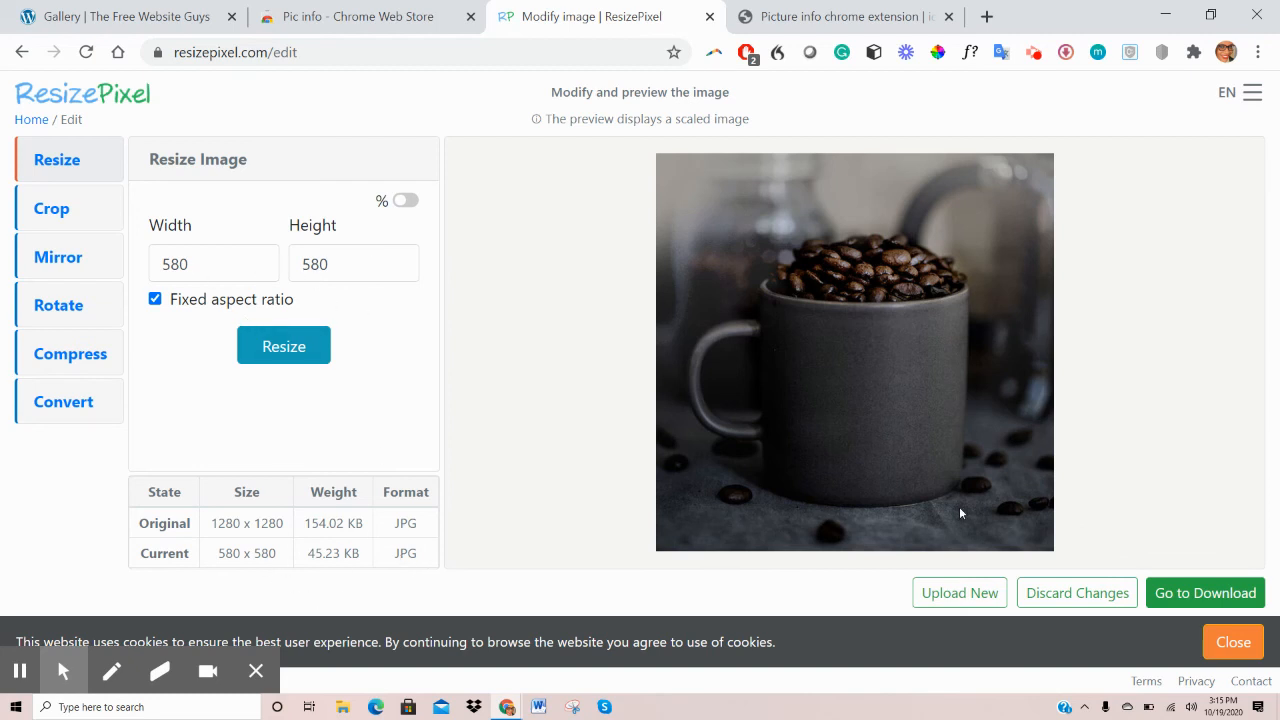
mouse_move(1204, 592)
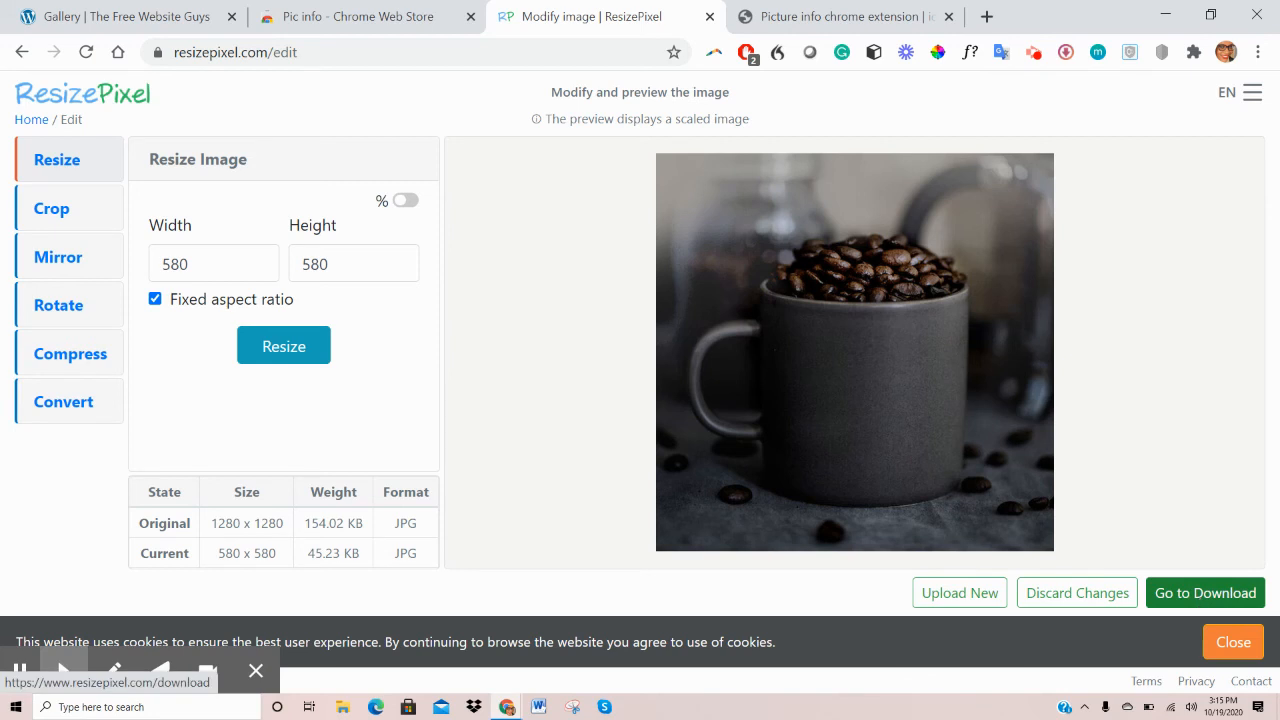
Proceed to the ResizePixel download page, then return to the Gallery browser tab
click(1204, 592)
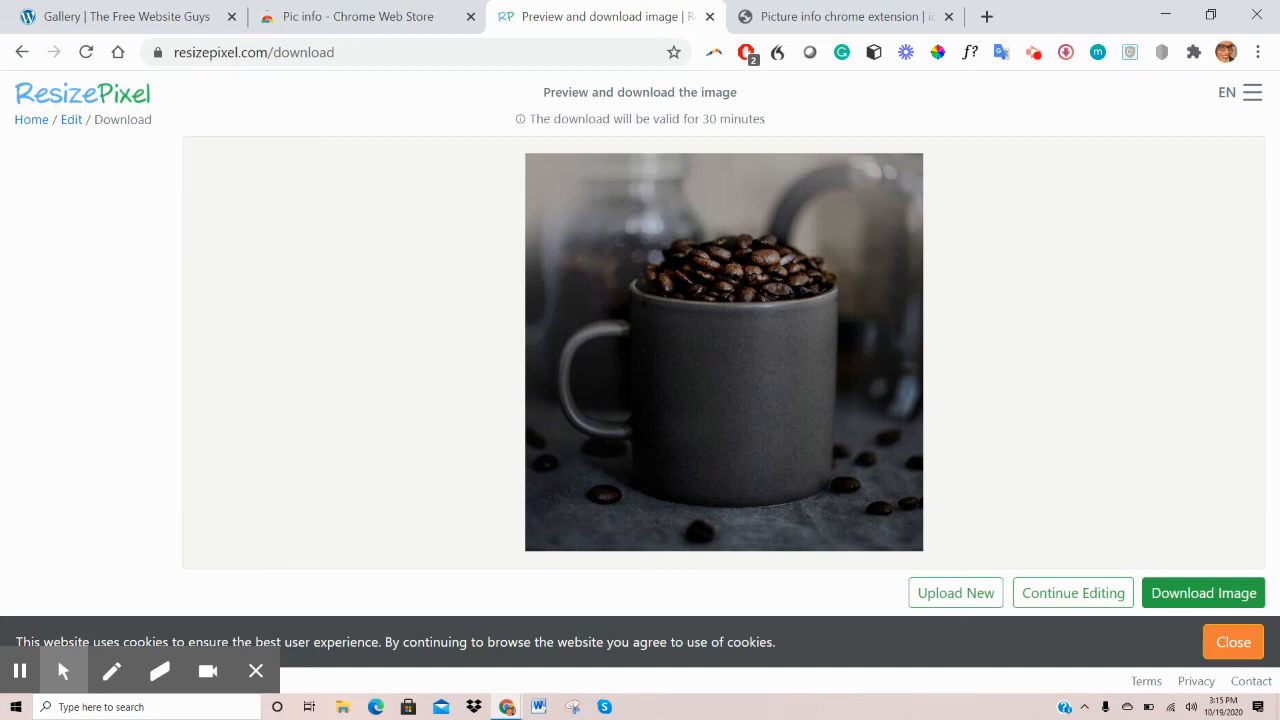
click(120, 16)
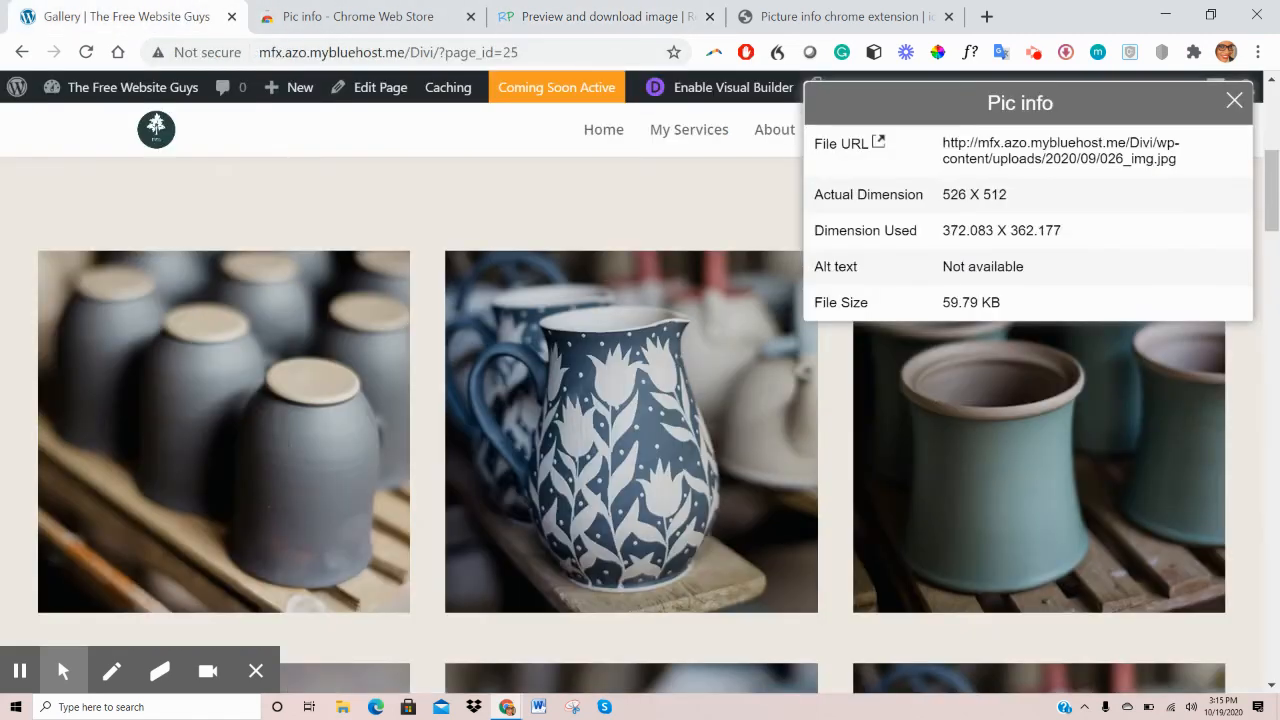
mouse_move(704, 440)
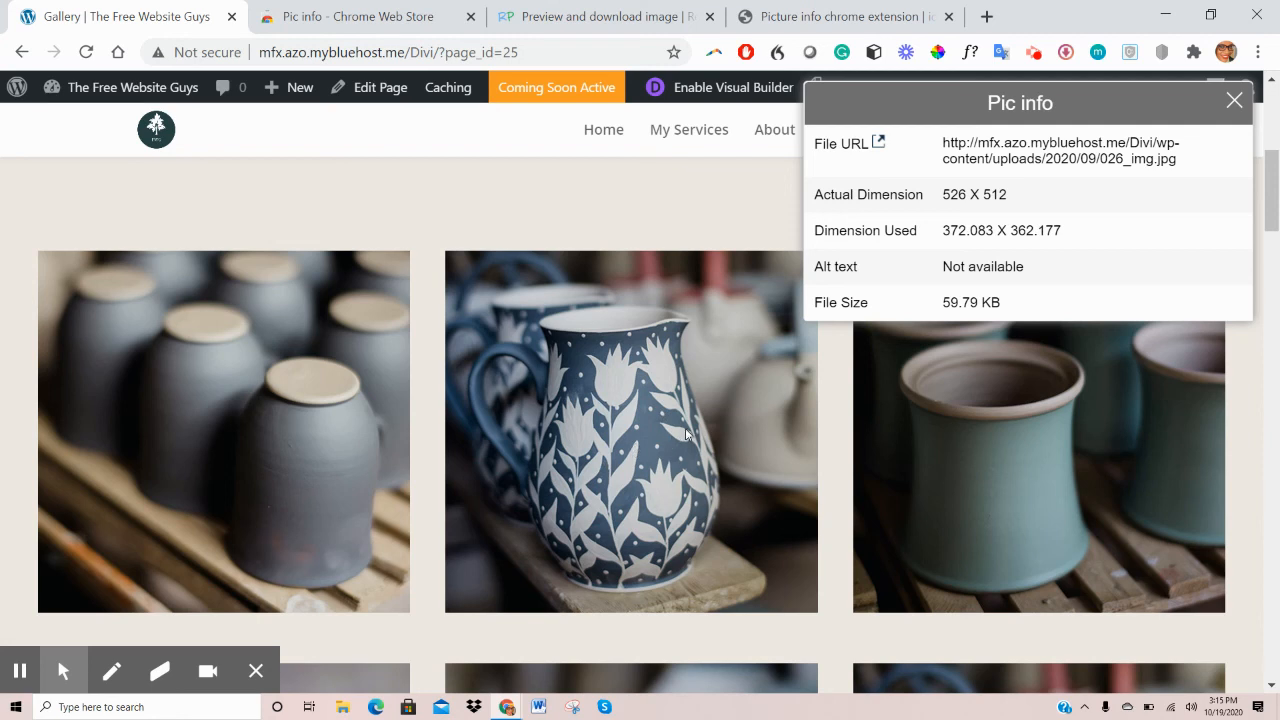
mouse_move(664, 464)
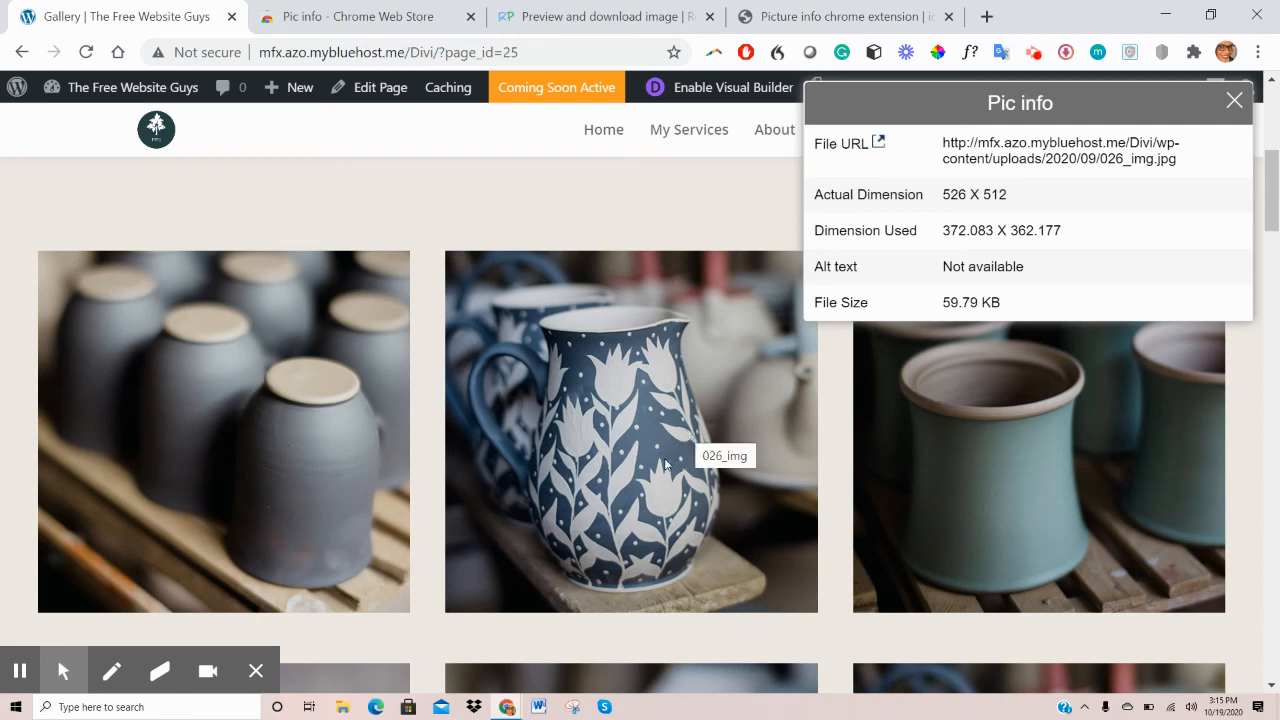
mouse_move(604, 438)
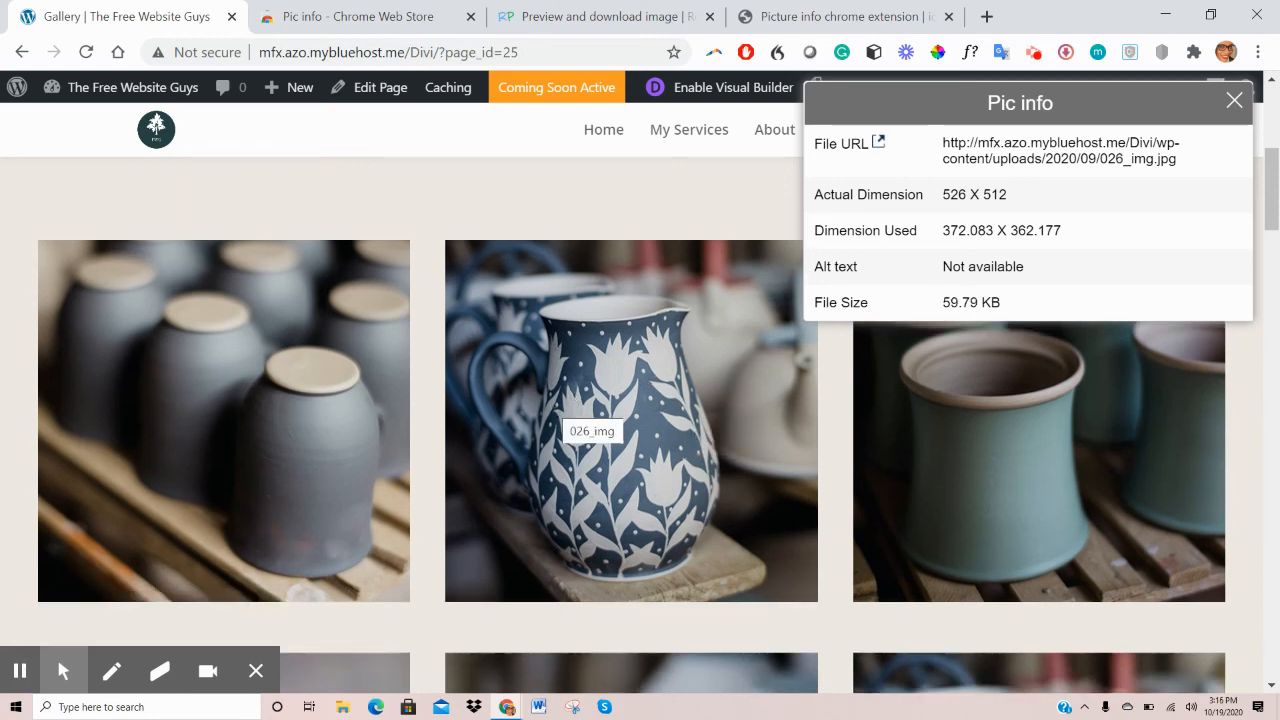
mouse_move(796, 320)
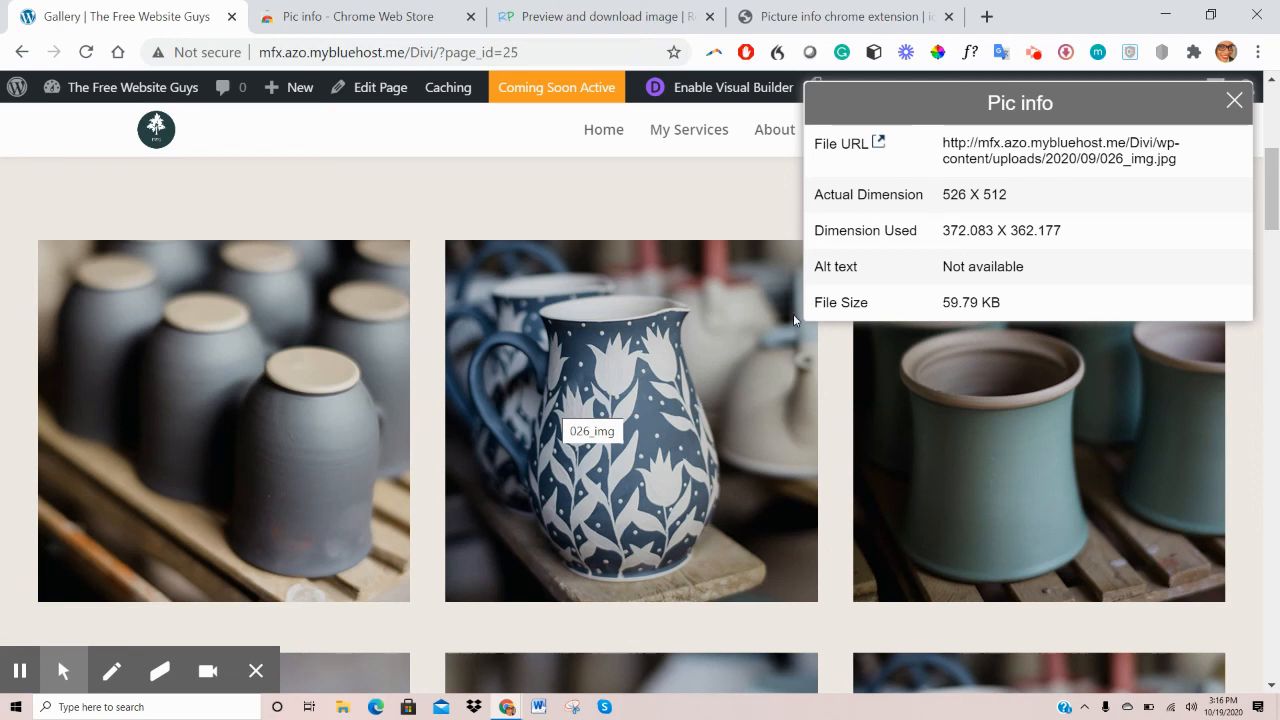
mouse_move(796, 320)
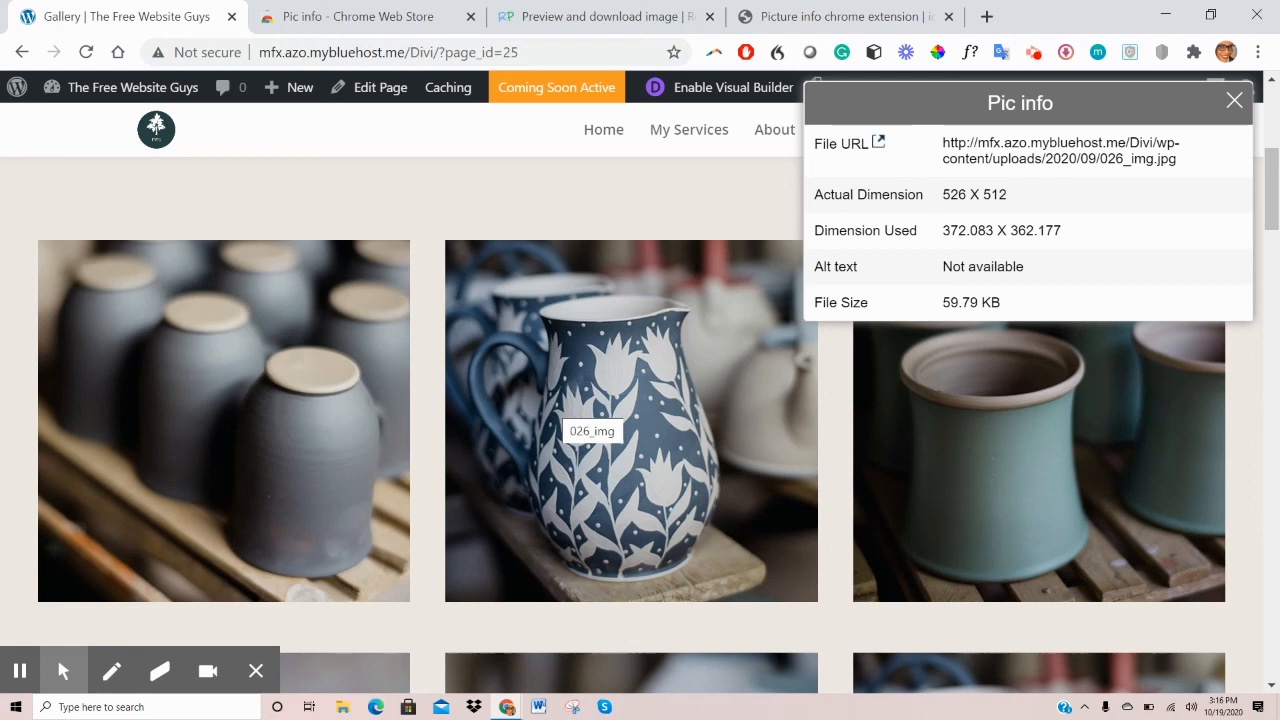
mouse_move(686, 328)
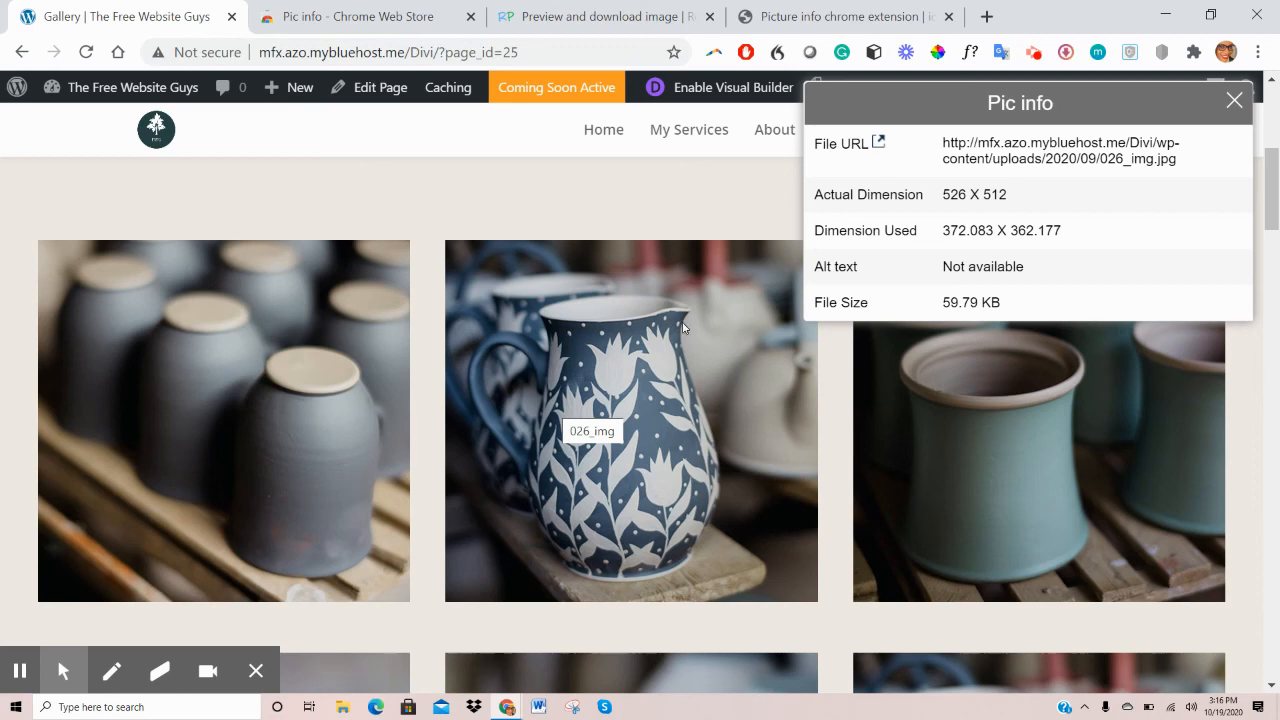
Scroll the gallery to review images while Pic info reports 023_img.jpg at 526 × 512, 35.41 KB
scroll(up, 3)
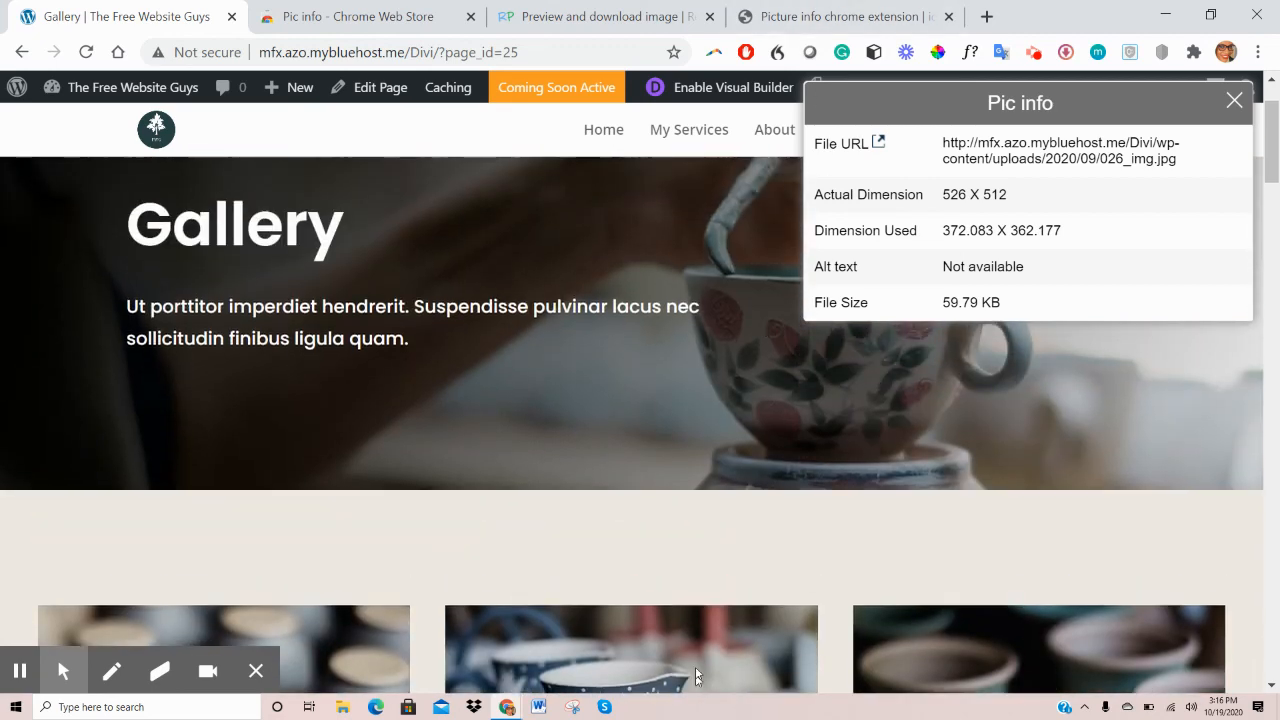
scroll(down, 3)
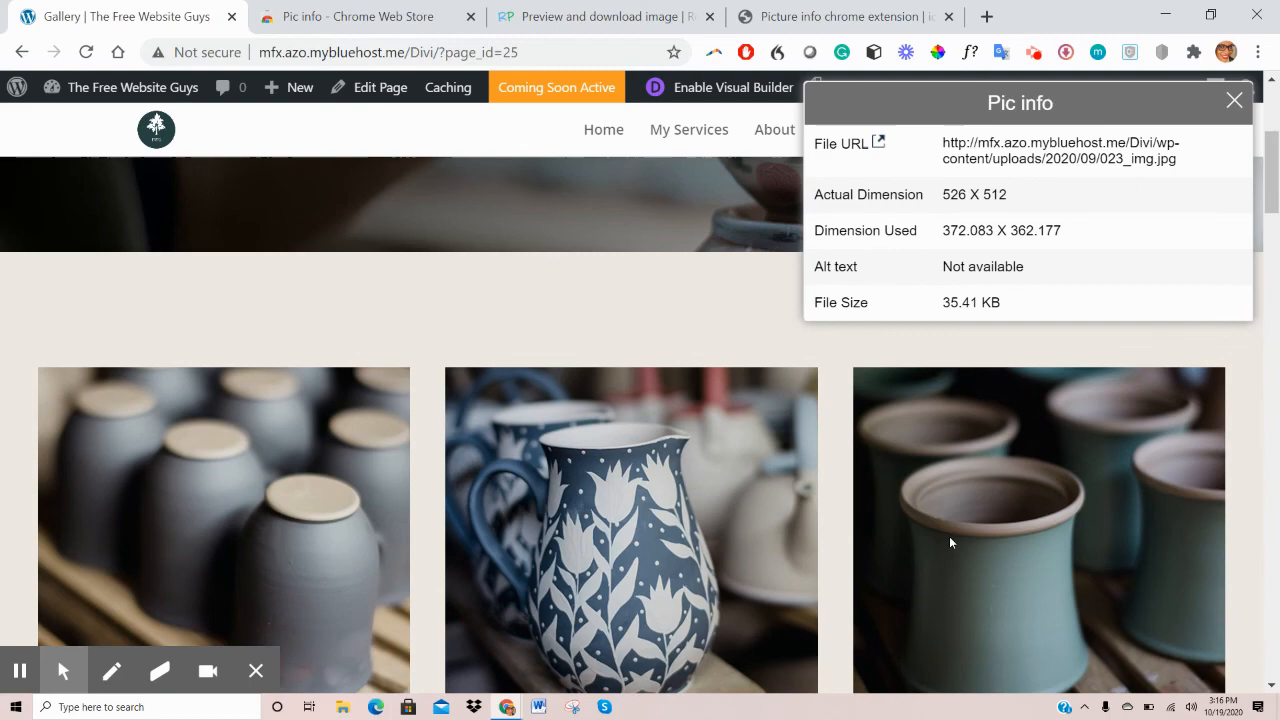